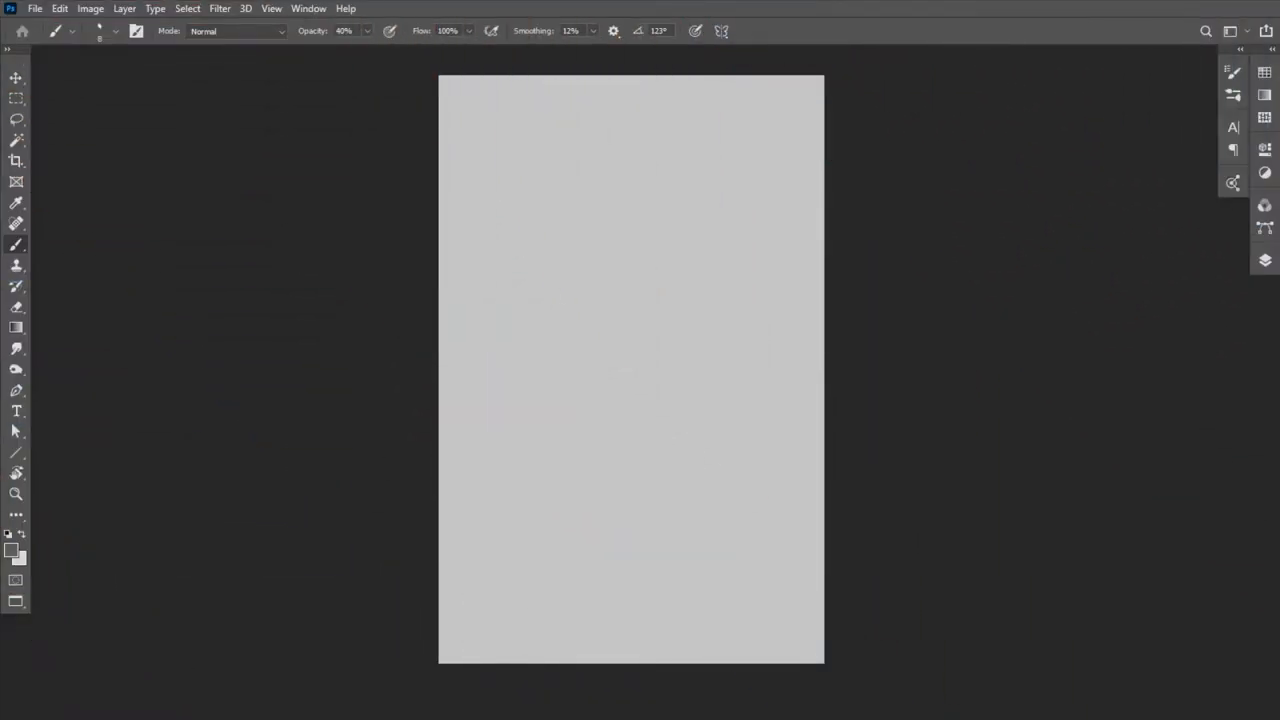
mouse_move(424, 84)
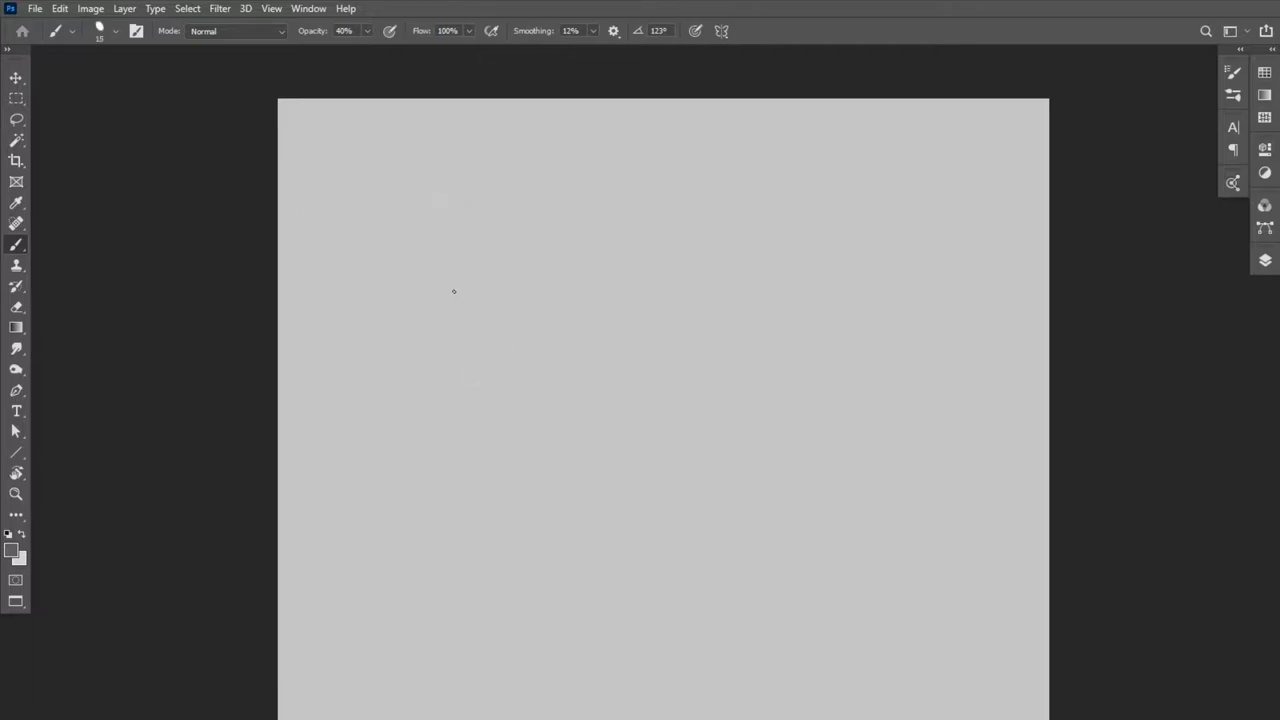
Zoom in and letter a STRAIGHT LINES heading with underline, a long stroke and an 'x 8' note
drag(378, 165, 548, 270)
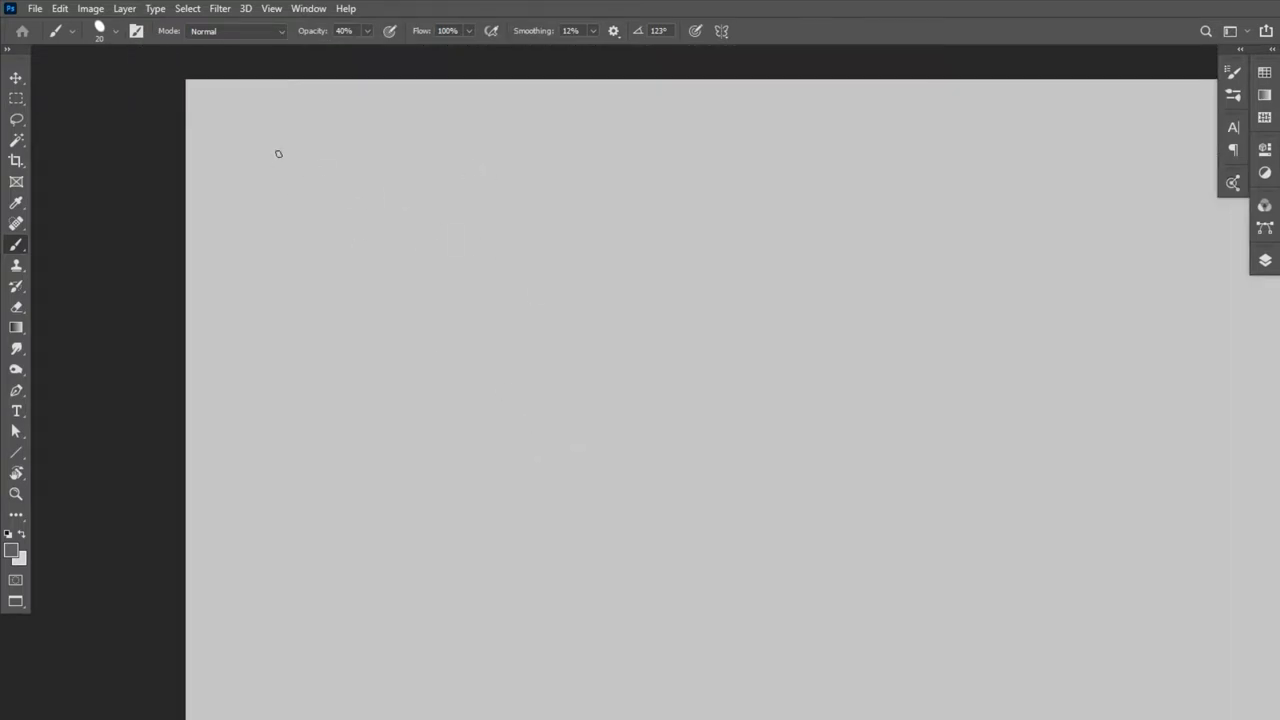
drag(290, 115, 365, 115)
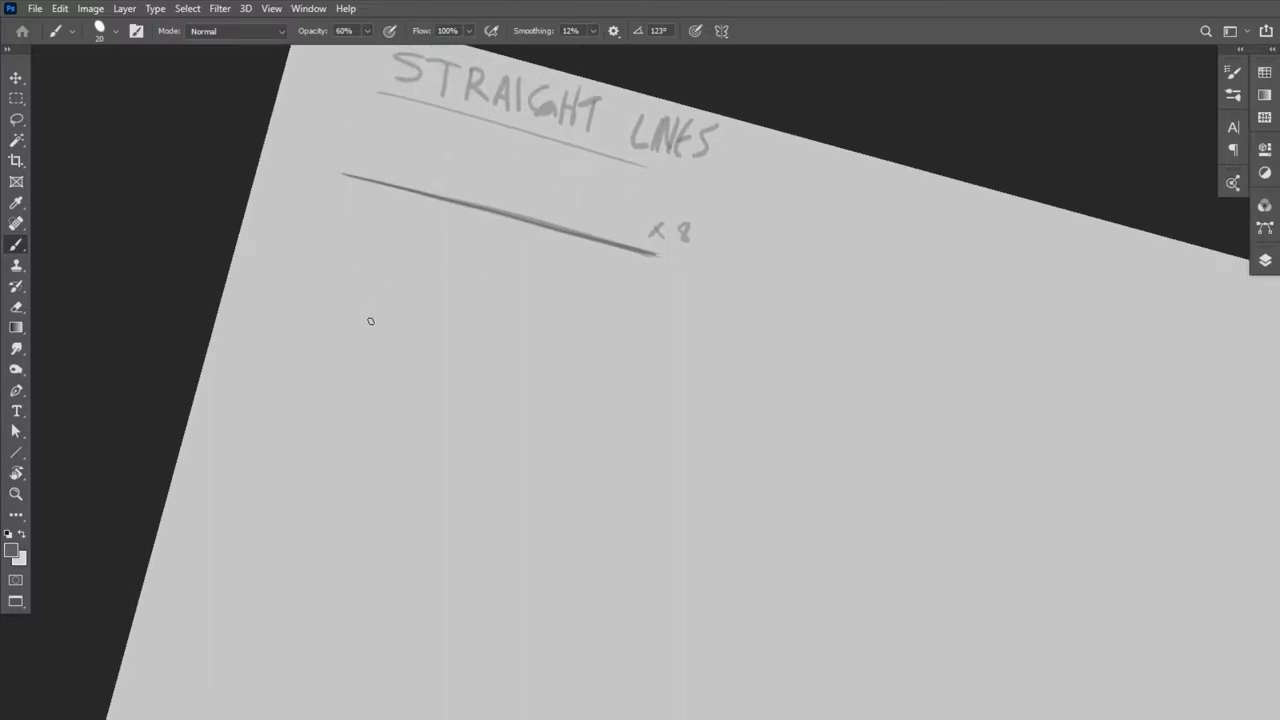
Draw four more straight practice lines below the first, annotated with x6 counts and faces
drag(370, 320, 473, 297)
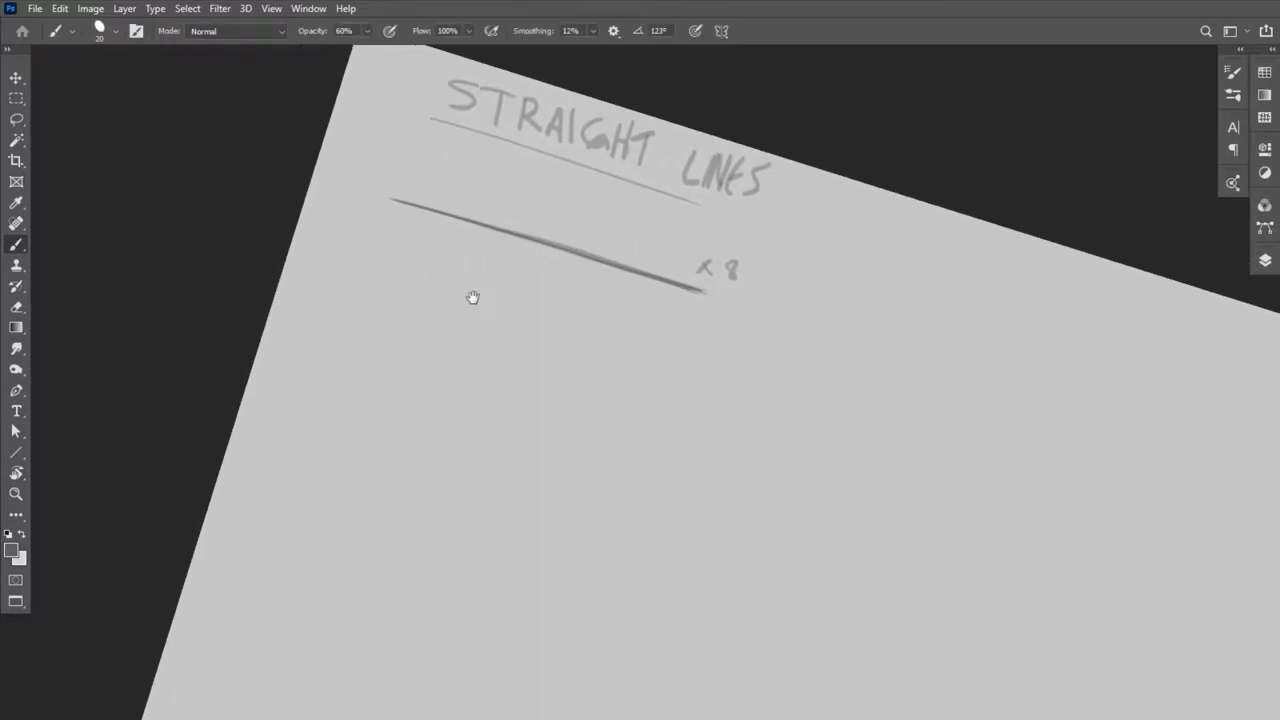
drag(385, 248, 750, 362)
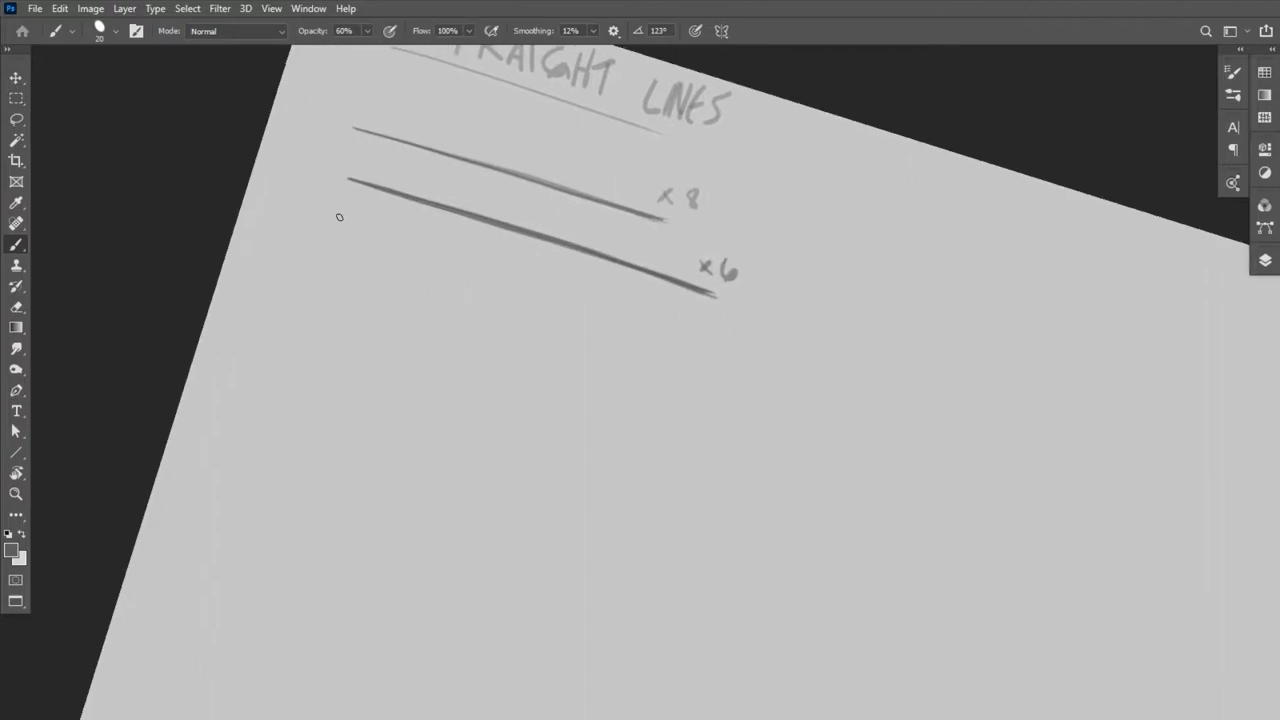
drag(330, 220, 755, 370)
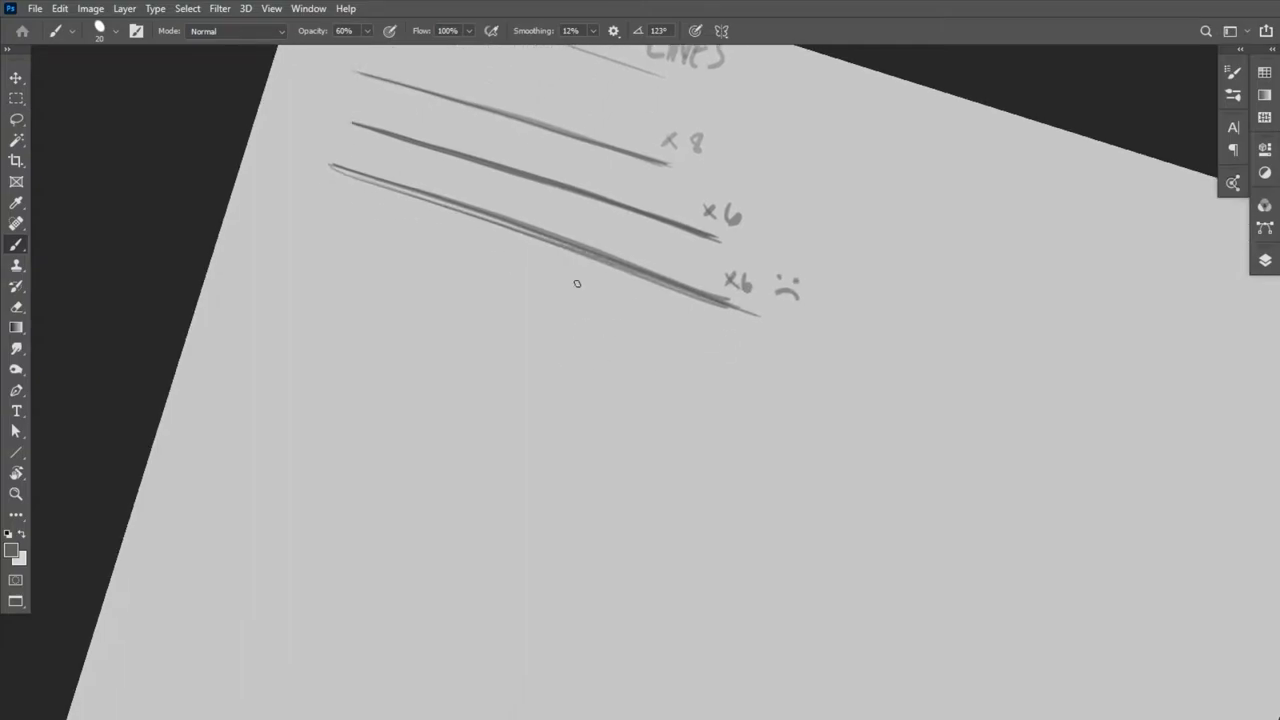
drag(320, 210, 725, 345)
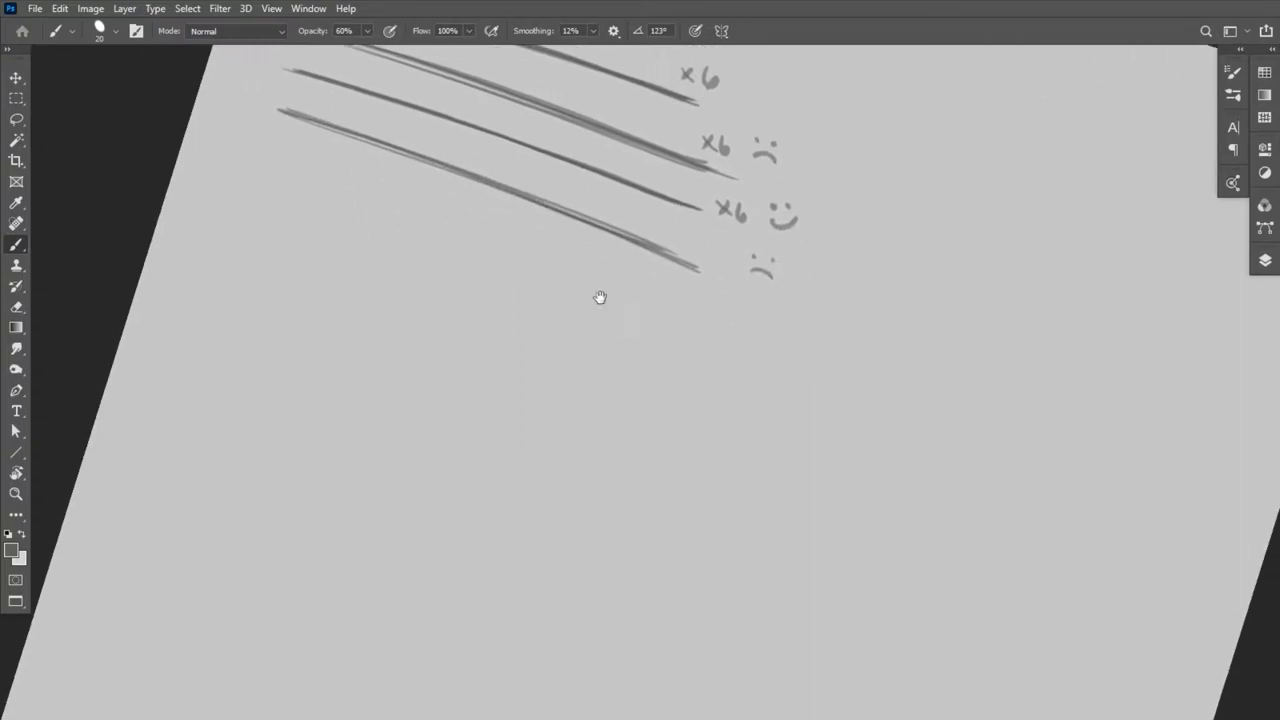
drag(265, 160, 678, 330)
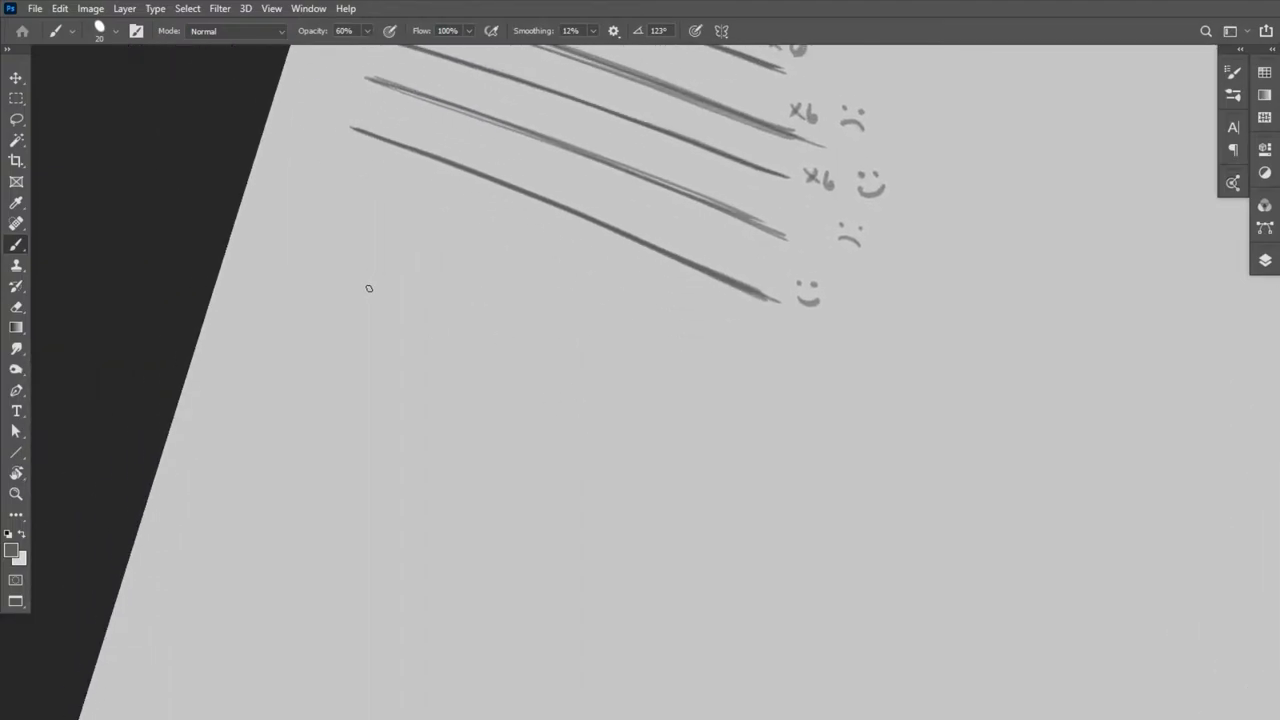
mouse_move(337, 183)
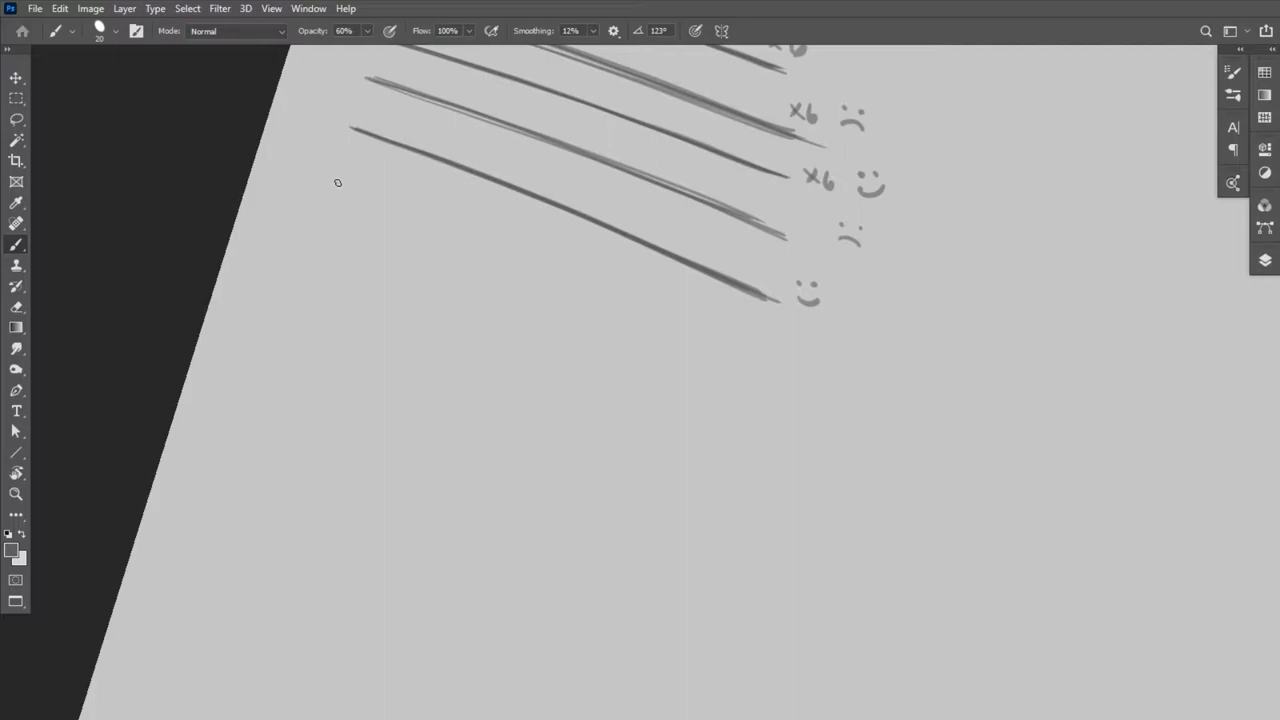
Add long lines marked MEH and BLEH, reset the view rotation, and write CURVES
drag(334, 186, 790, 355)
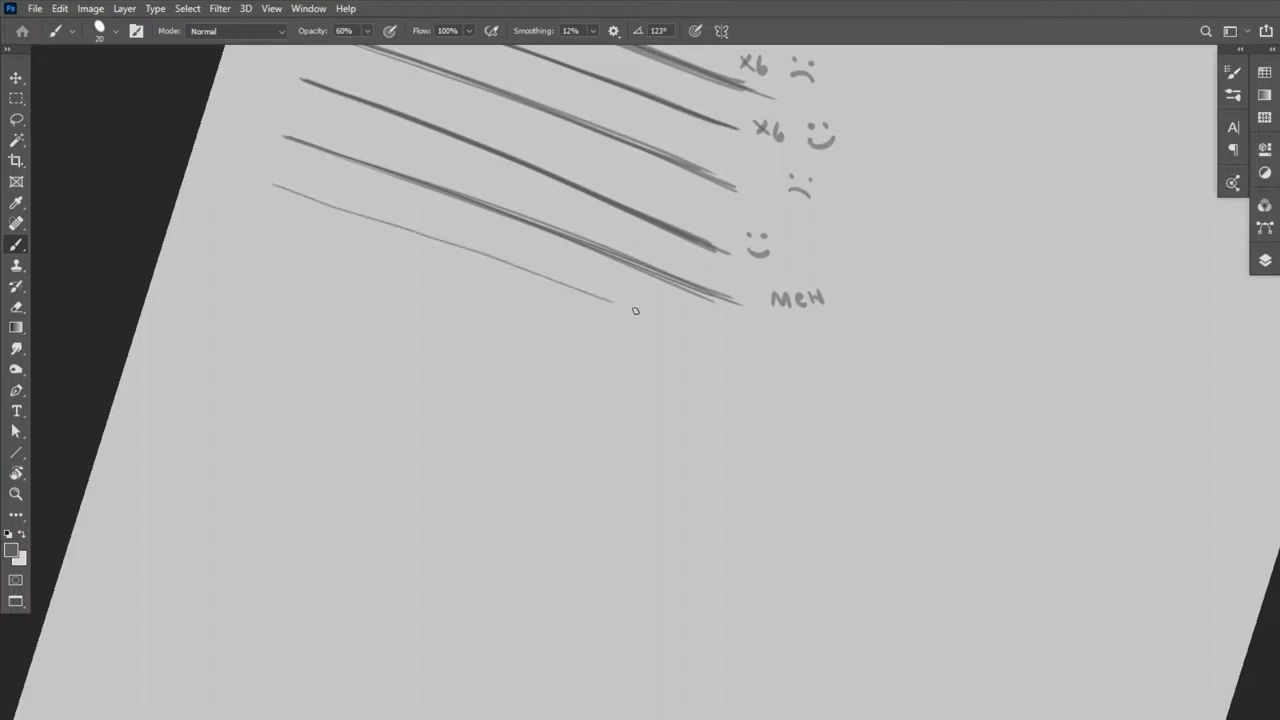
drag(270, 188, 850, 405)
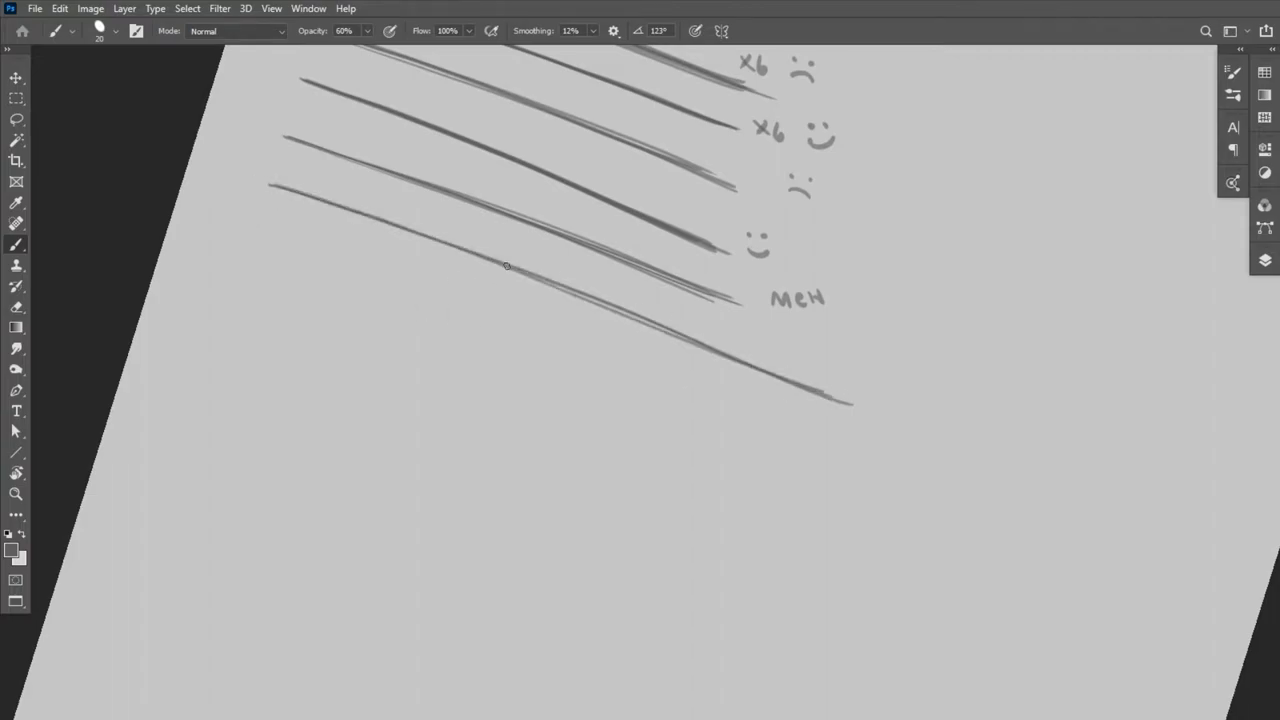
drag(265, 188, 855, 400)
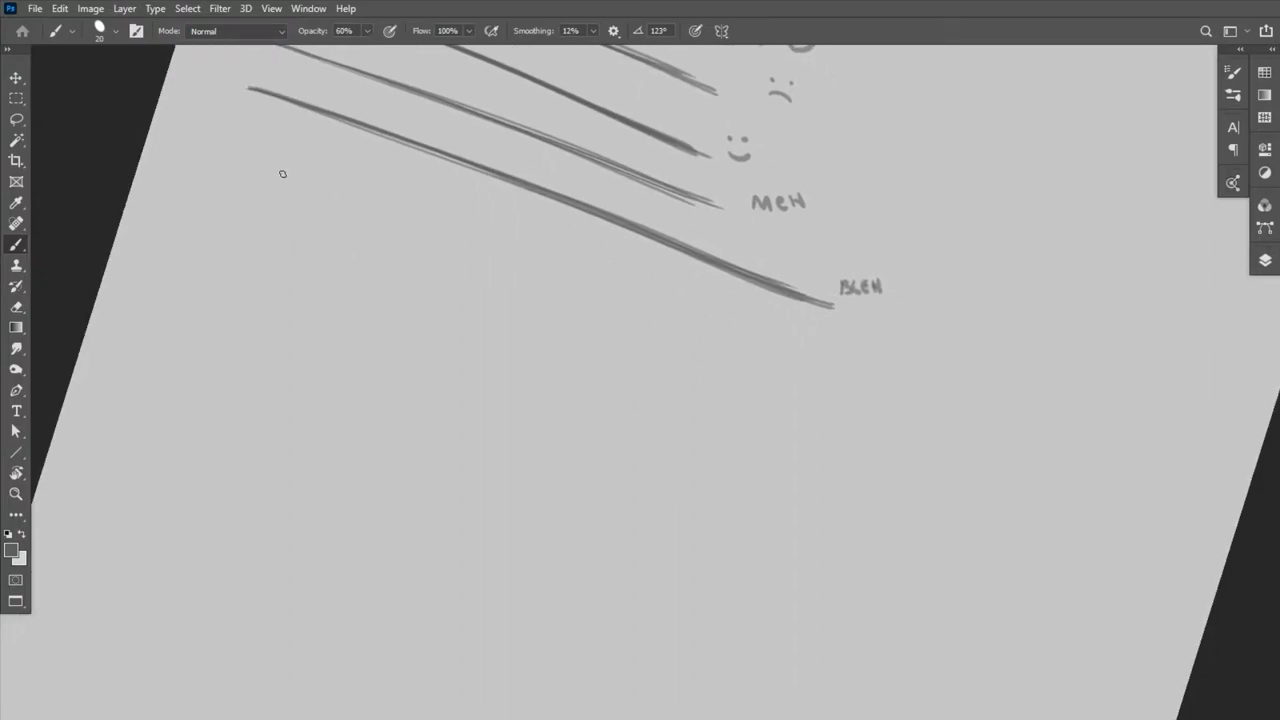
mouse_move(218, 153)
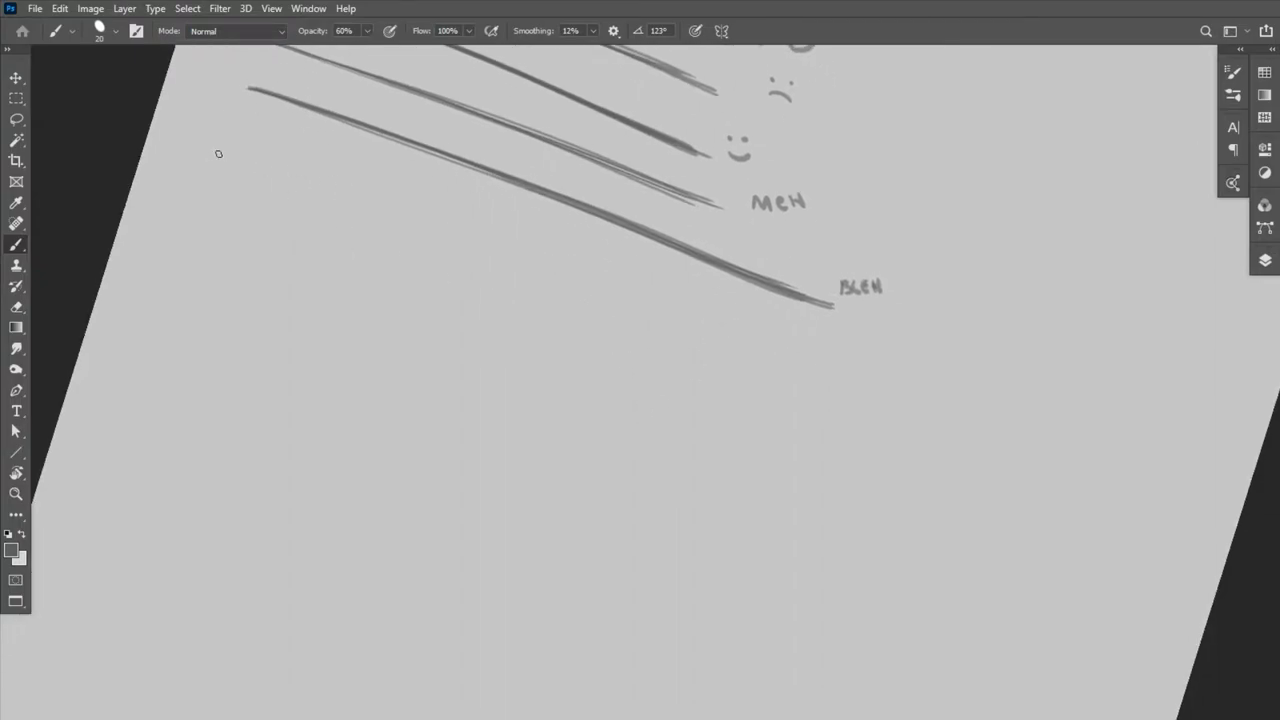
drag(220, 153, 760, 328)
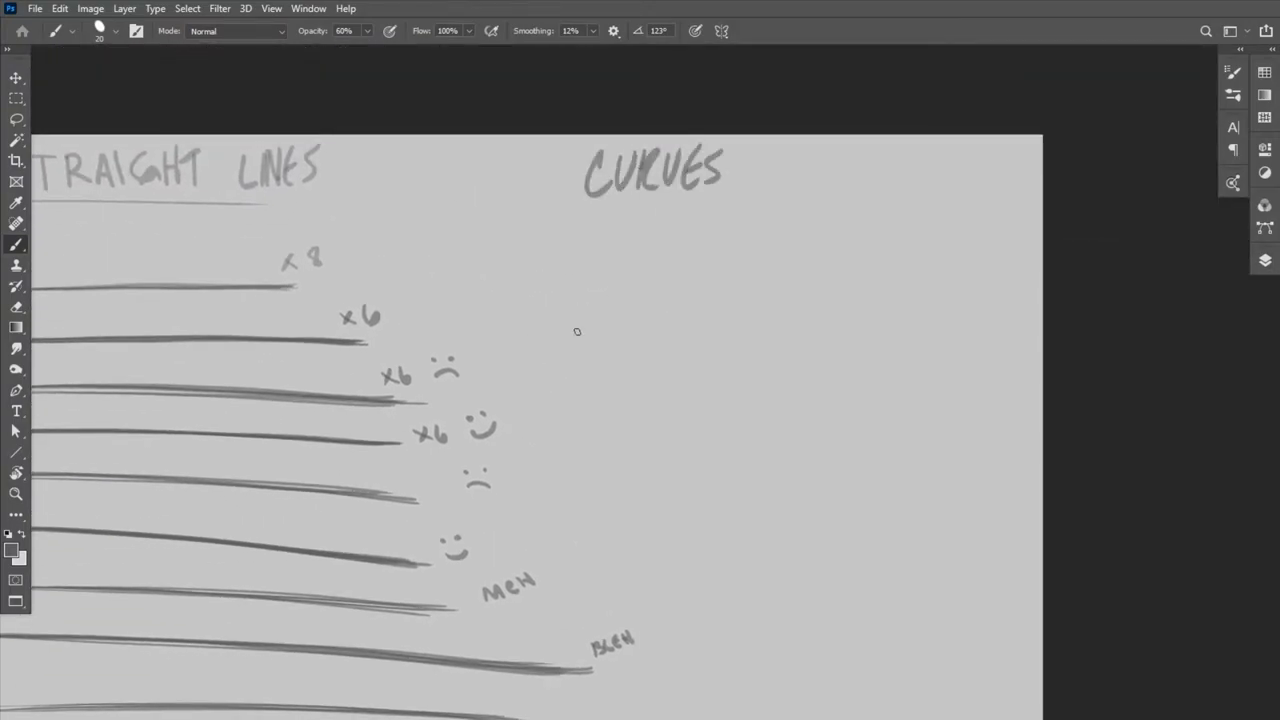
Brush arcs and long sweeping curves under CURVES, marked x8 and x5, then reset rotation
drag(538, 240, 655, 330)
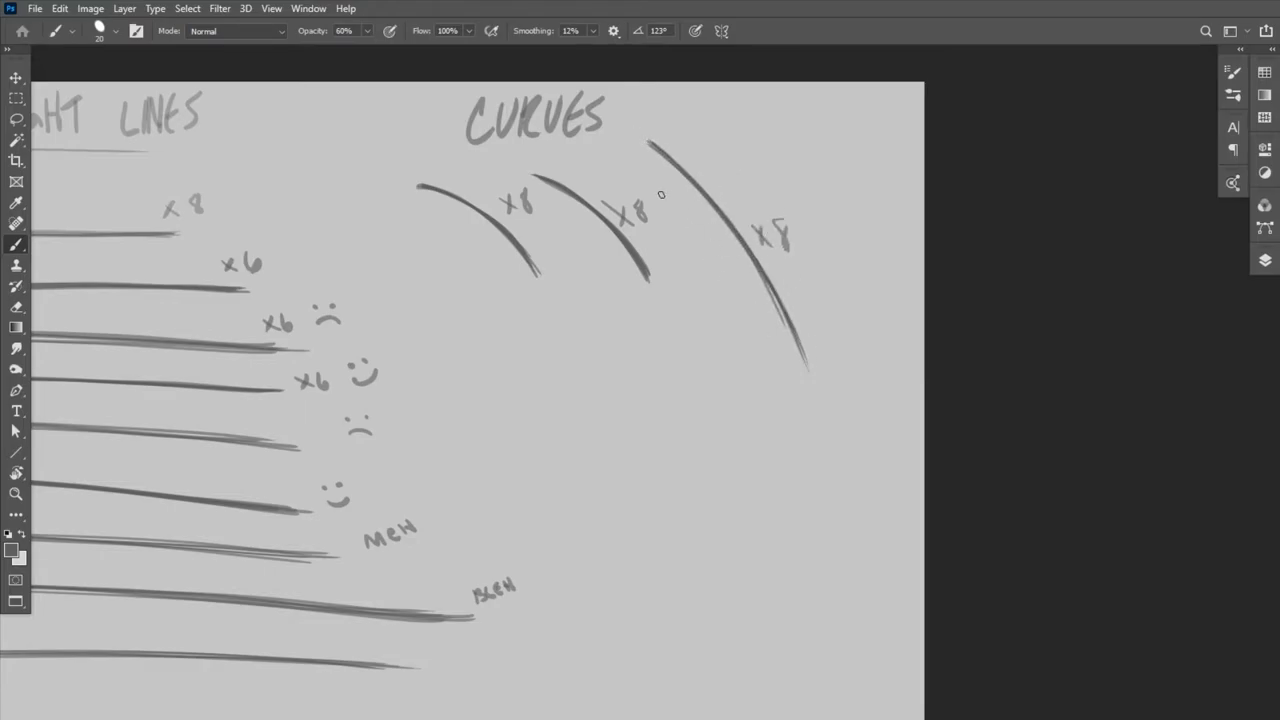
drag(662, 196, 792, 485)
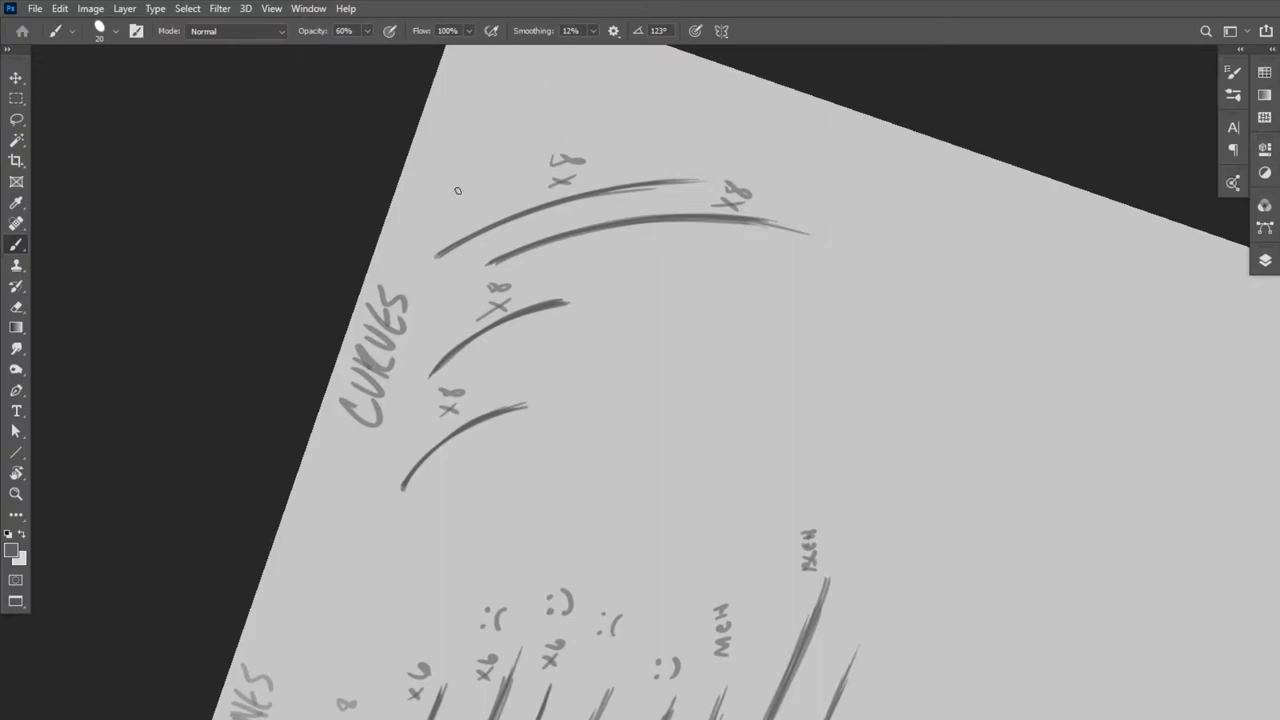
drag(458, 190, 808, 492)
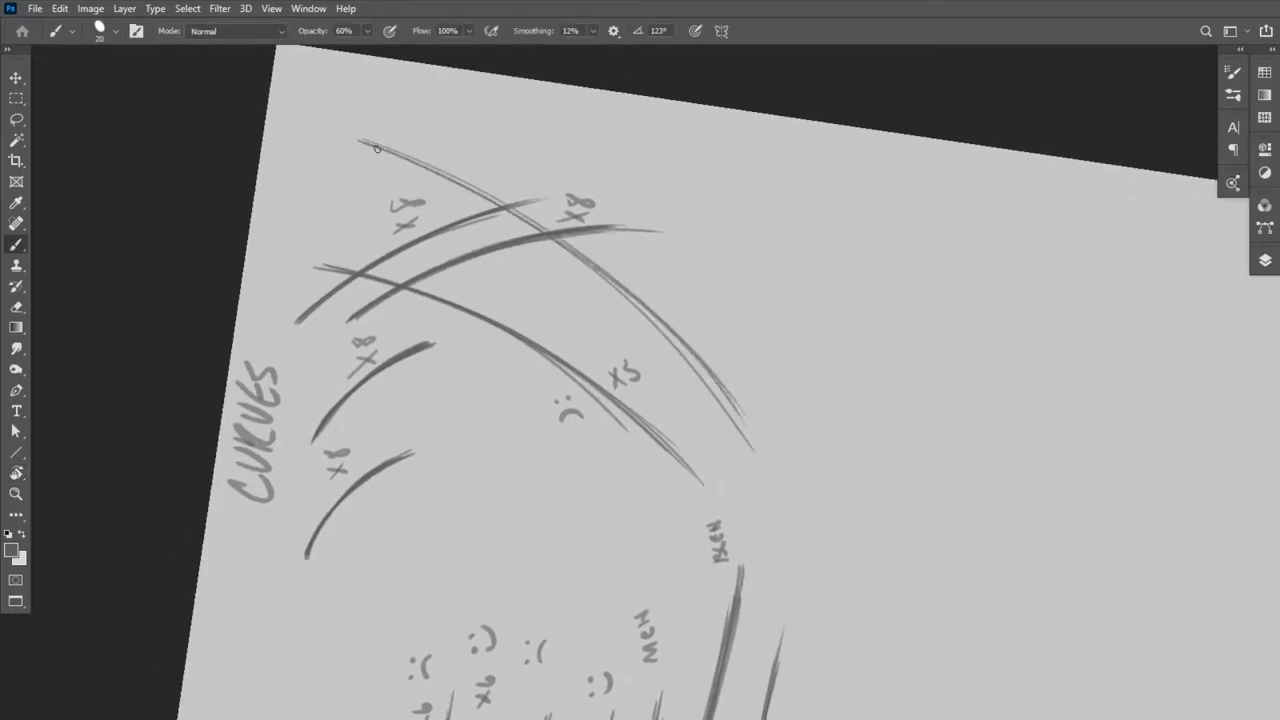
drag(380, 145, 740, 420)
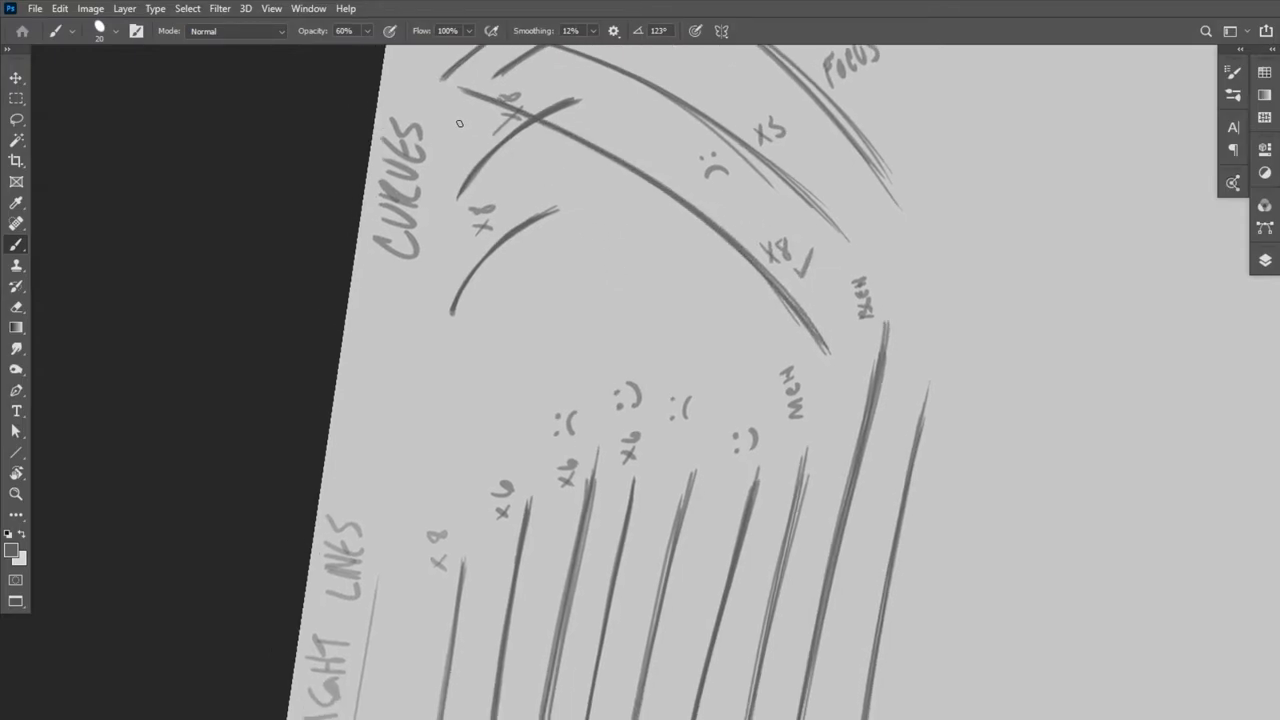
drag(460, 125, 780, 385)
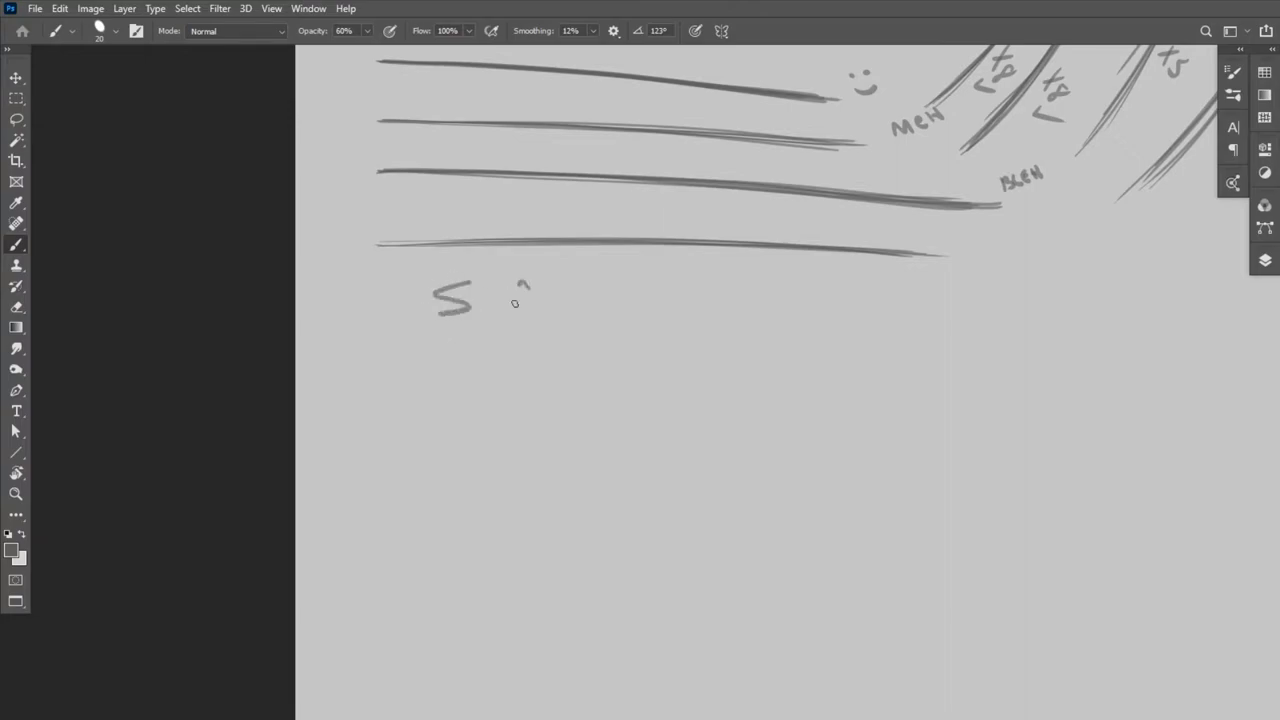
Write the S CURVES heading and draw horizontal wavy S curves marked x6
drag(515, 295, 645, 295)
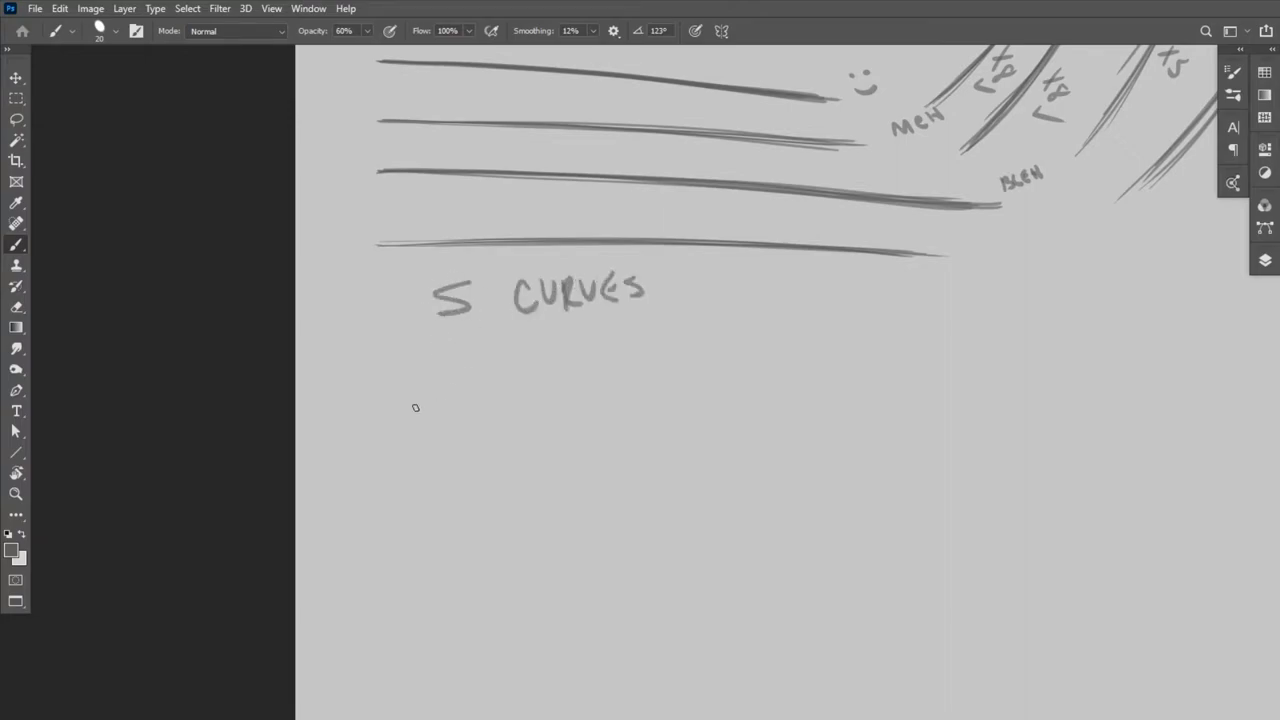
mouse_move(438, 361)
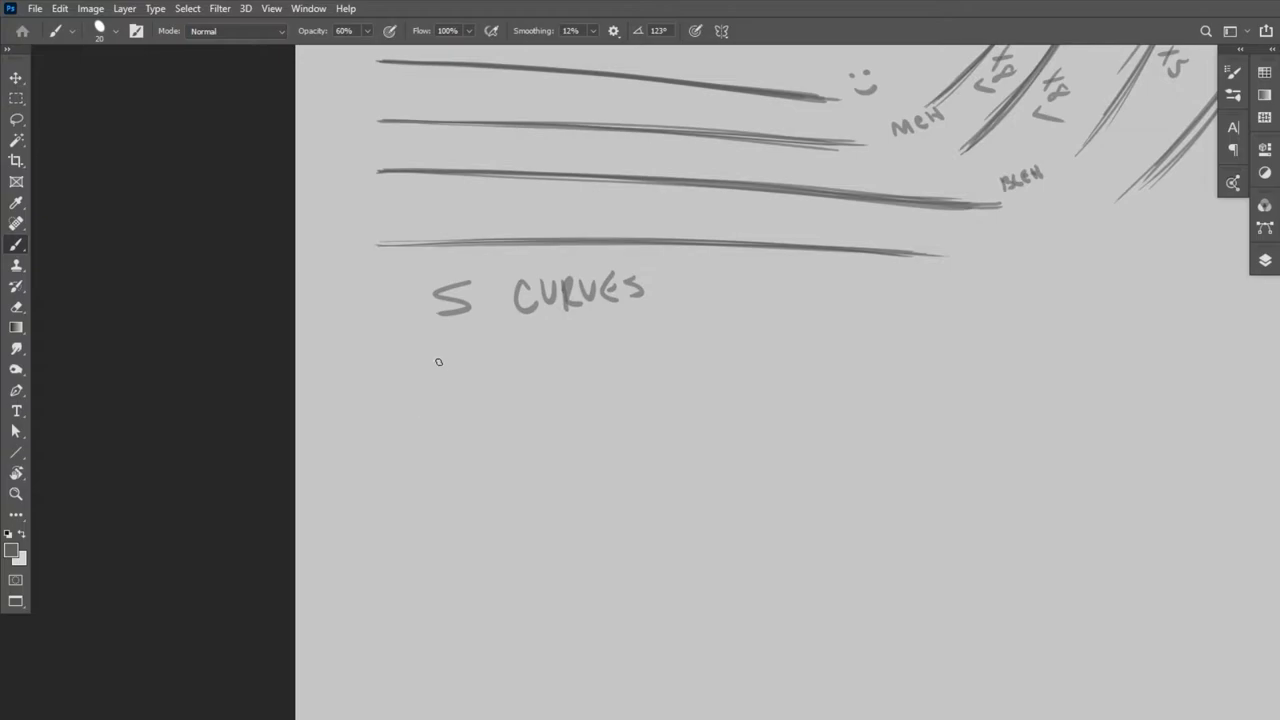
scroll(down, 3)
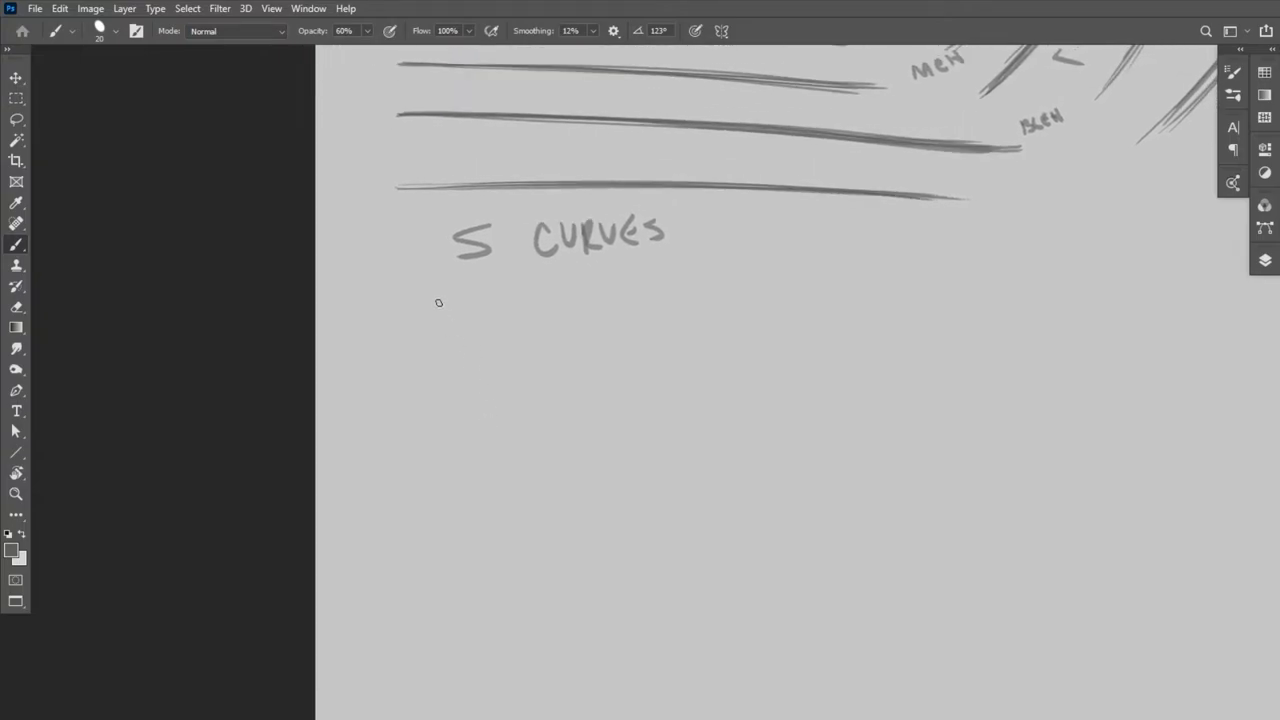
drag(438, 305, 733, 425)
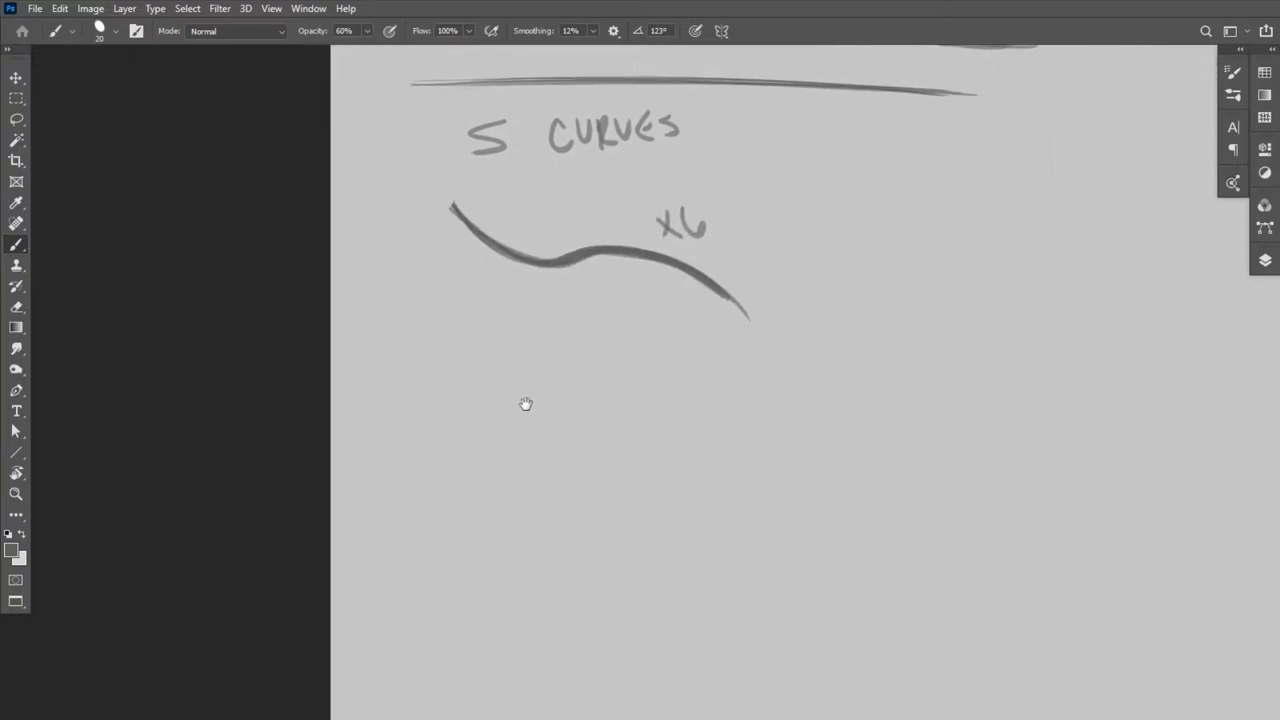
drag(430, 280, 715, 365)
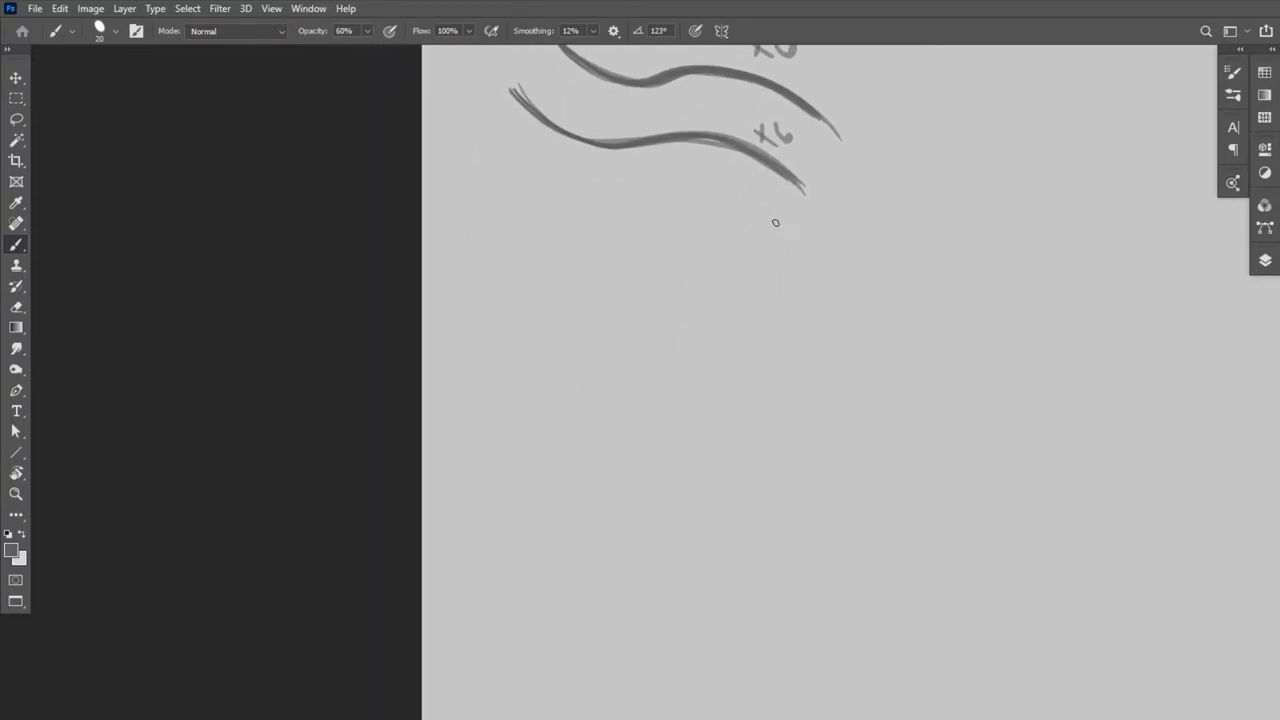
drag(775, 220, 535, 300)
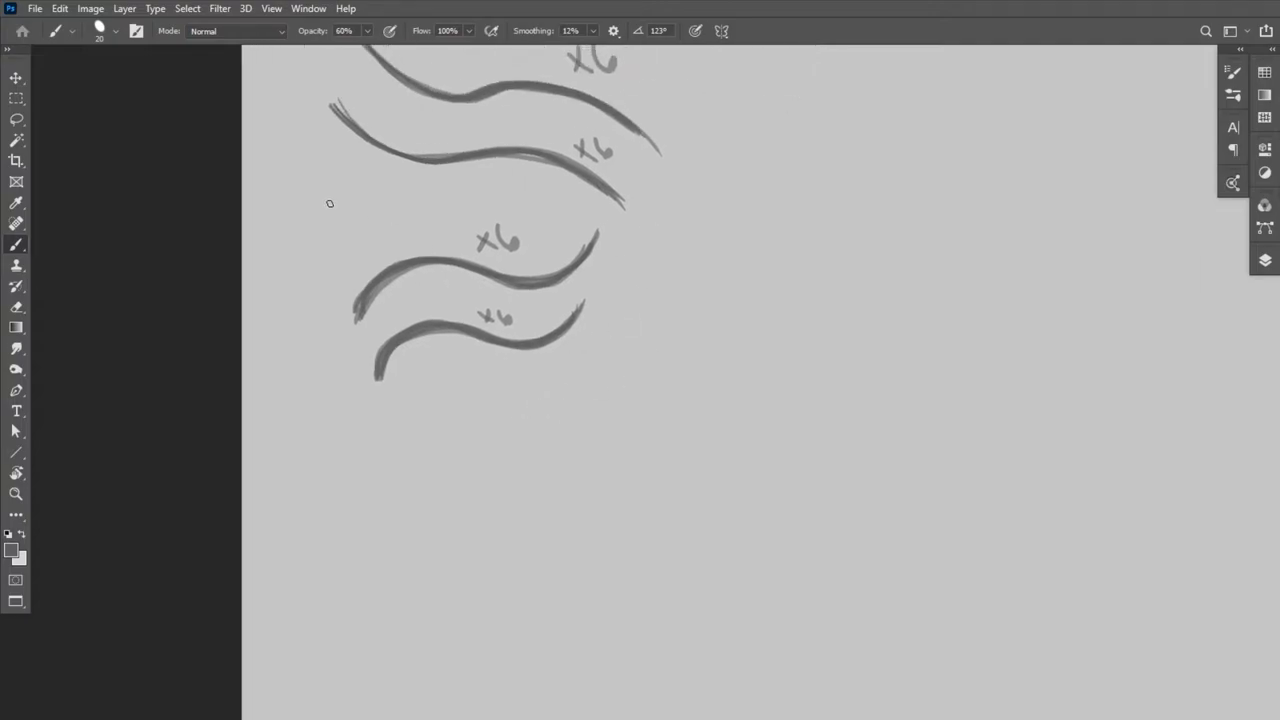
mouse_move(698, 113)
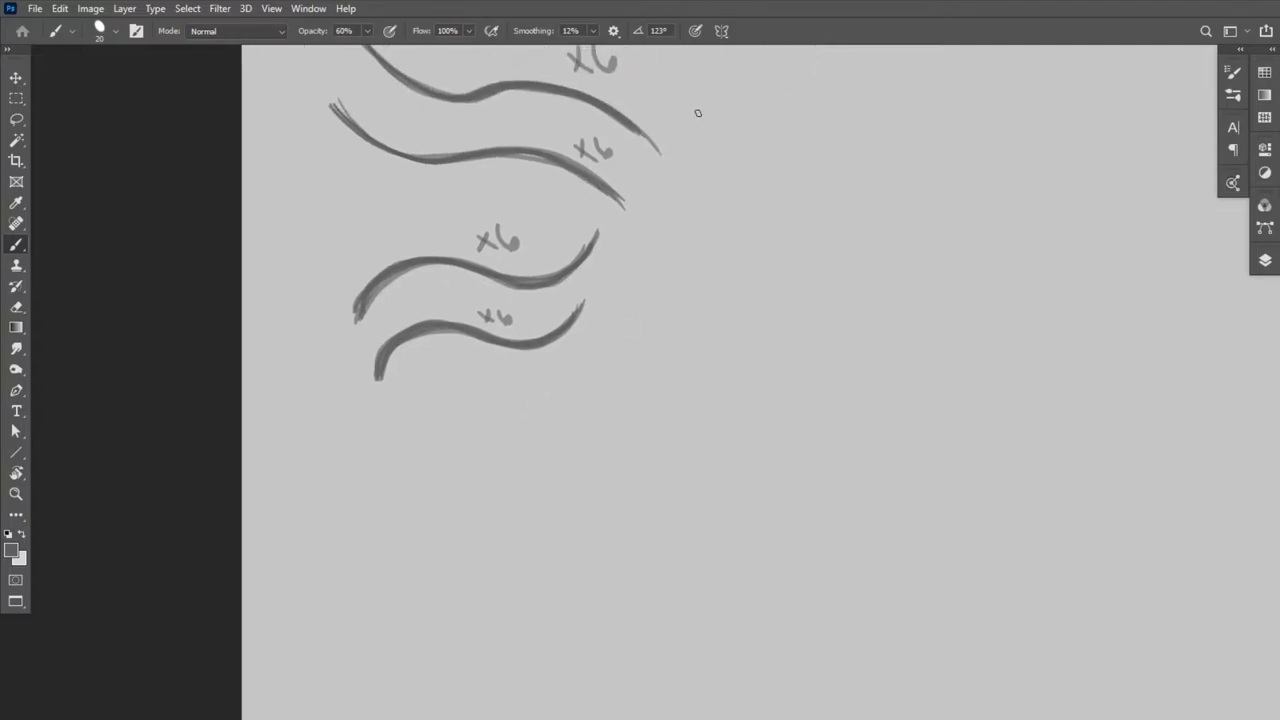
Draw two vertical S curves beside them, noted as 'easier'
drag(698, 75, 705, 370)
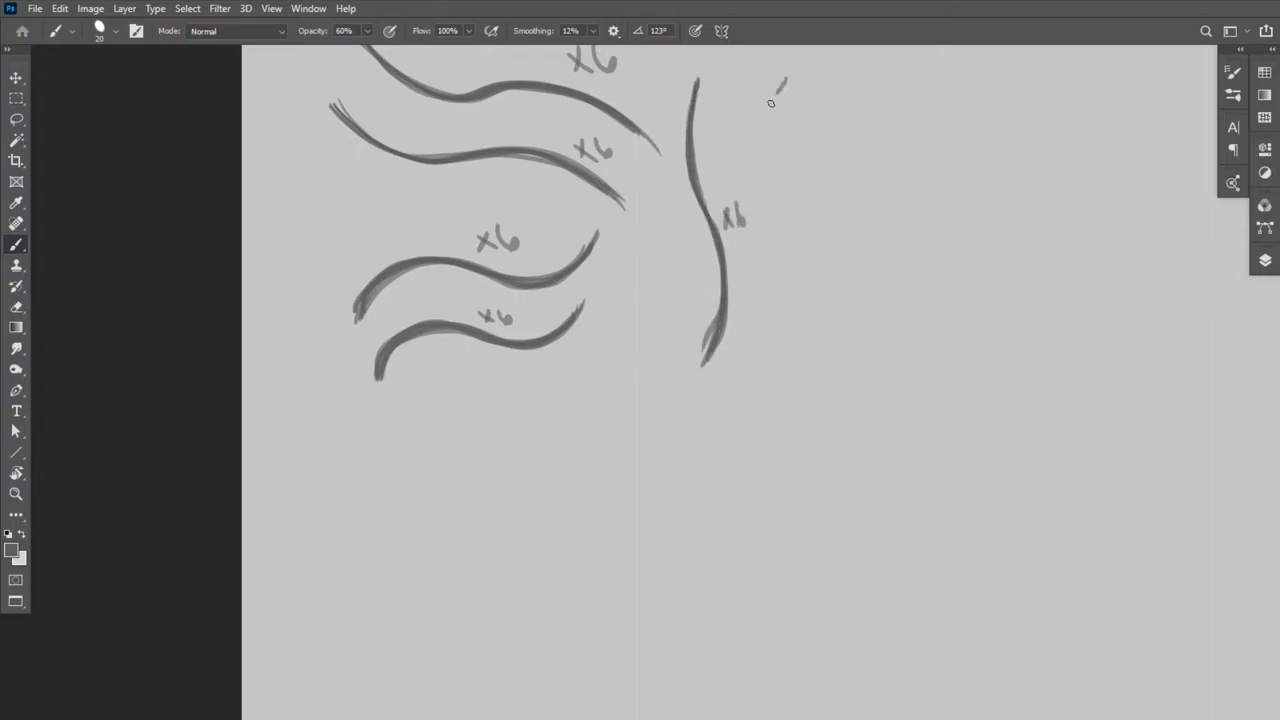
drag(782, 82, 775, 358)
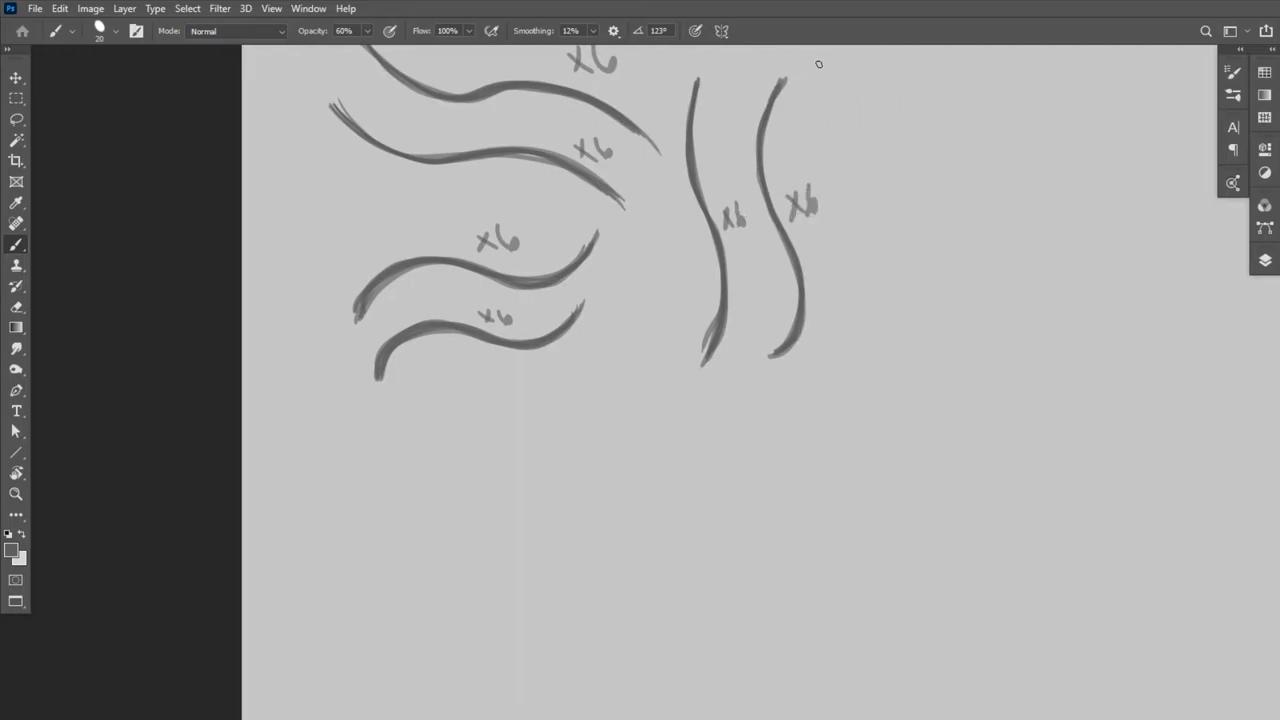
drag(850, 145, 890, 175)
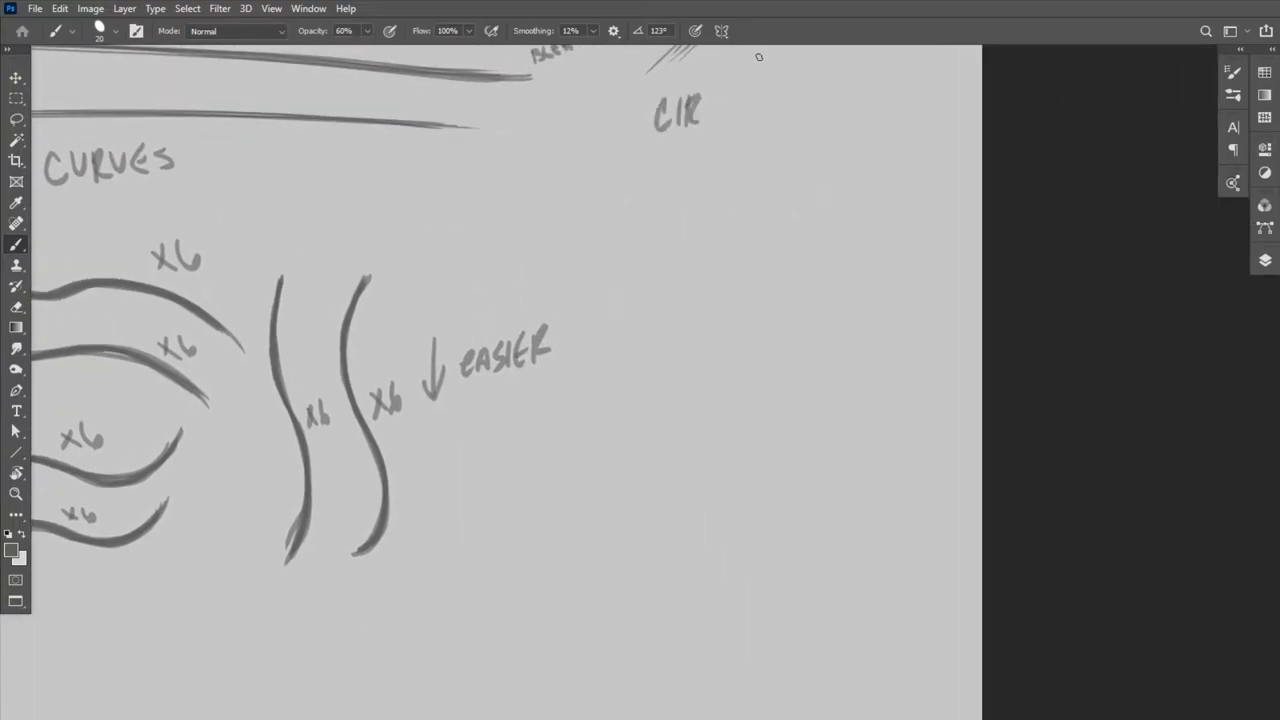
Finish the circles heading and draw long horizontal practice strokes under the circle rows
drag(680, 115, 775, 130)
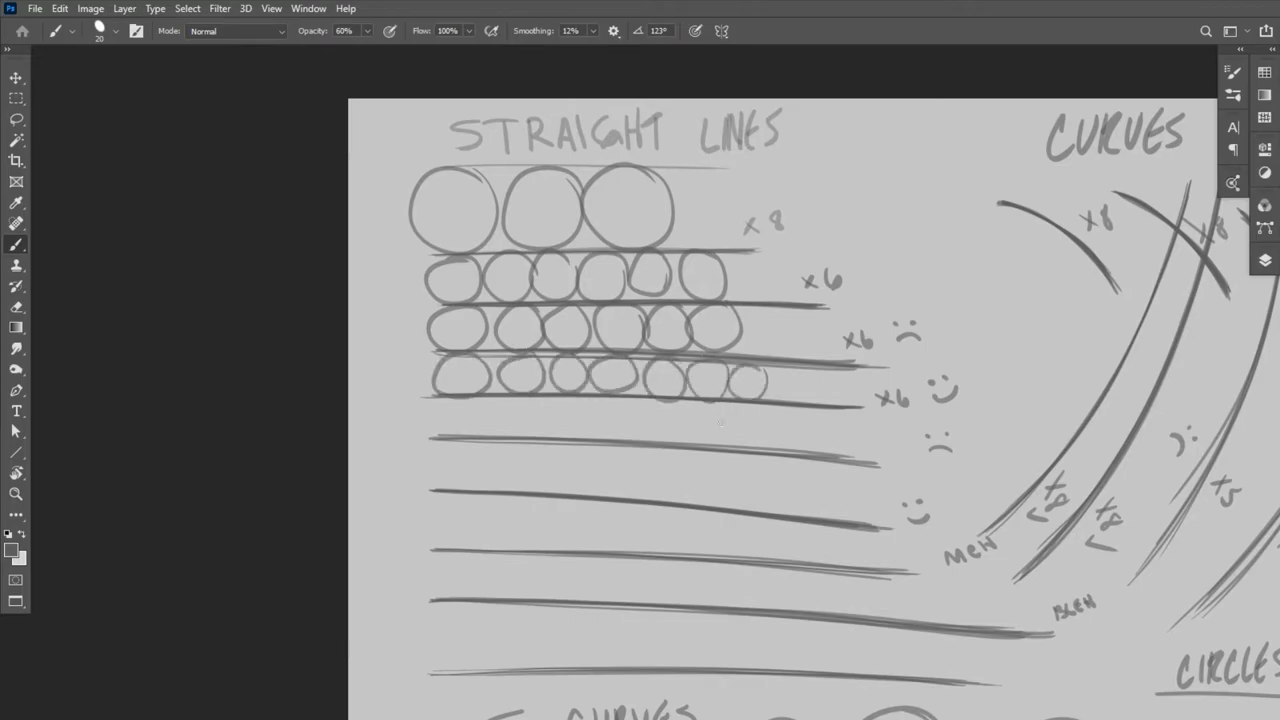
drag(430, 415, 570, 415)
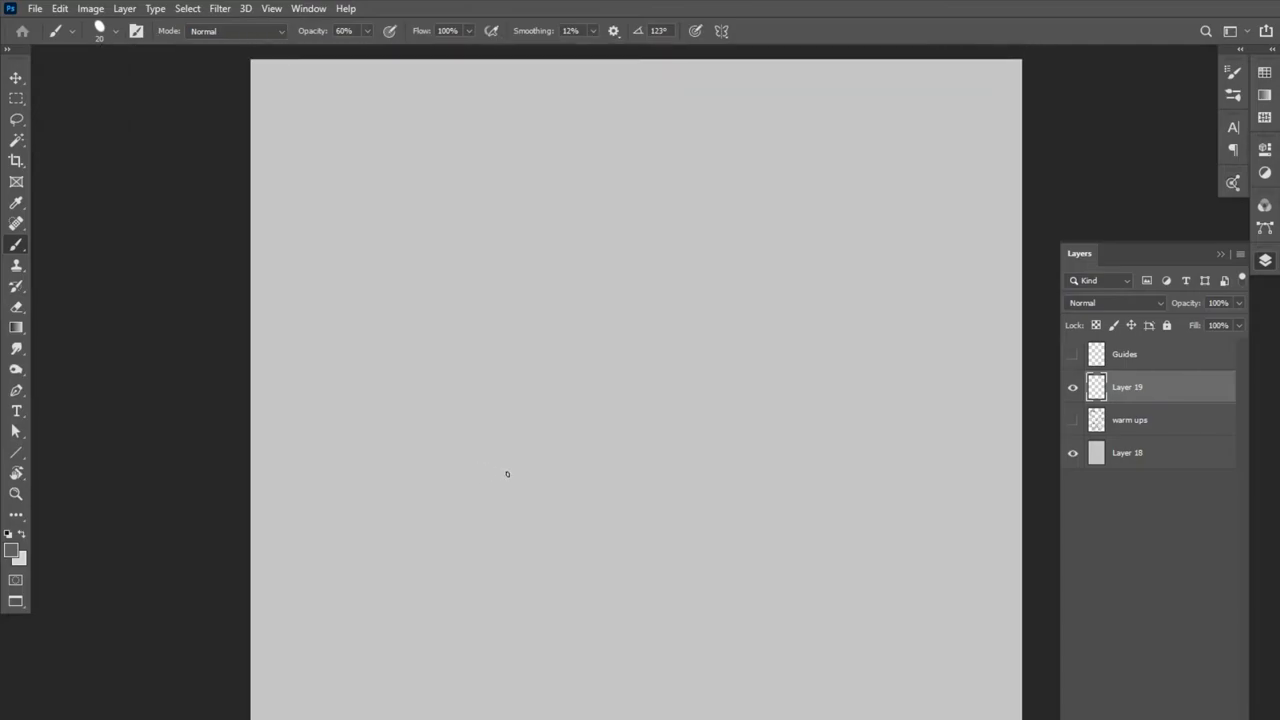
mouse_move(742, 168)
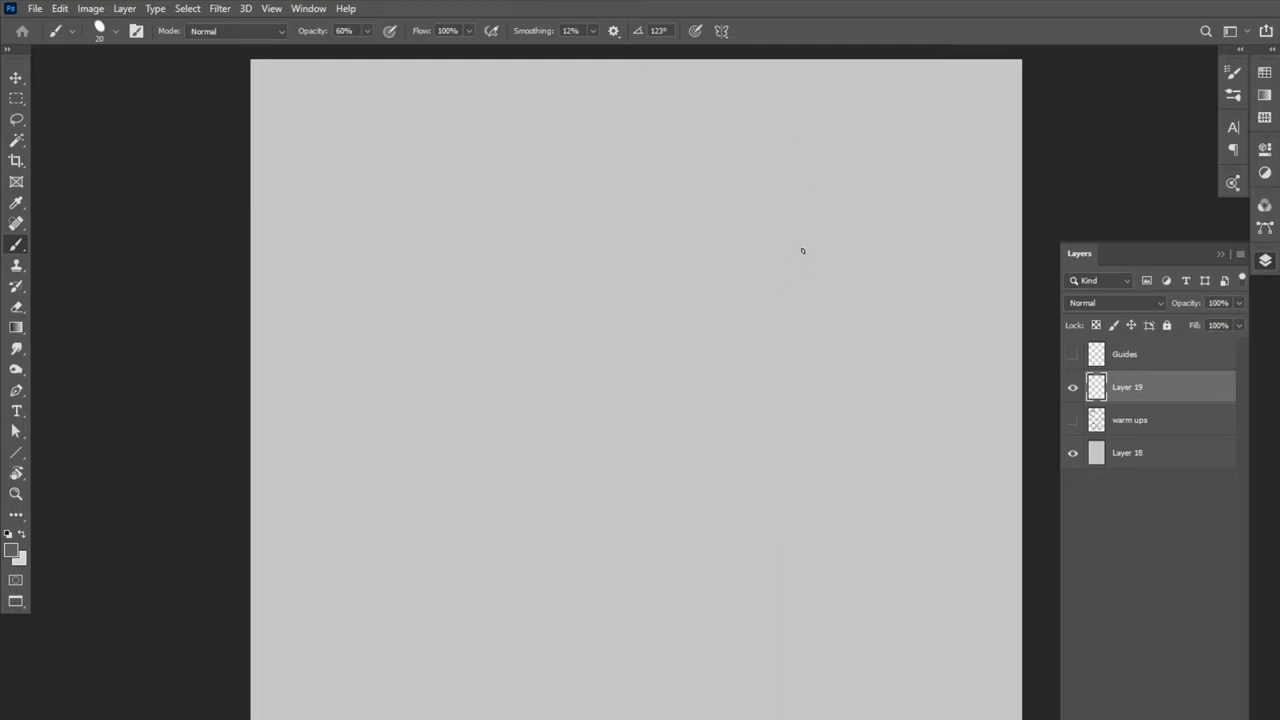
mouse_move(798, 309)
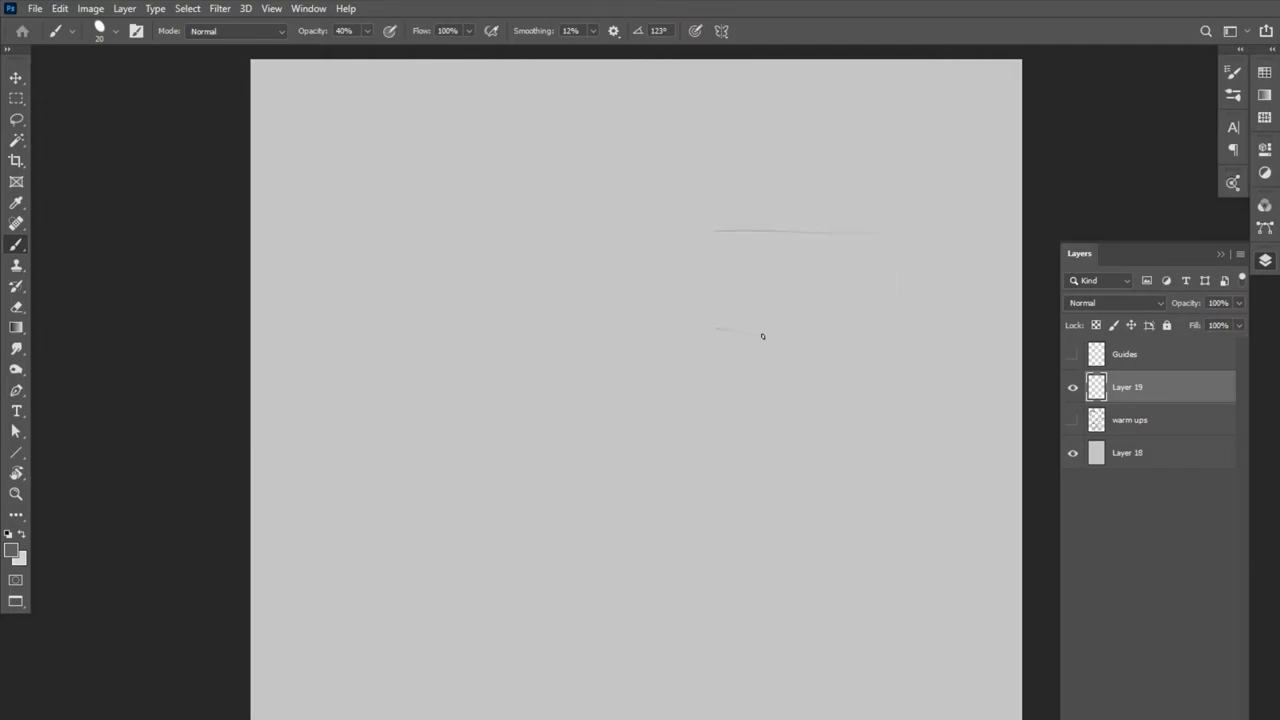
Sketch faint hip, spine and leg gesture lines on Layer 19 at 40% opacity
drag(717, 329, 862, 349)
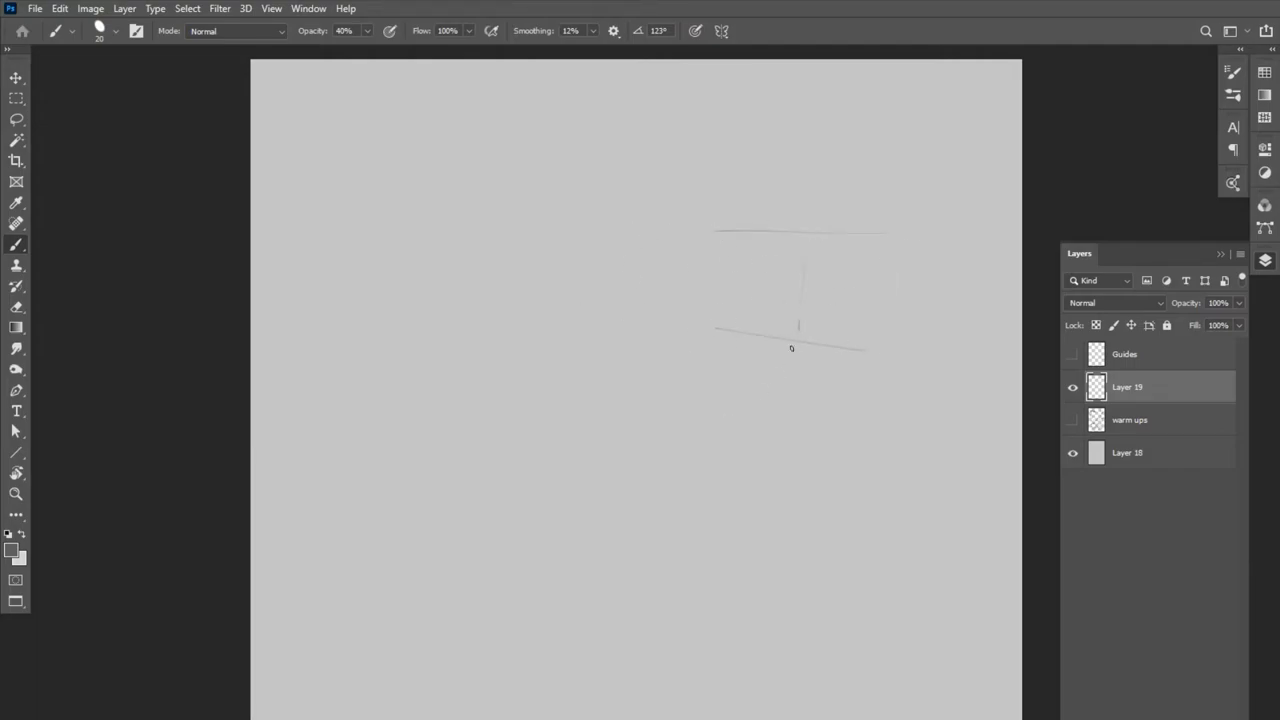
drag(795, 330, 725, 410)
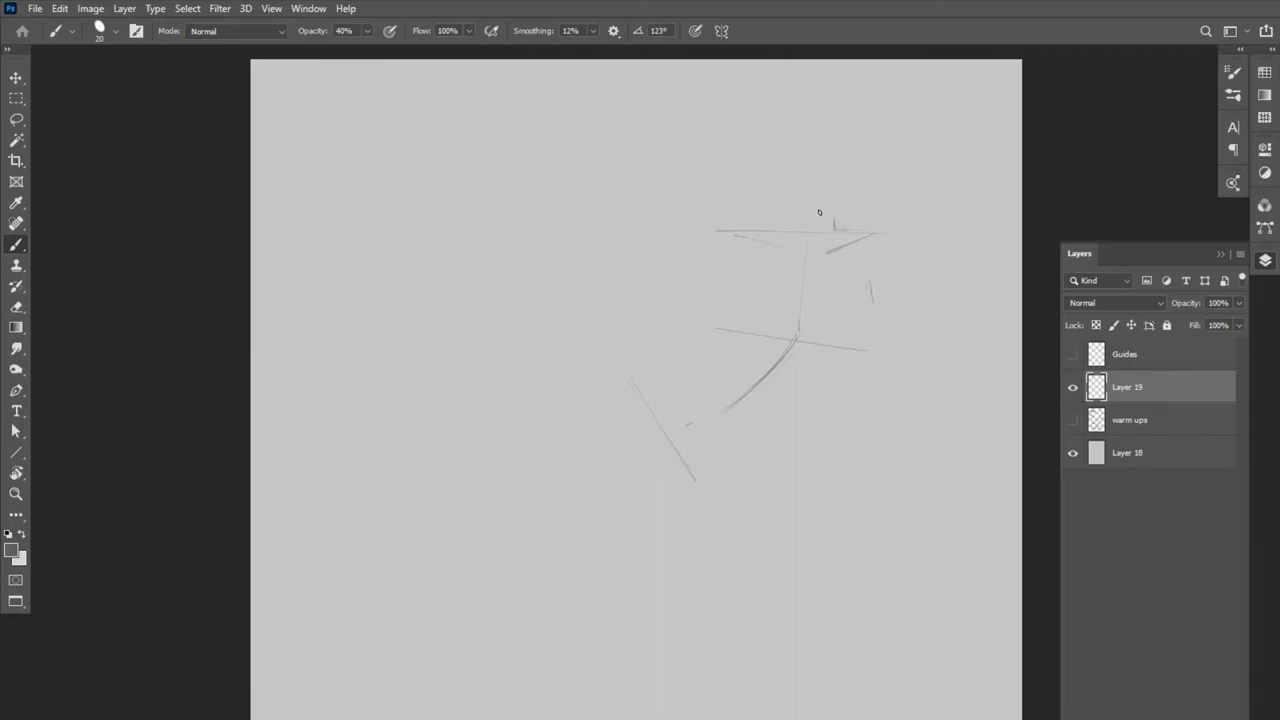
Sketch the head oval, torso outline and hips with a bent leg
drag(822, 212, 840, 145)
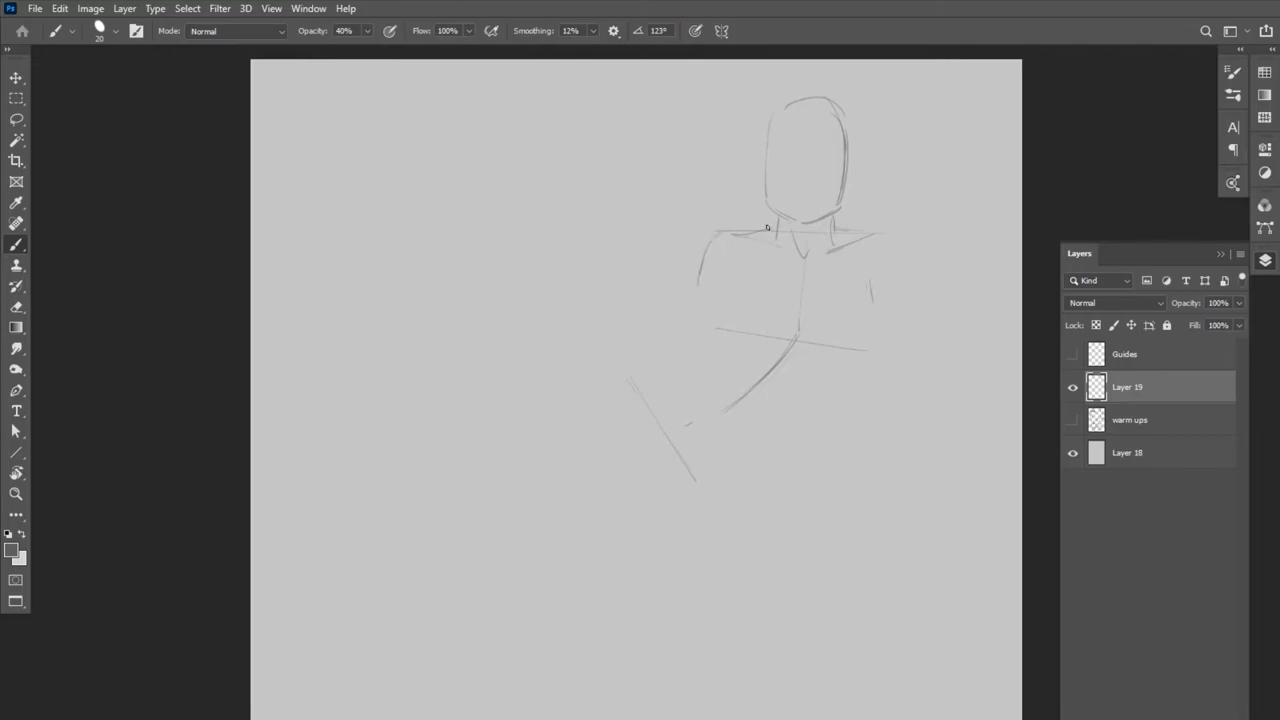
drag(740, 270, 735, 380)
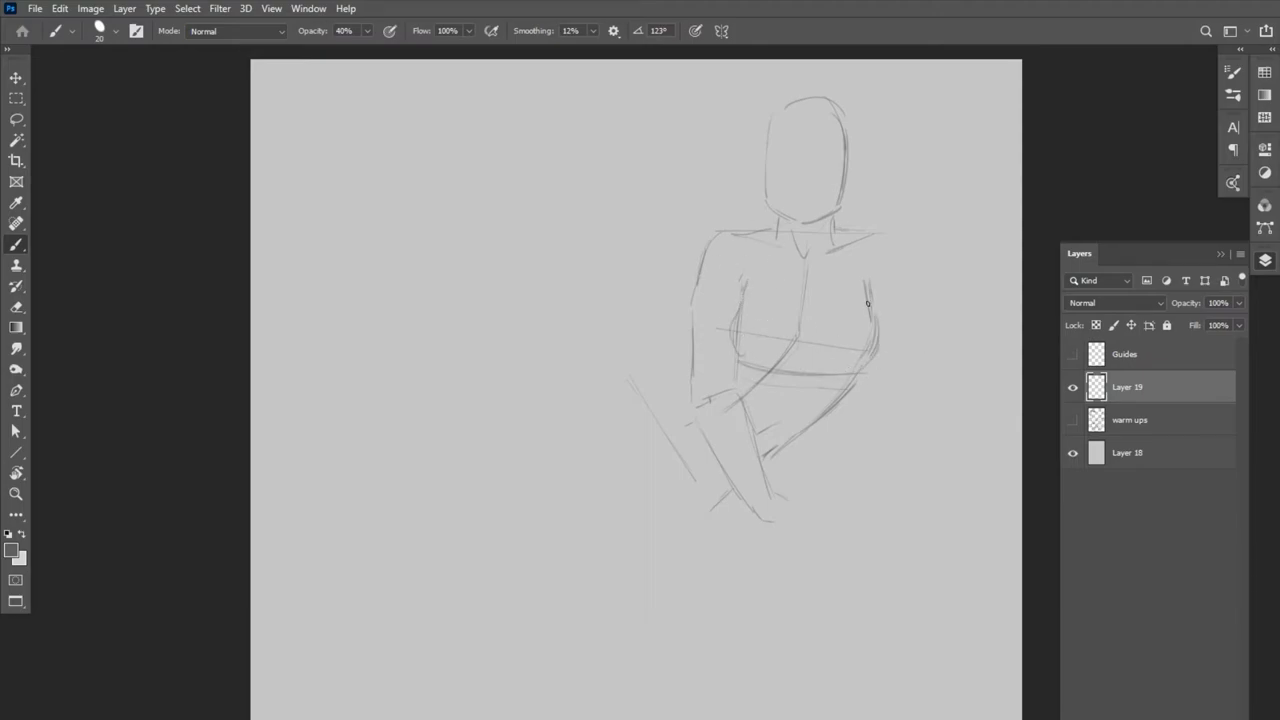
drag(880, 240, 895, 390)
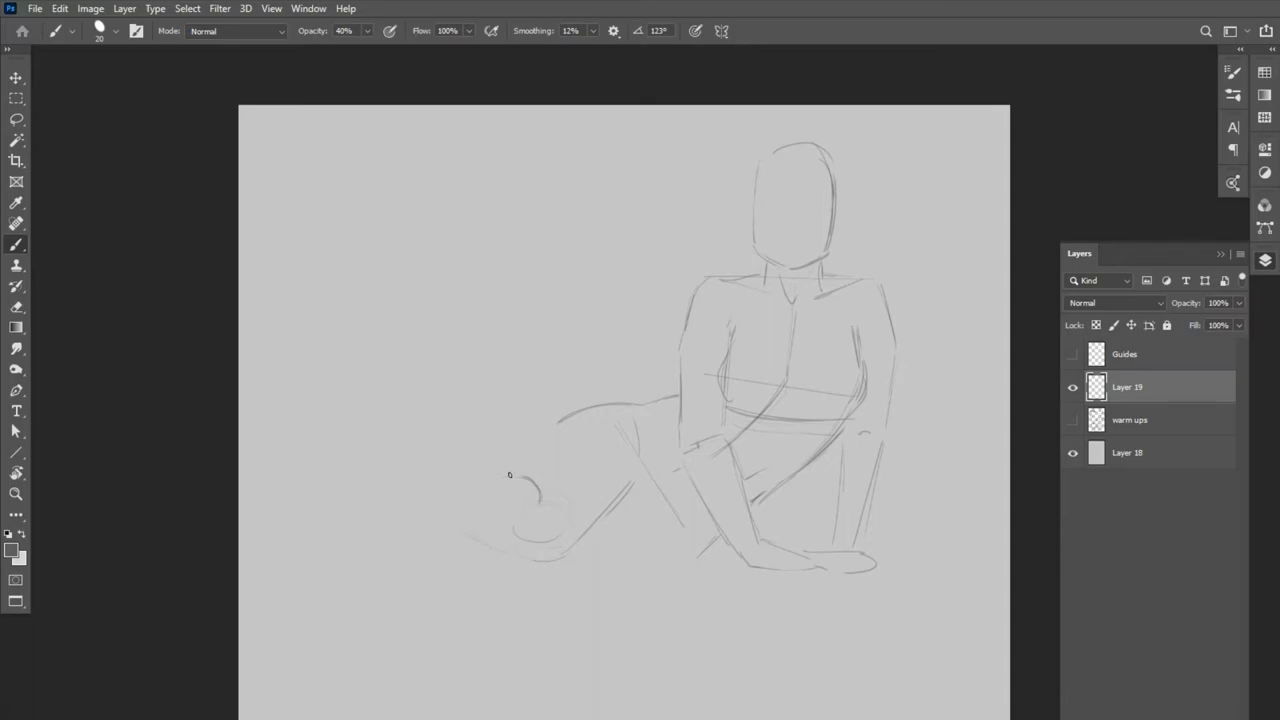
Extend both legs toward the left, refining thighs and knees, and draw the feet
drag(510, 475, 400, 490)
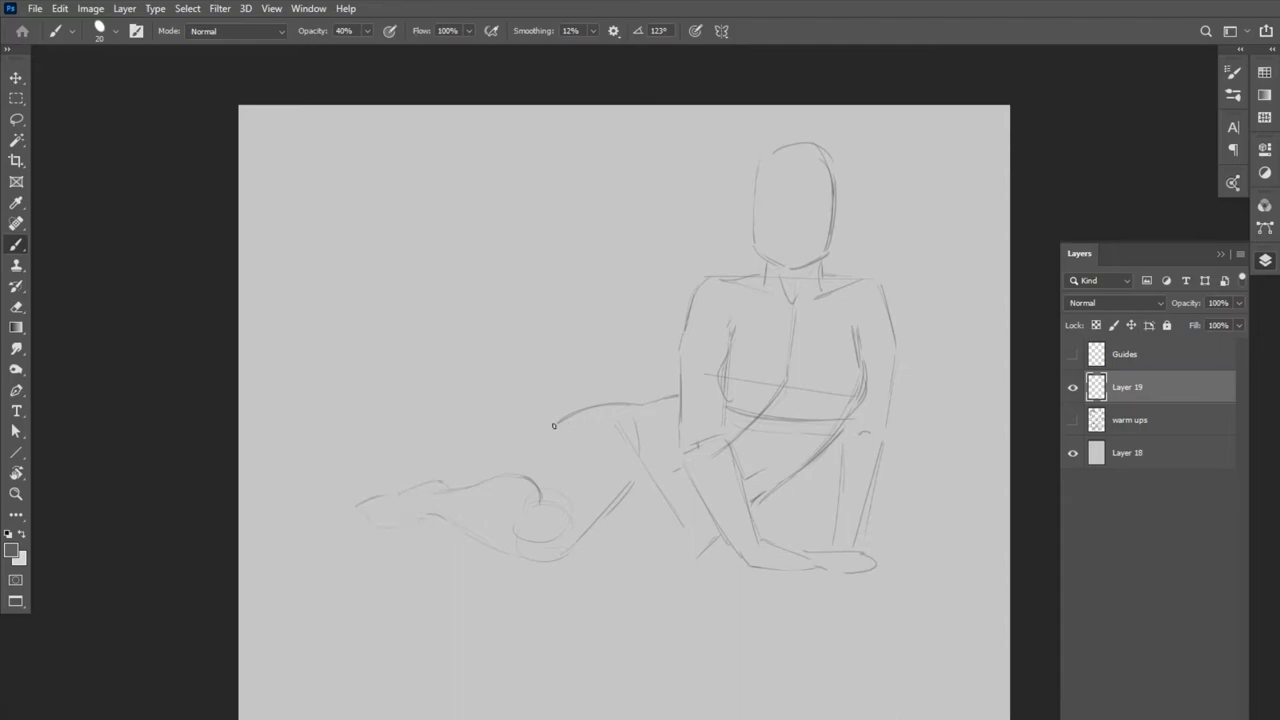
drag(553, 426, 500, 600)
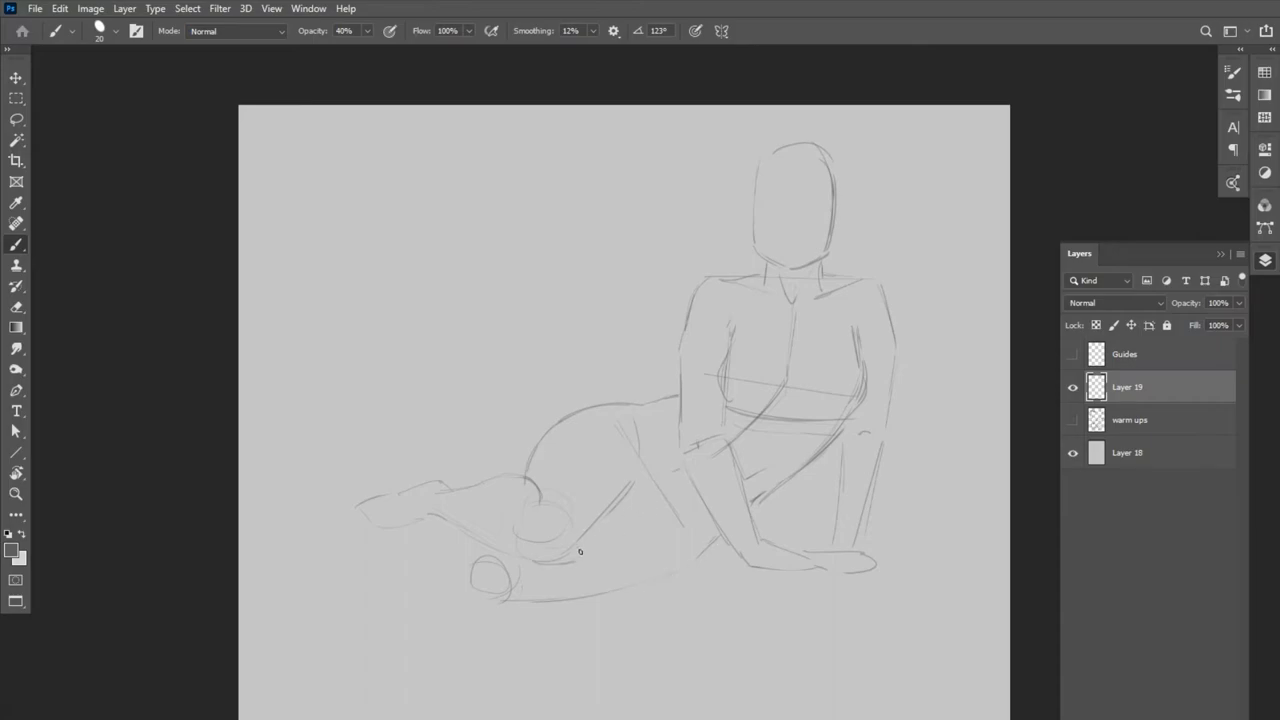
drag(580, 551, 653, 491)
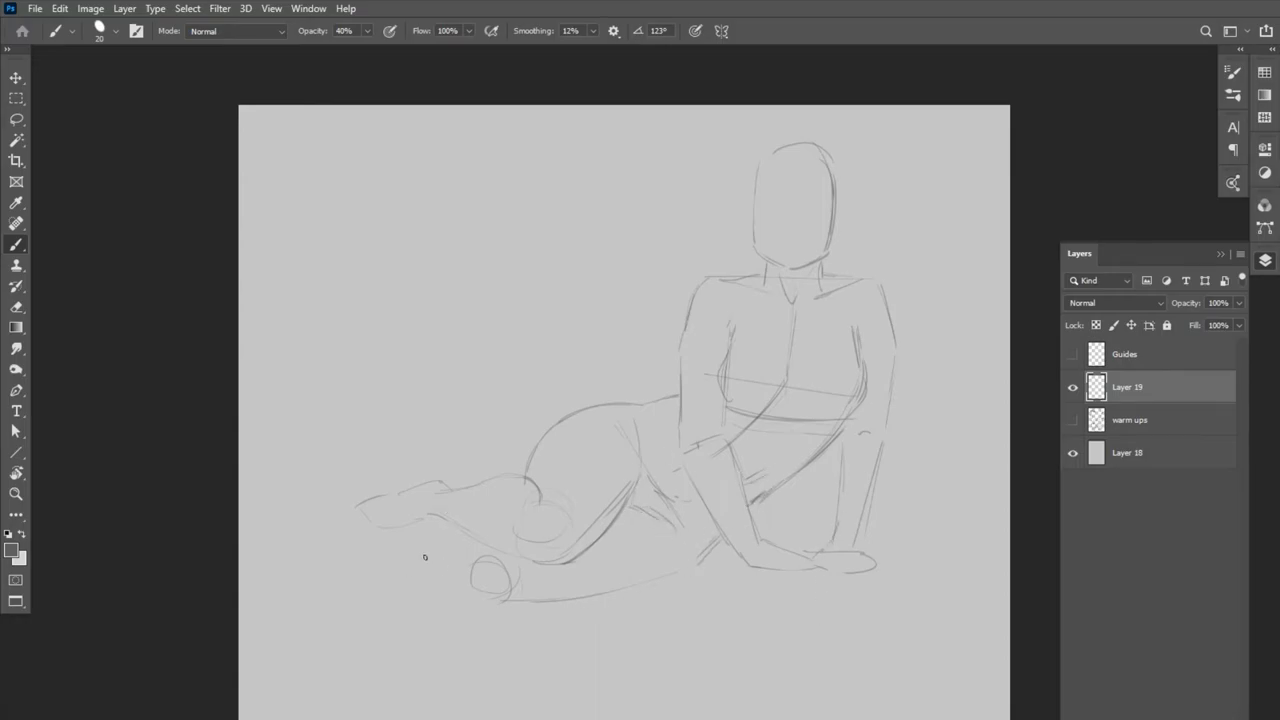
drag(425, 555, 490, 595)
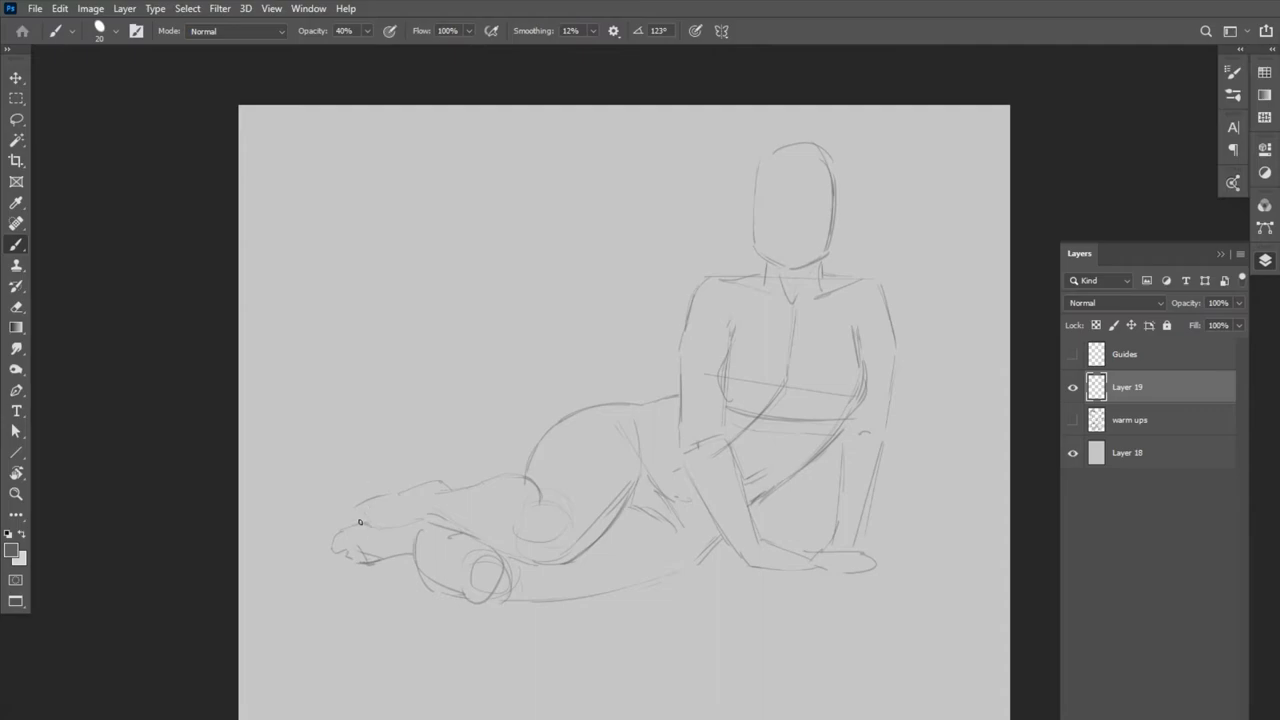
drag(360, 522, 431, 481)
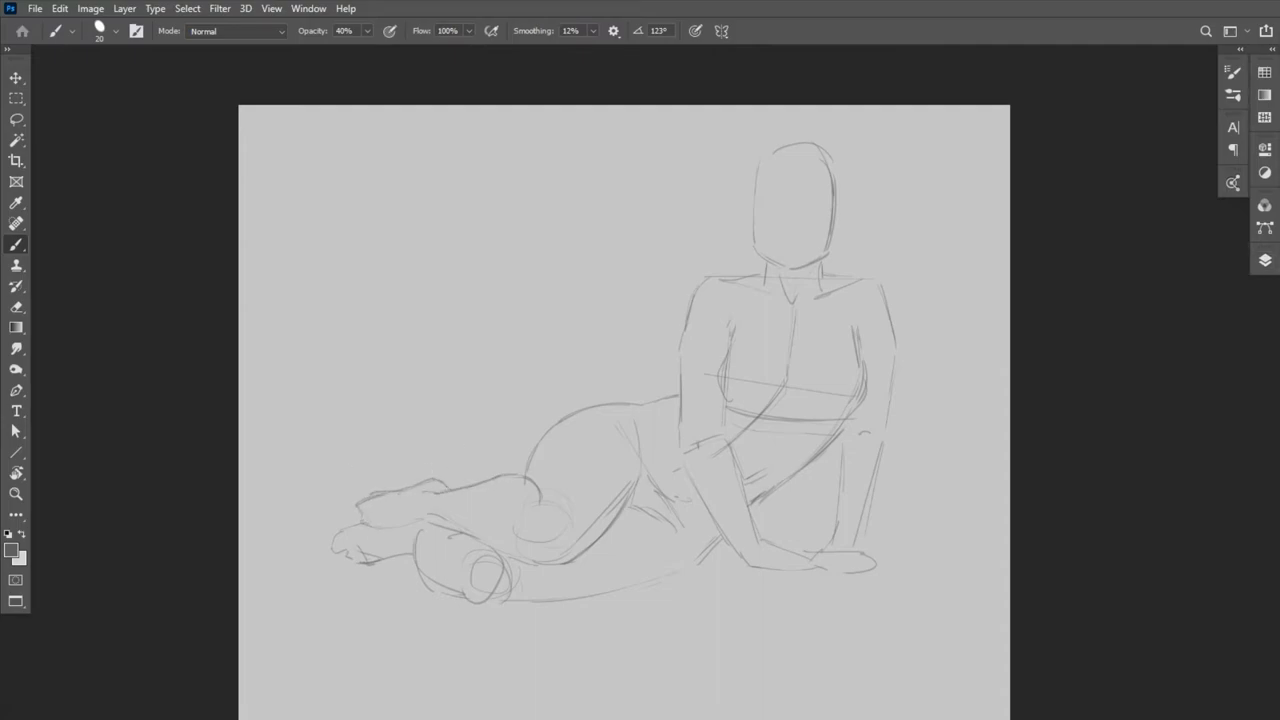
Erase the head oval and redraw a side-turned head with long hair and face profile
drag(760, 250, 830, 160)
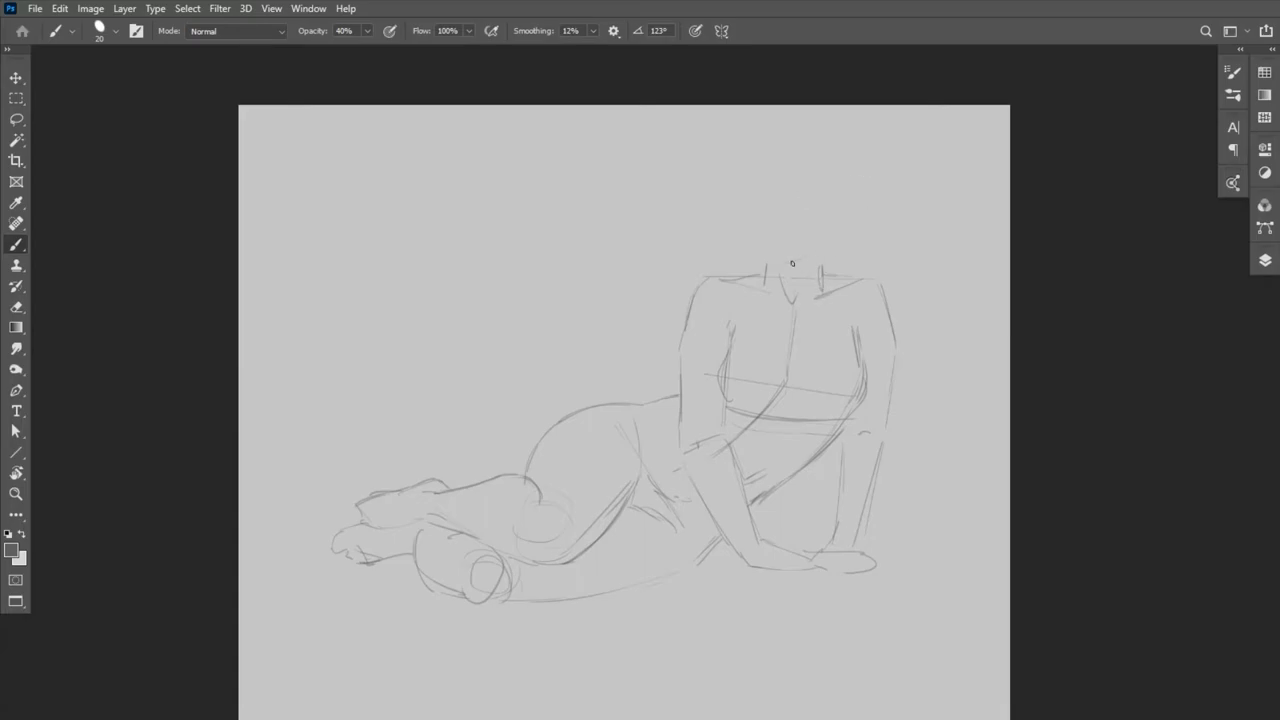
drag(793, 263, 770, 205)
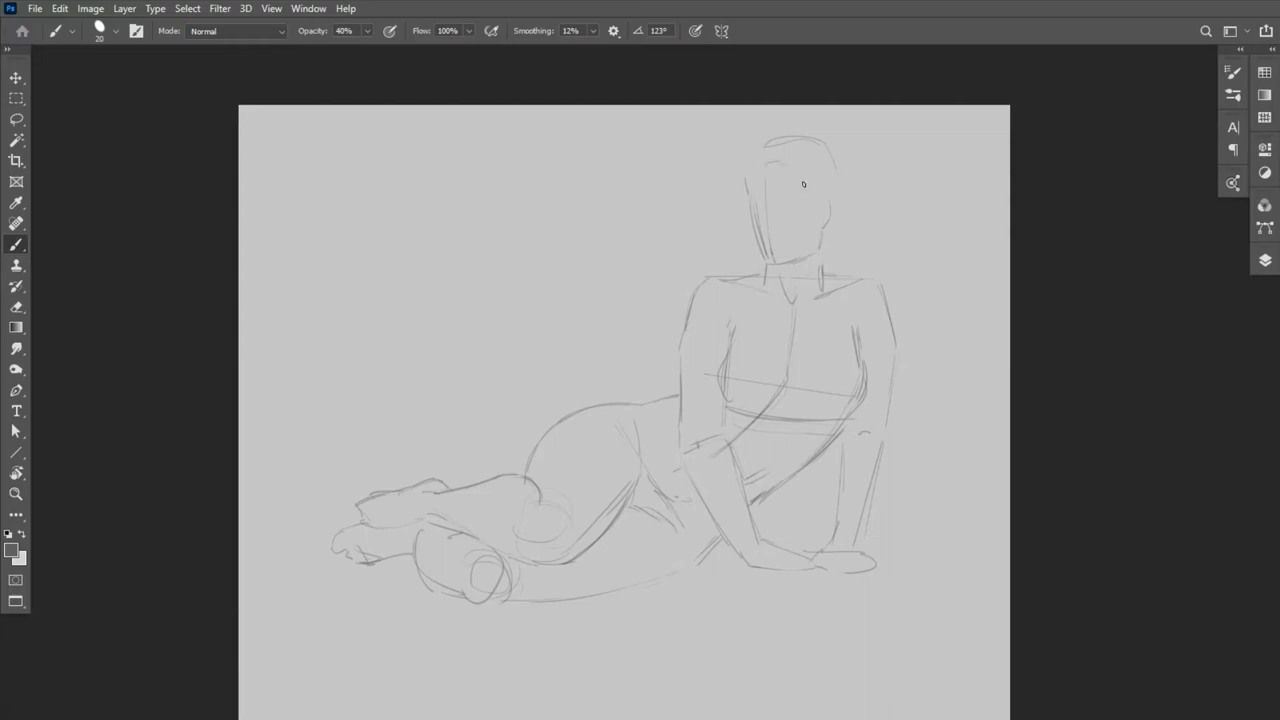
drag(803, 185, 825, 265)
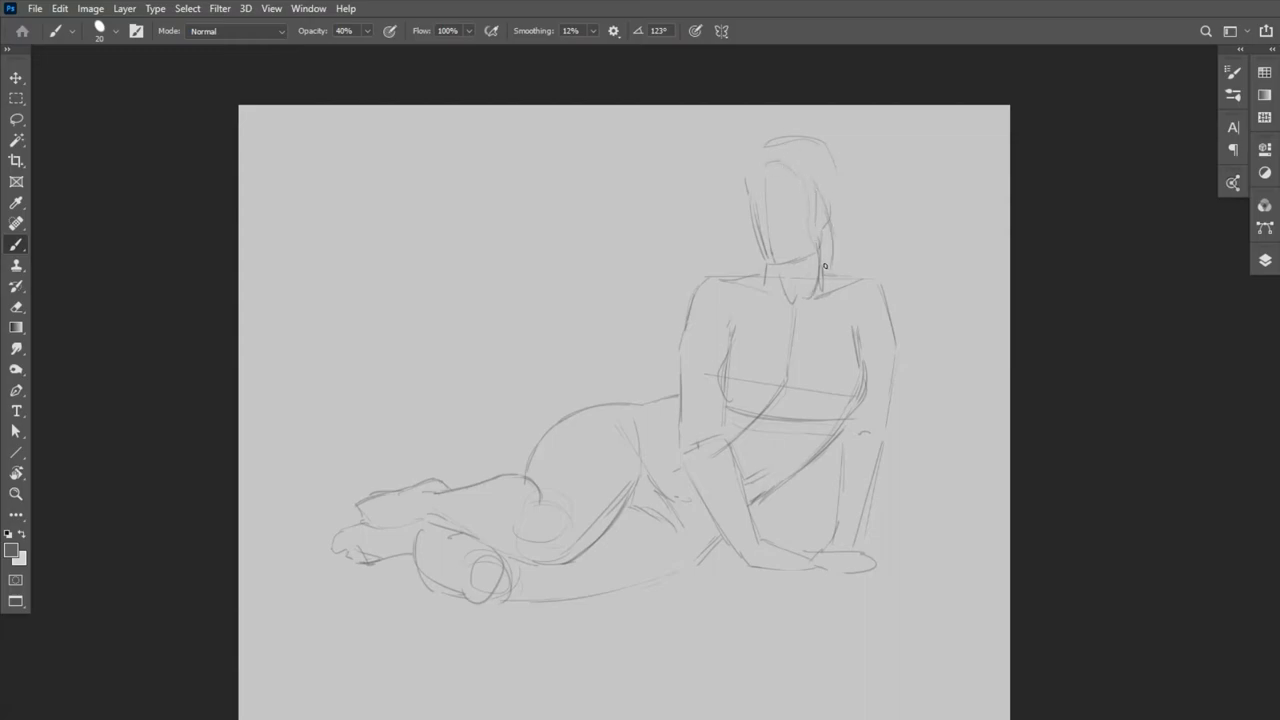
drag(820, 140, 855, 250)
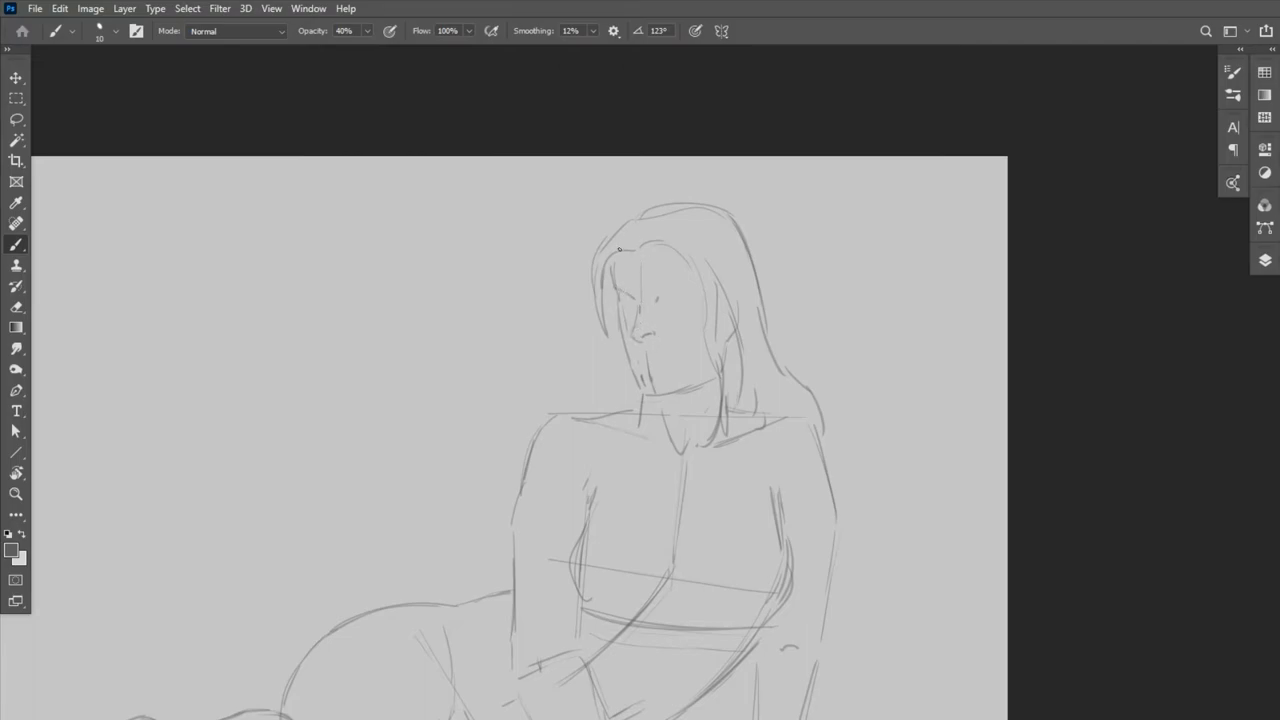
Draw both eyes and eyebrows, then an open mouth under the nose with hair strands
drag(620, 250, 620, 307)
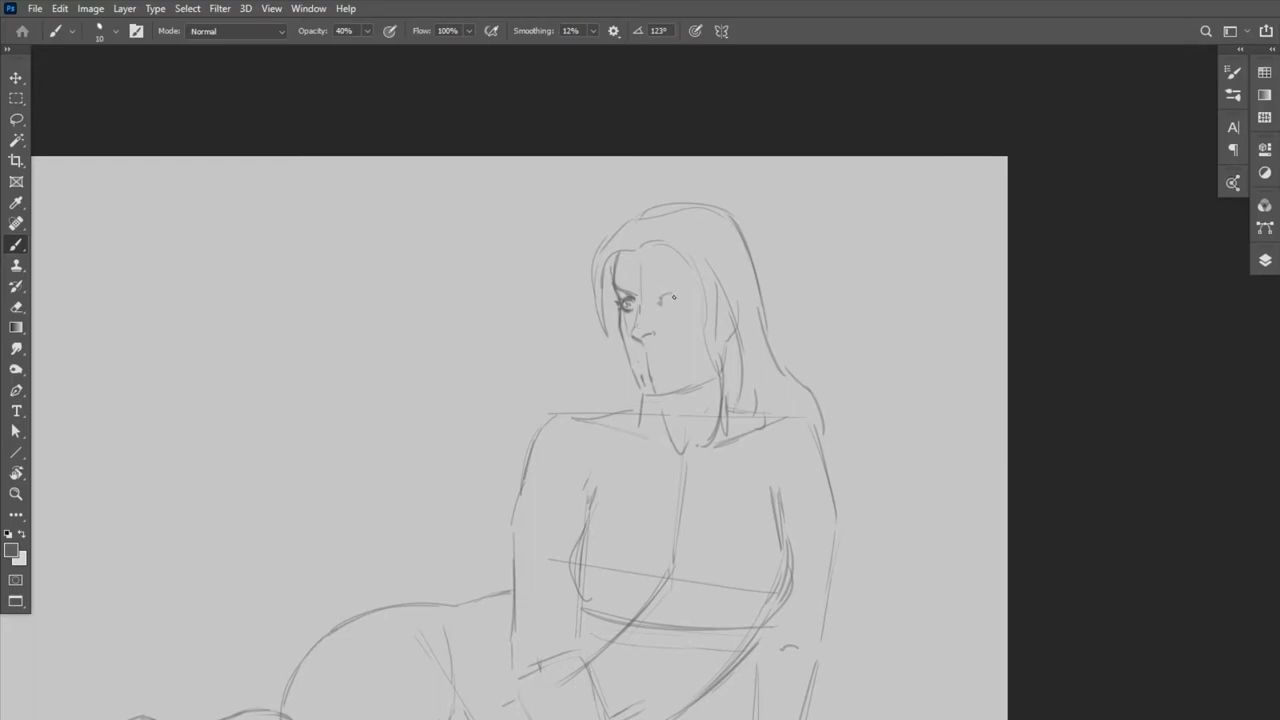
drag(650, 290, 675, 292)
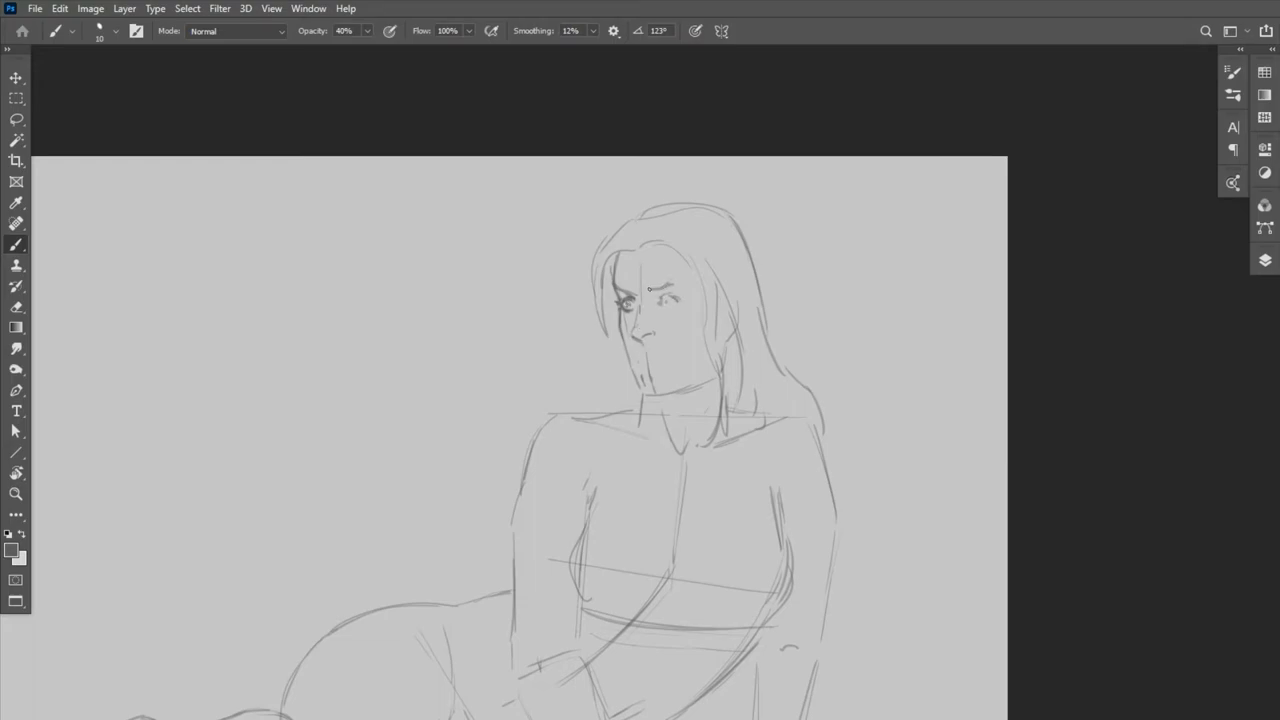
drag(660, 295, 680, 300)
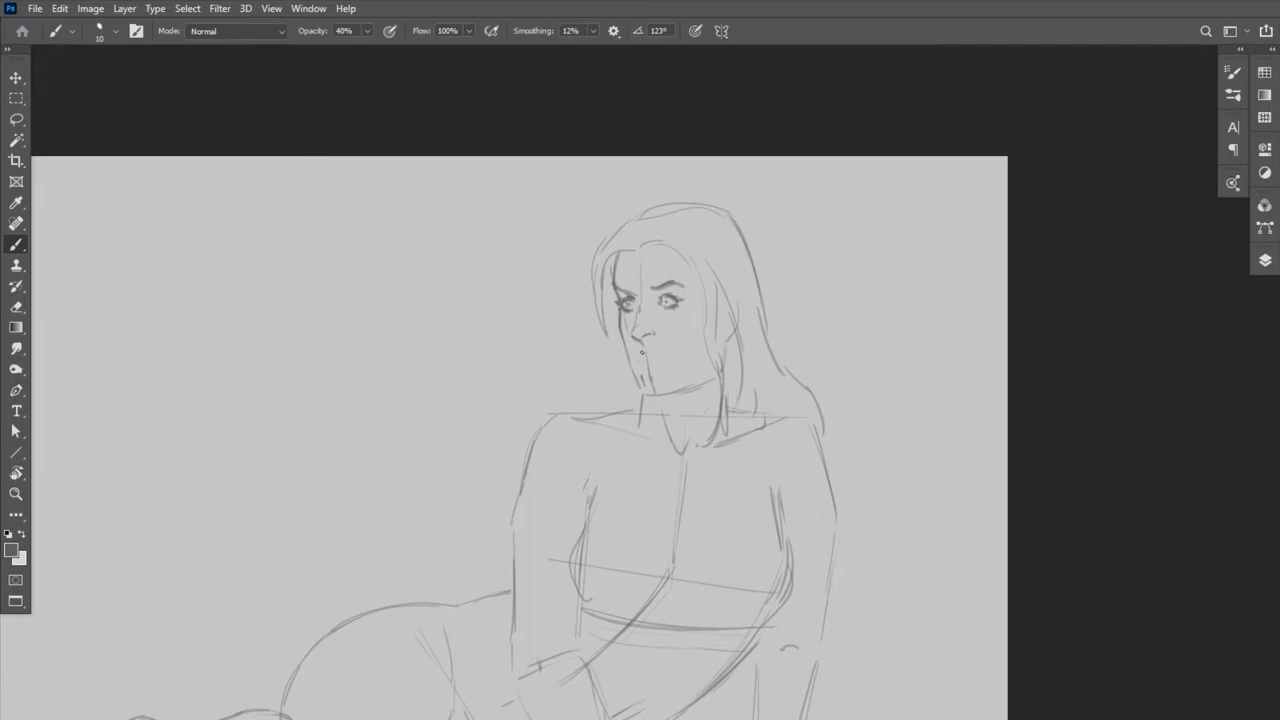
click(642, 355)
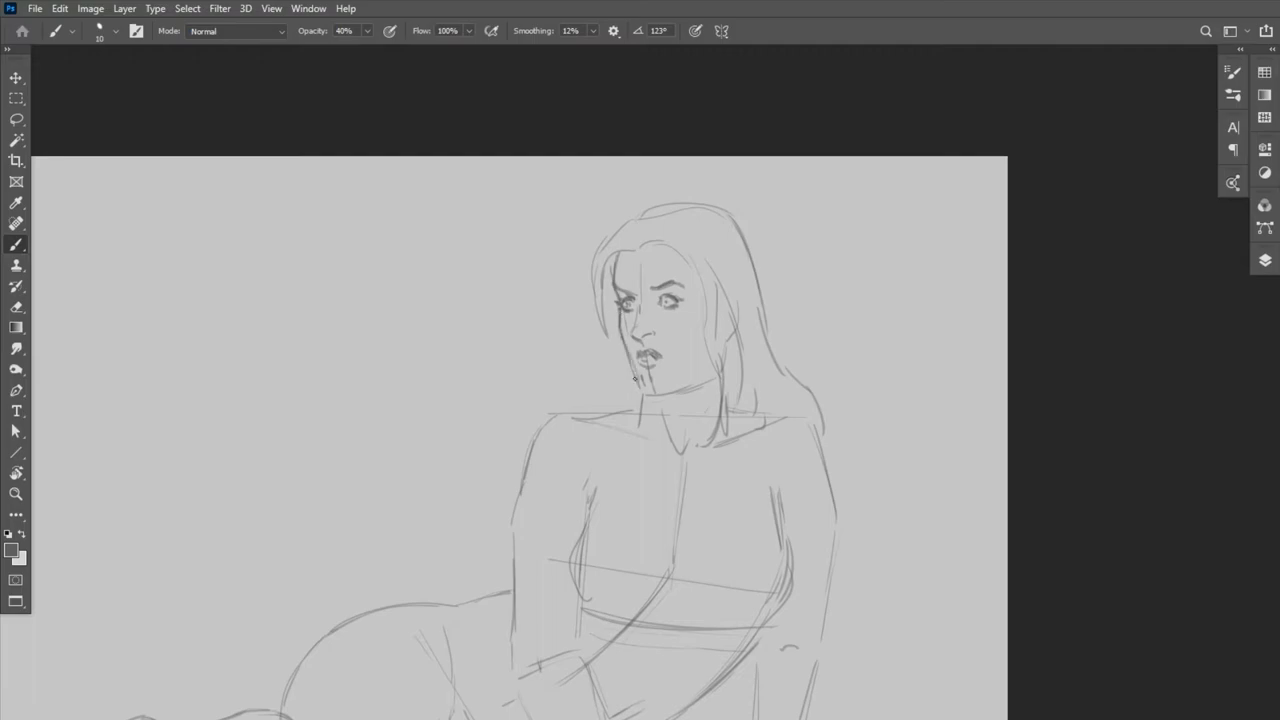
drag(620, 350, 715, 375)
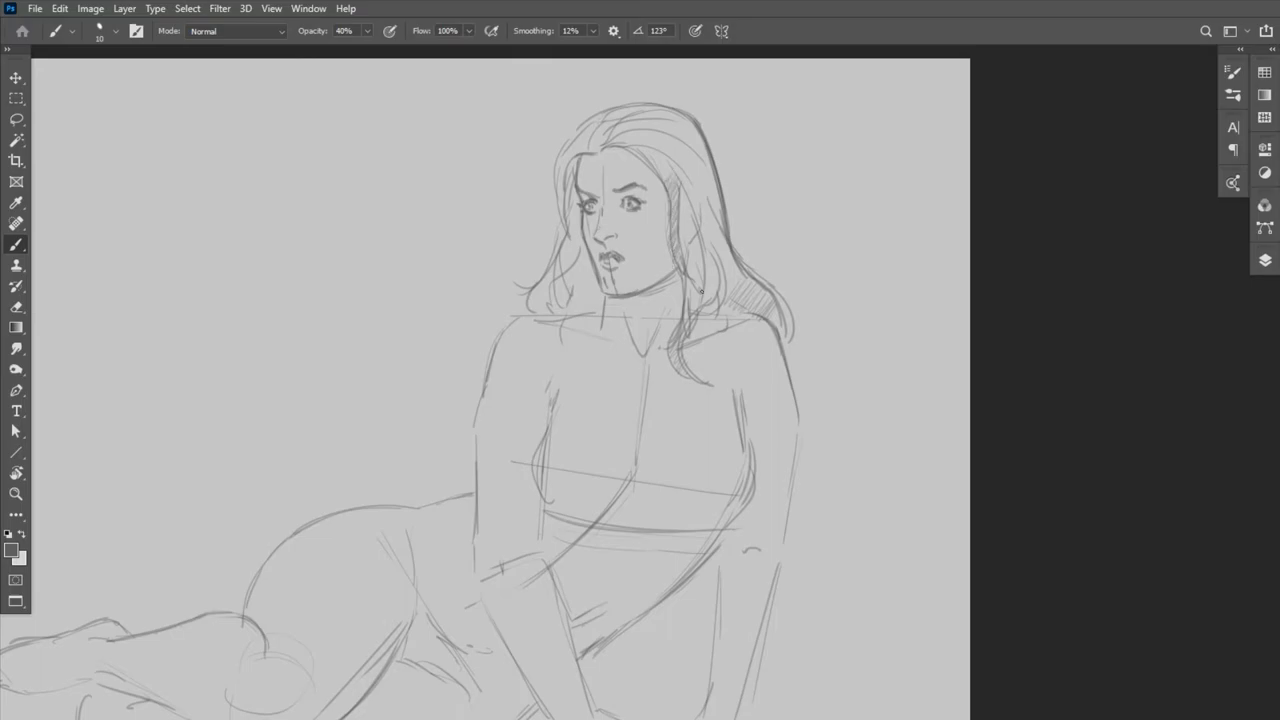
Hatch the hair on both sides, refine strands around the face, and begin the bustier
drag(700, 145, 705, 310)
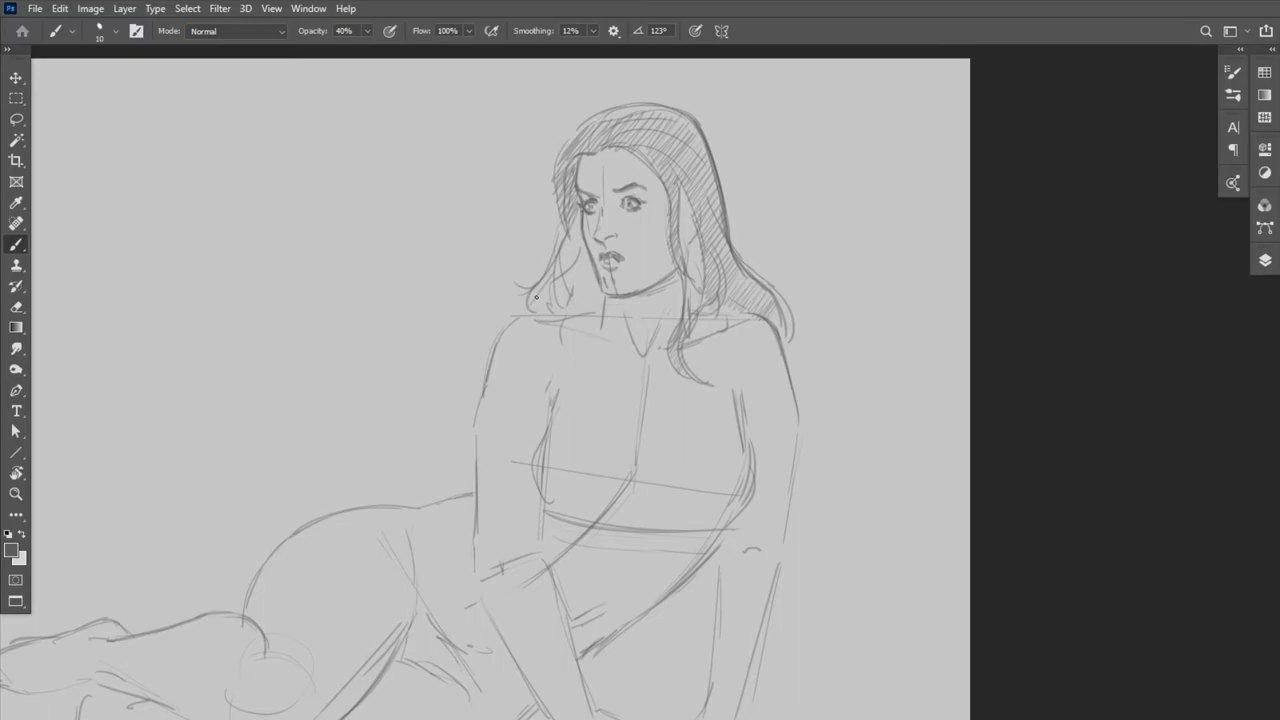
drag(535, 296, 573, 135)
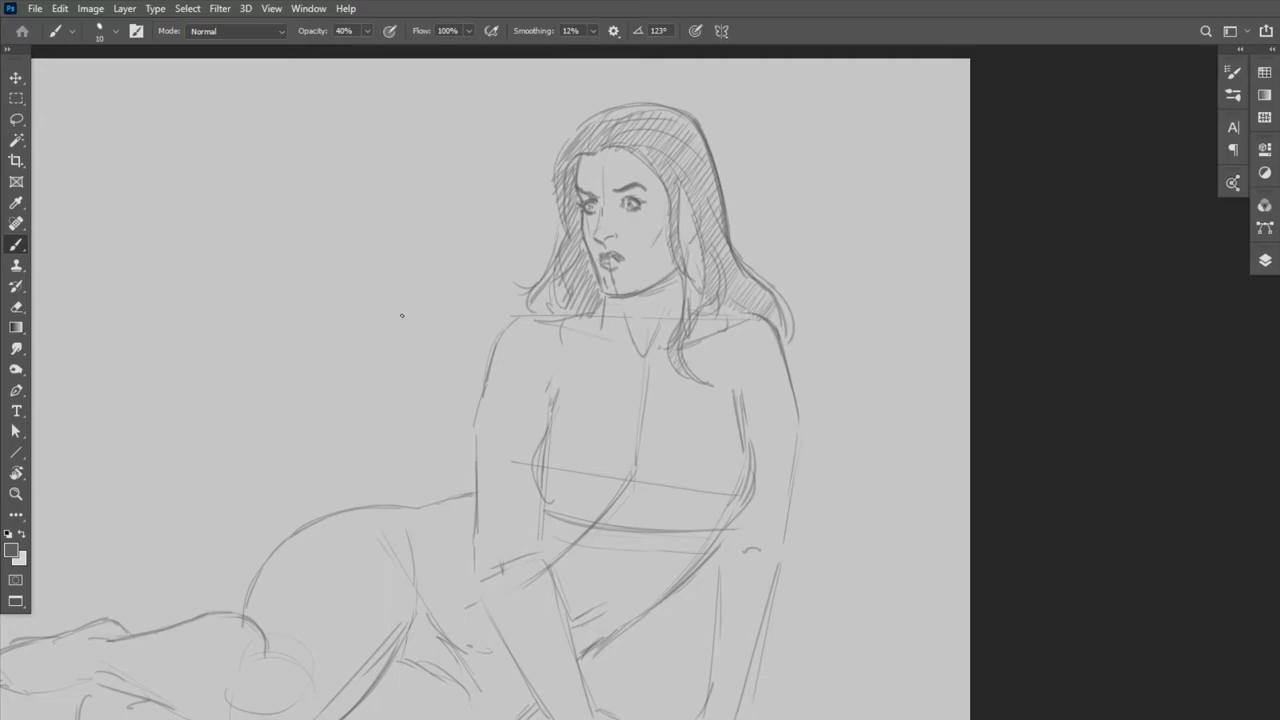
drag(690, 225, 705, 383)
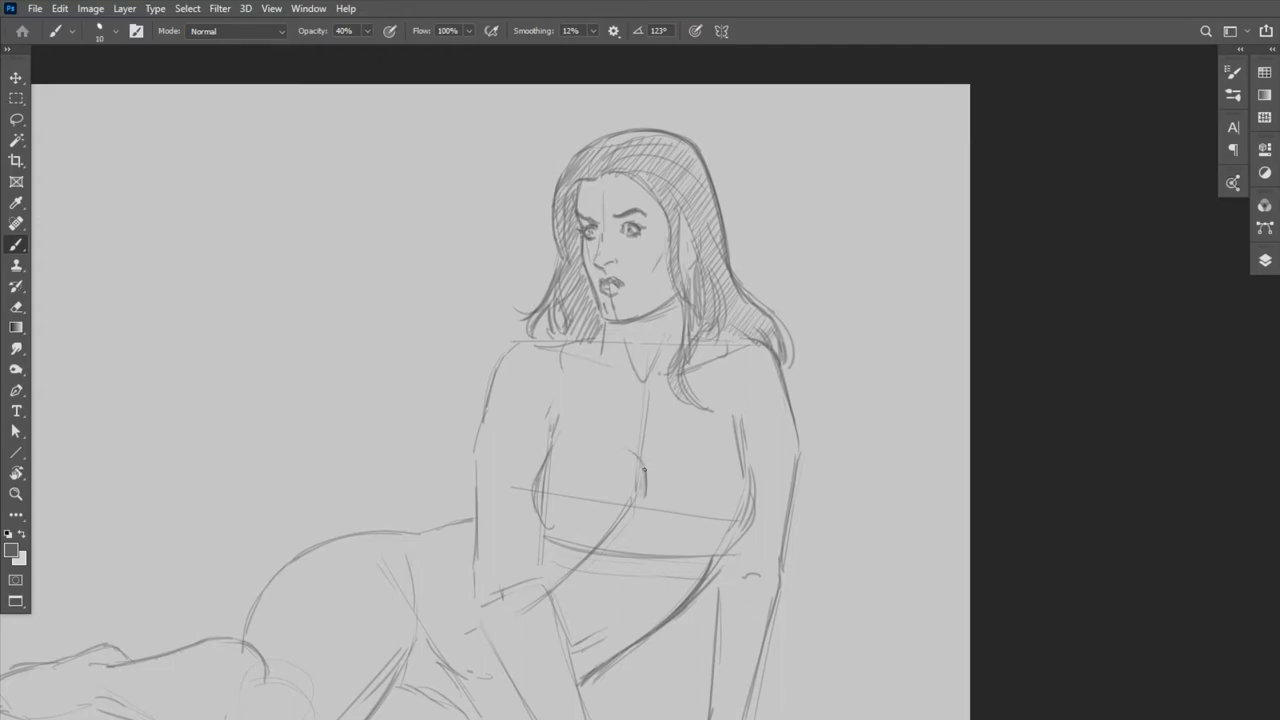
drag(645, 450, 648, 500)
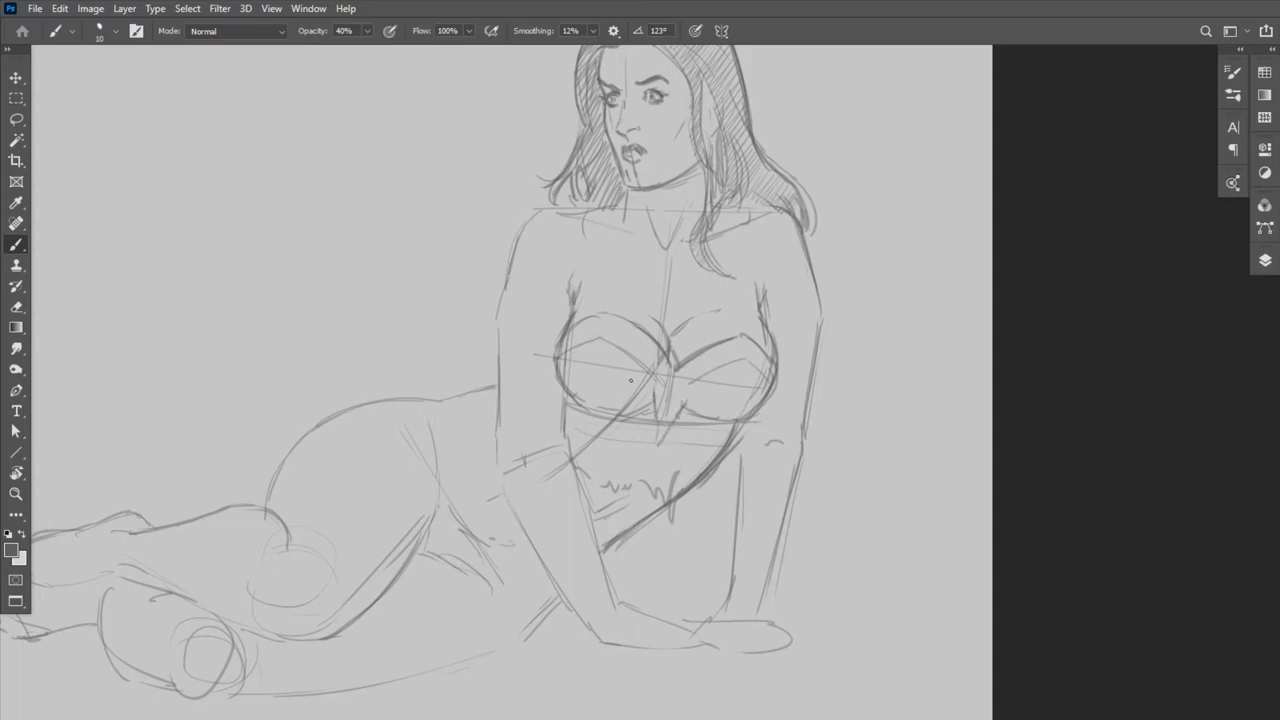
Rework the chest lines and firm up the hip and thigh contours with 40% brush strokes
drag(570, 360, 760, 400)
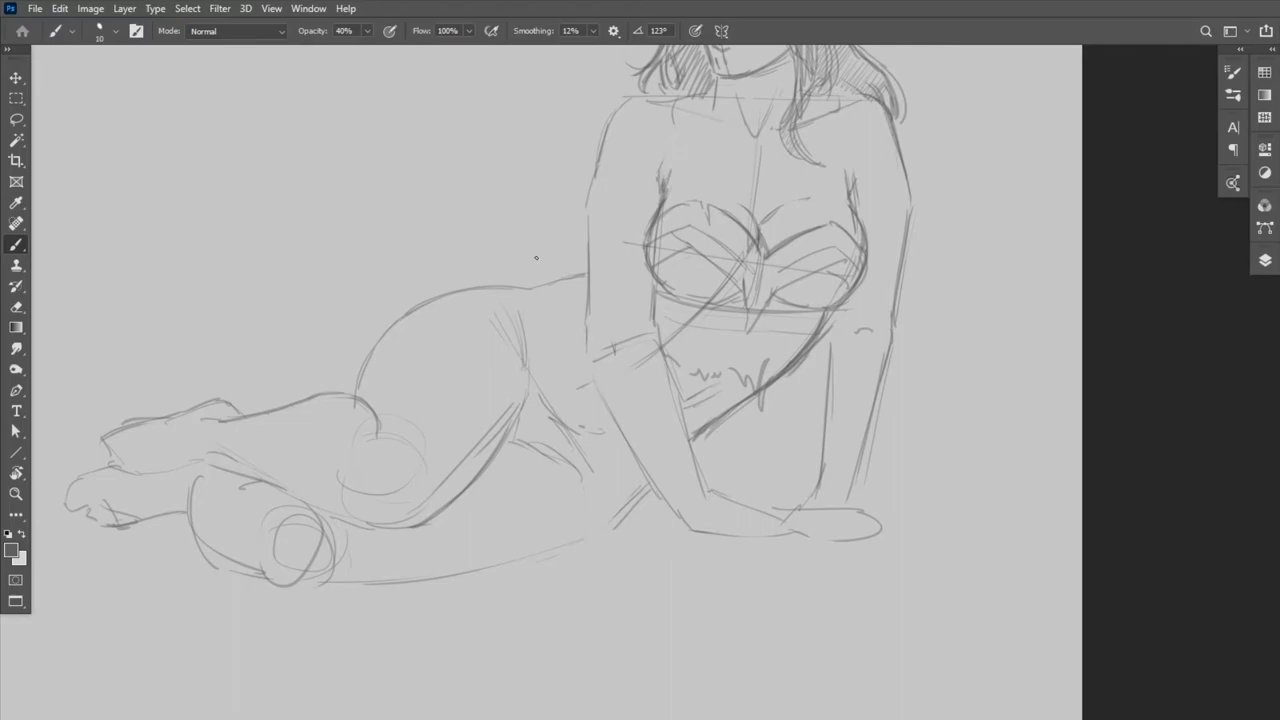
drag(537, 257, 630, 455)
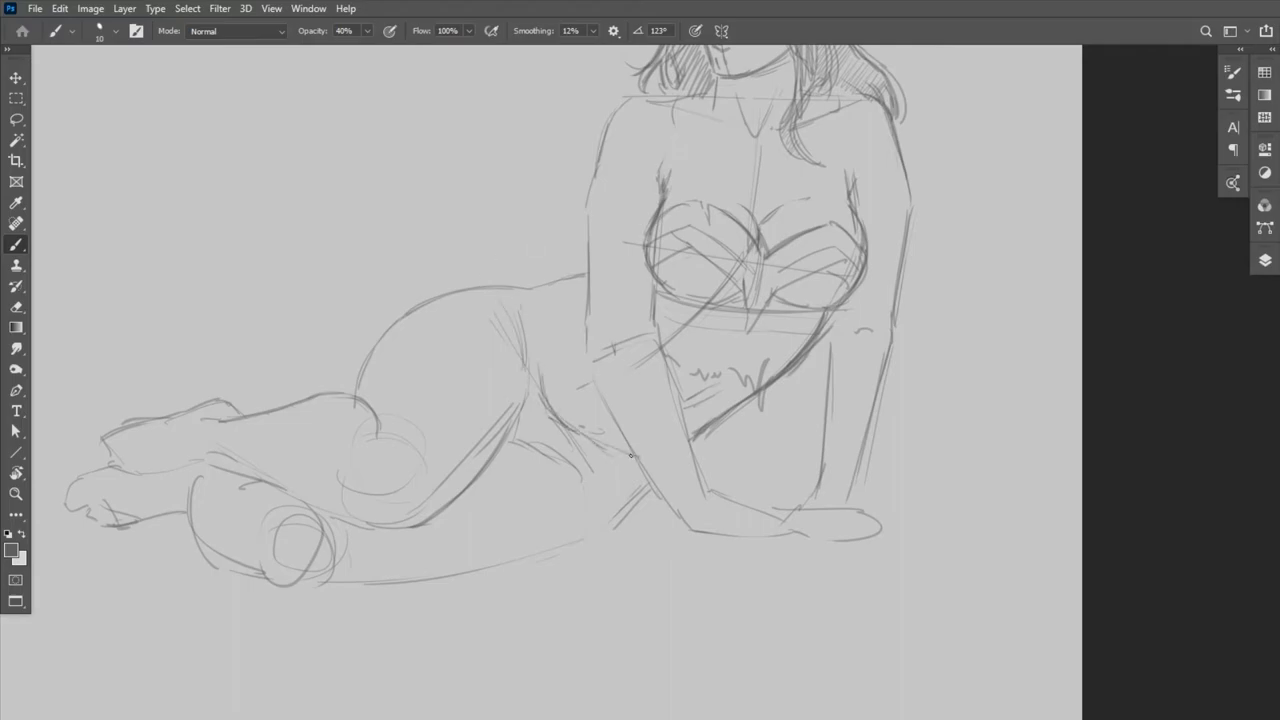
drag(630, 455, 500, 280)
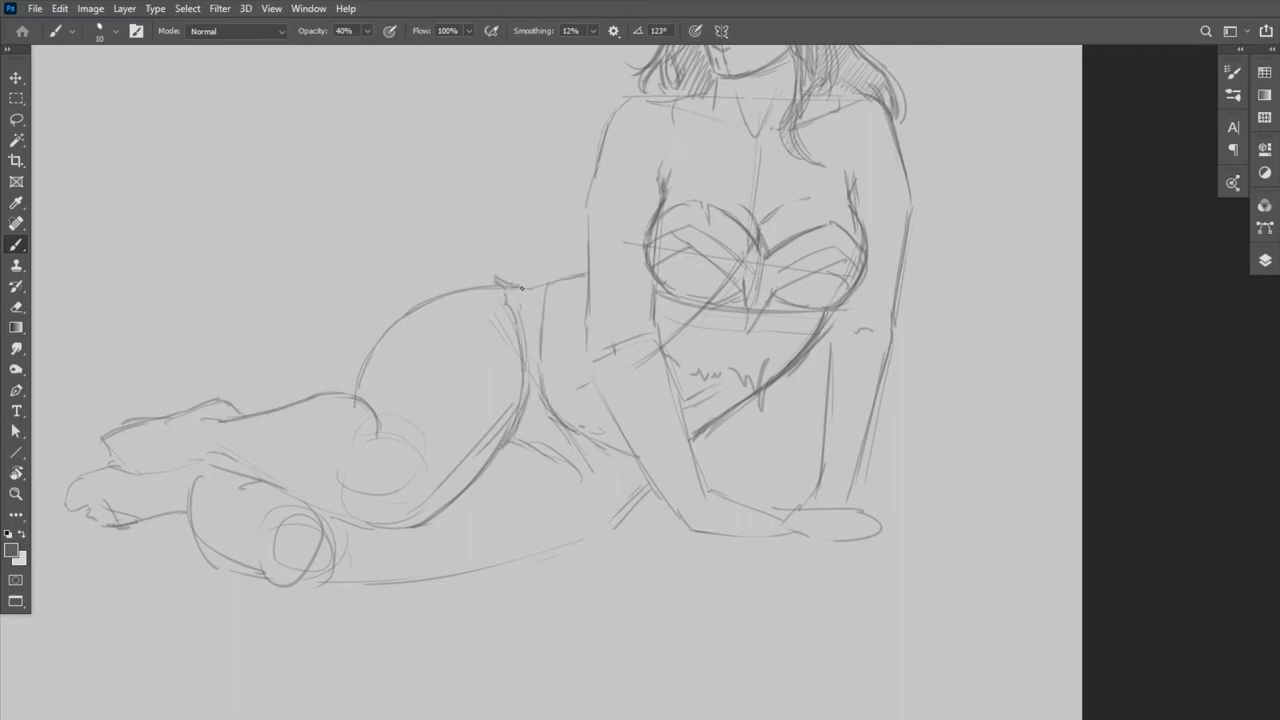
drag(520, 285, 495, 445)
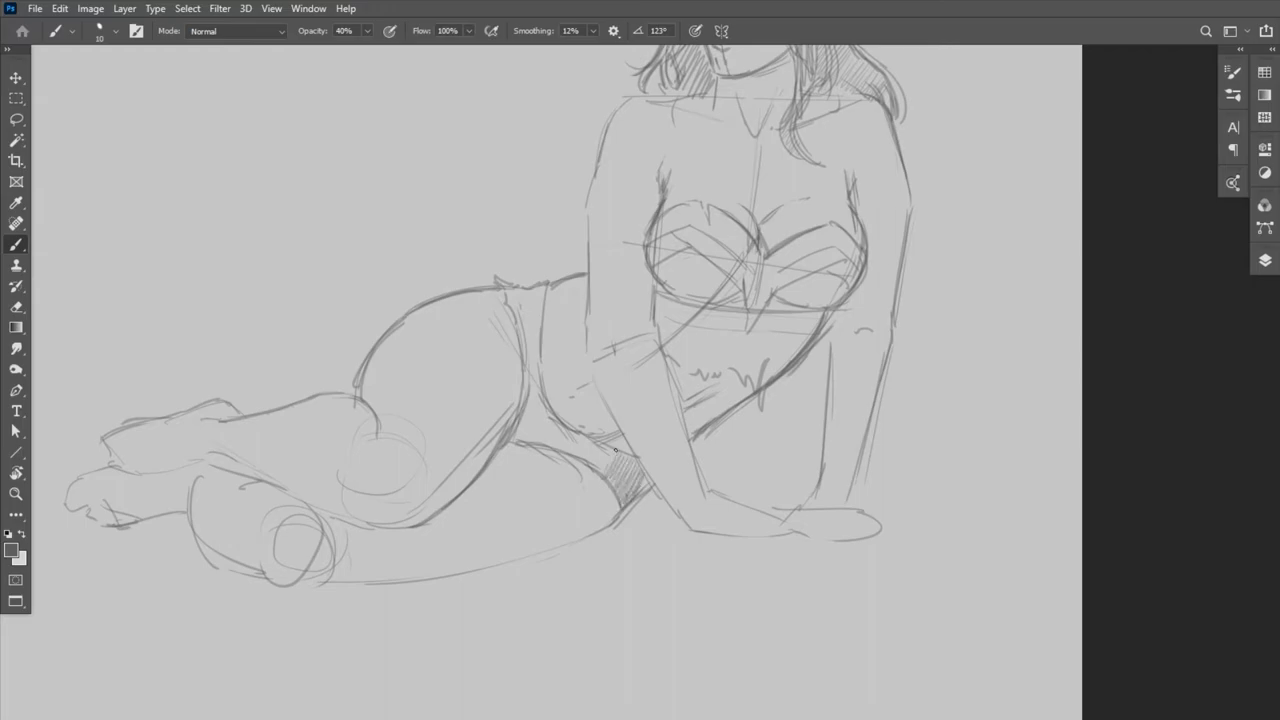
drag(528, 295, 615, 460)
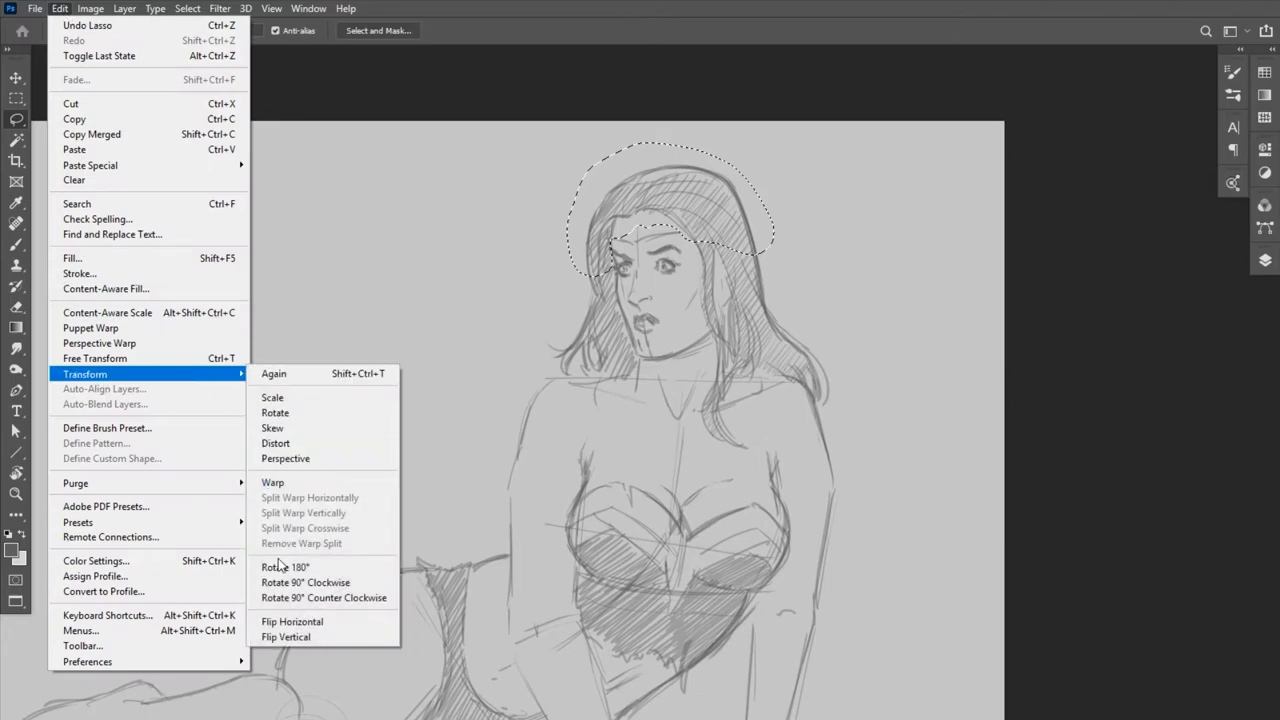
Transform the lassoed hair top and set the foreground colour to #434343
click(272, 482)
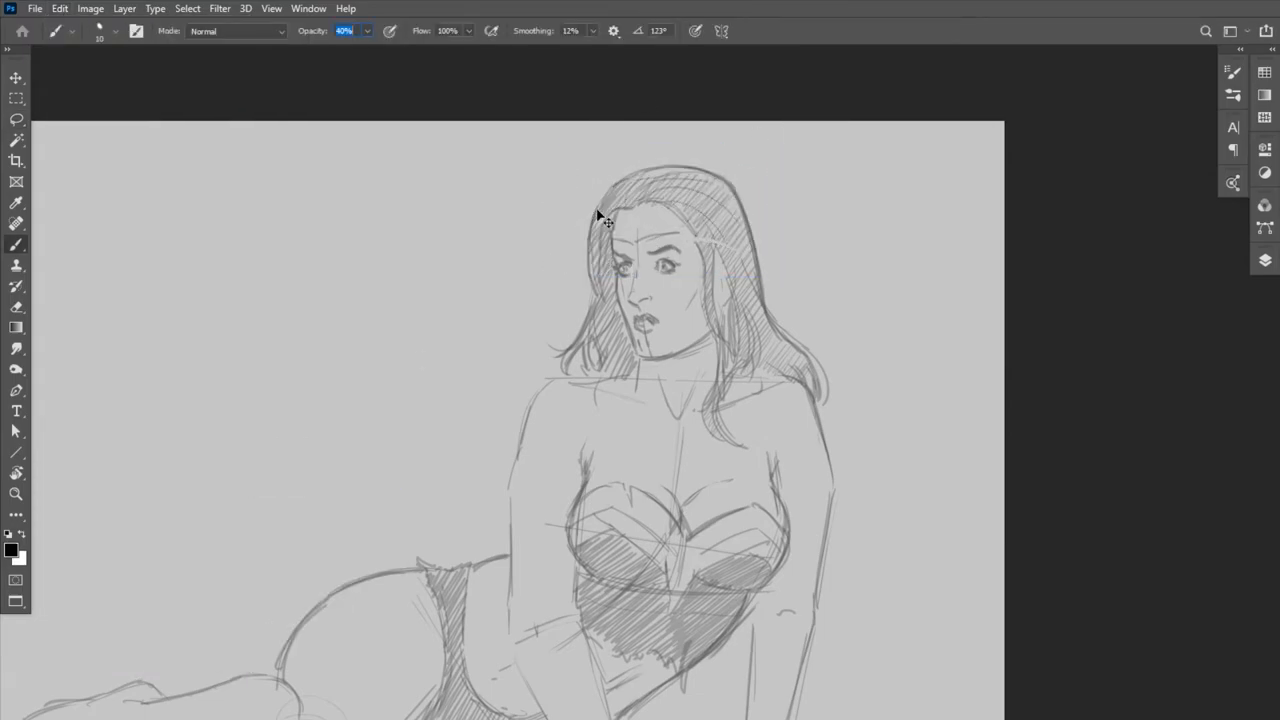
click(11, 549)
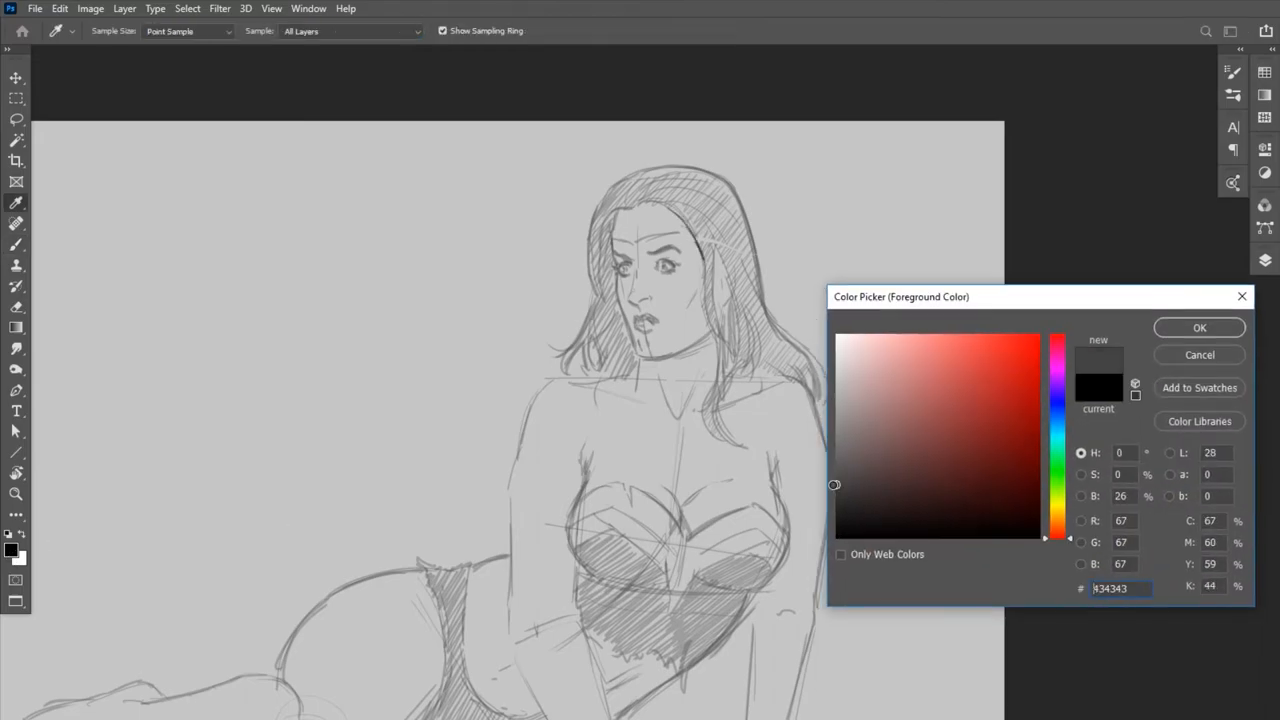
click(1199, 327)
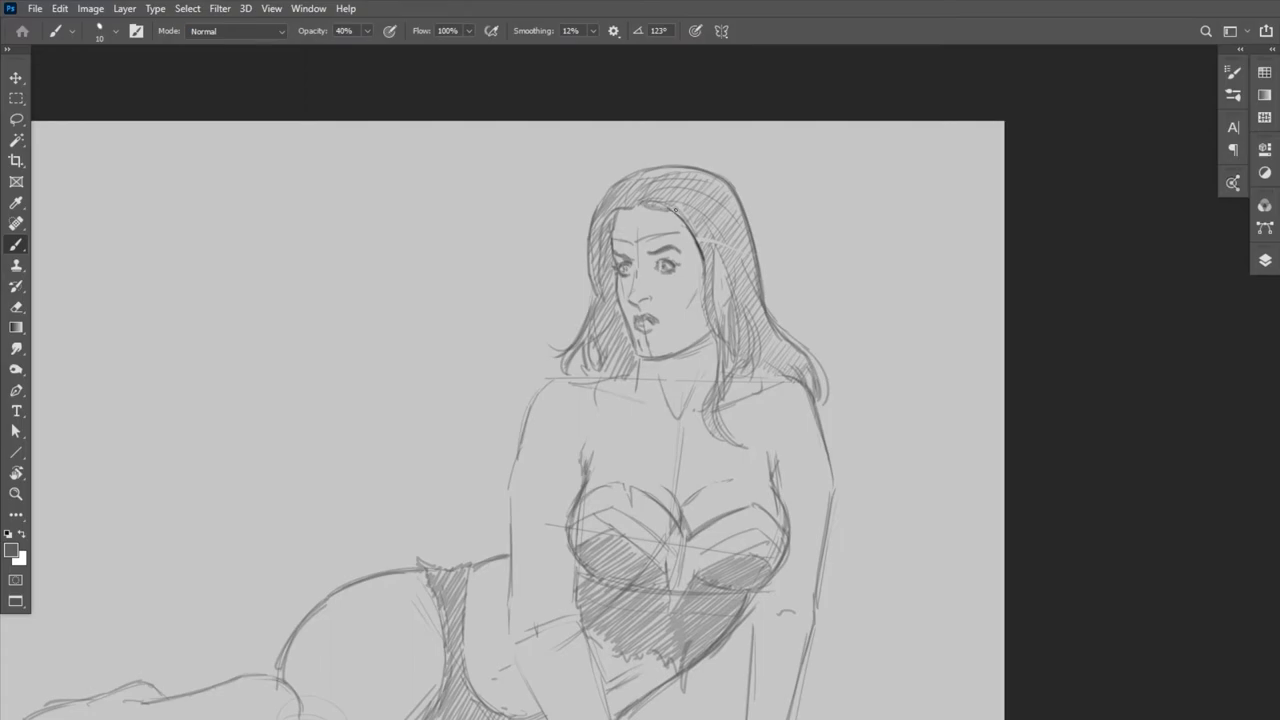
Sketch the forehead star and the fingers of the hand resting on the floor
drag(680, 210, 646, 207)
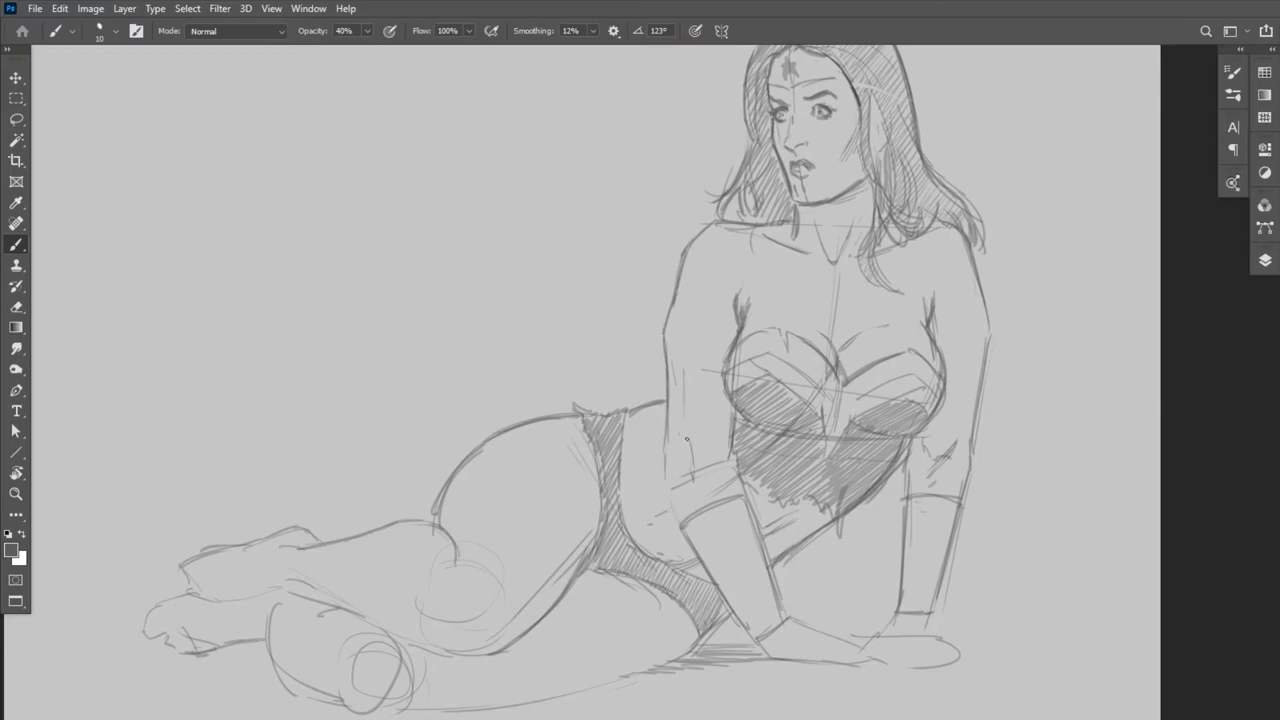
mouse_move(678, 291)
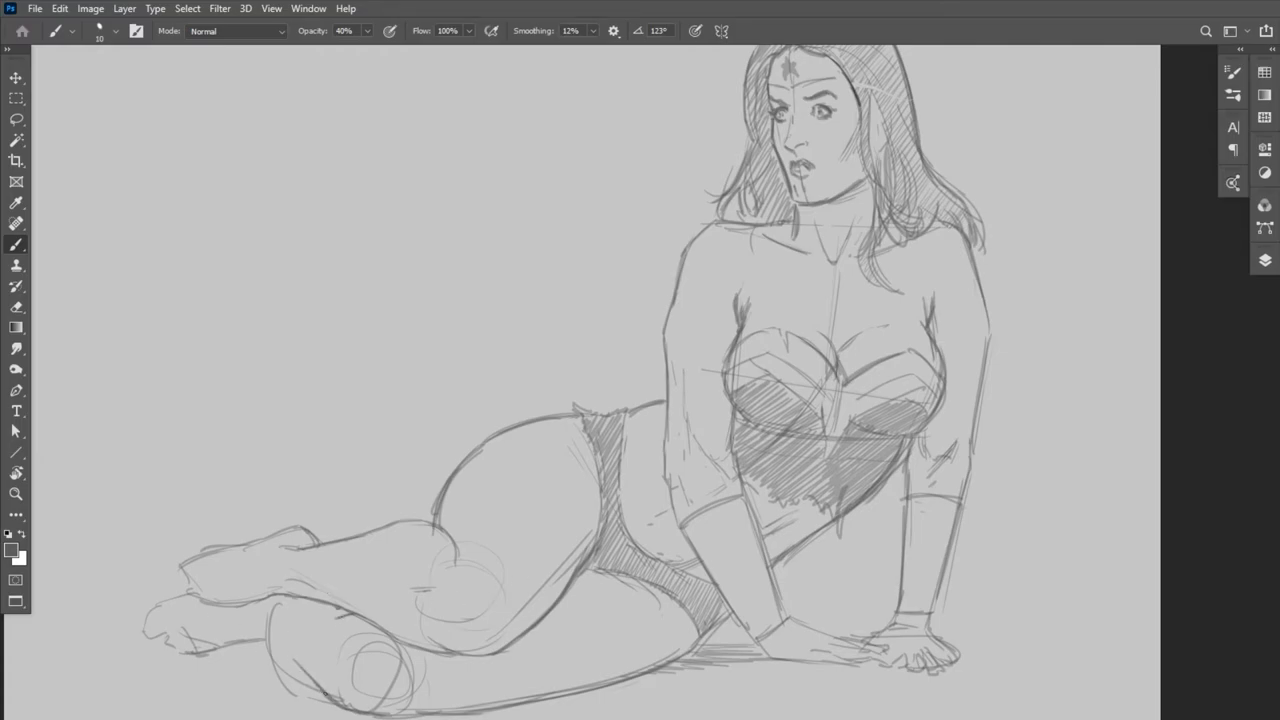
drag(270, 600, 310, 695)
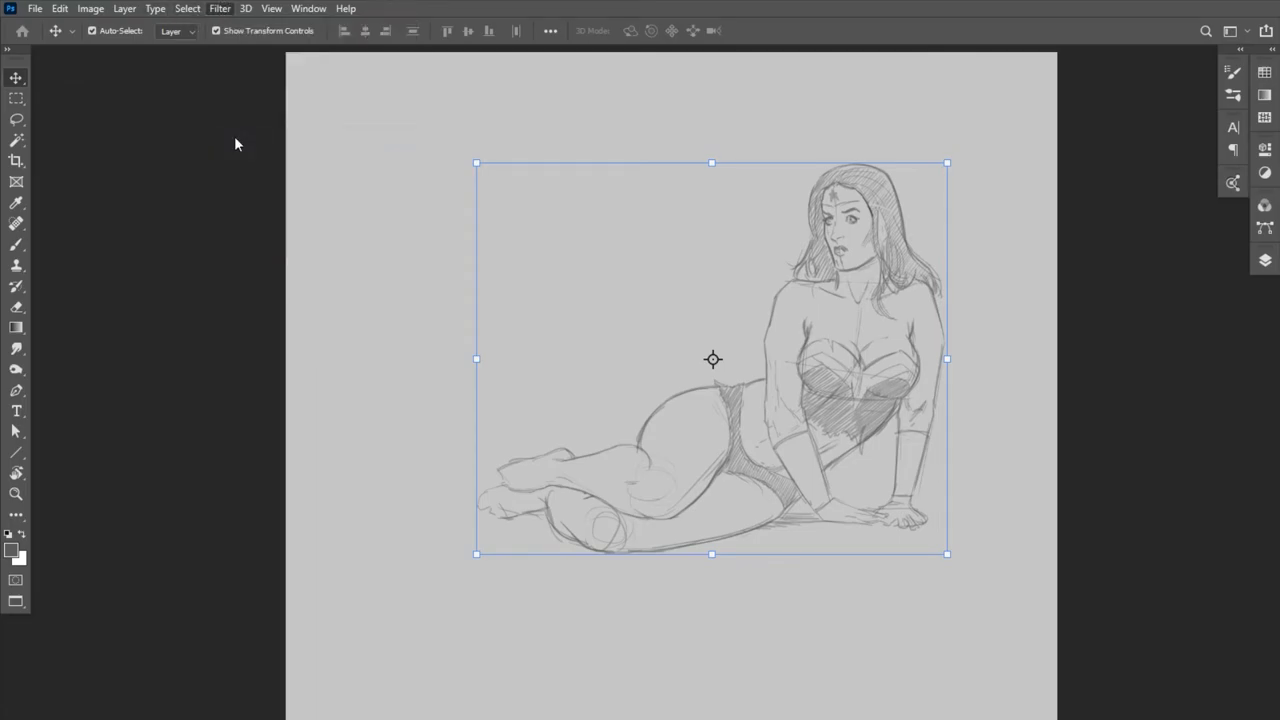
Push the figure's contours with Liquify's Forward Warp tool using a large brush
click(219, 8)
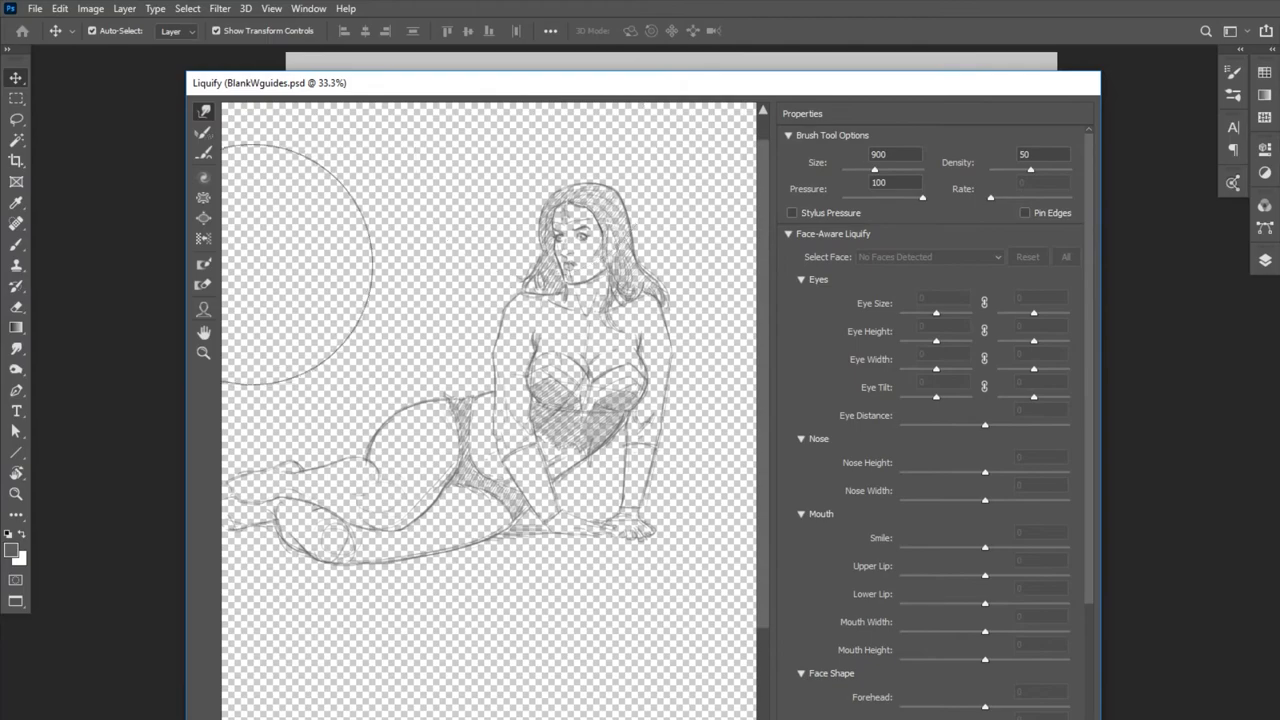
drag(310, 250, 680, 620)
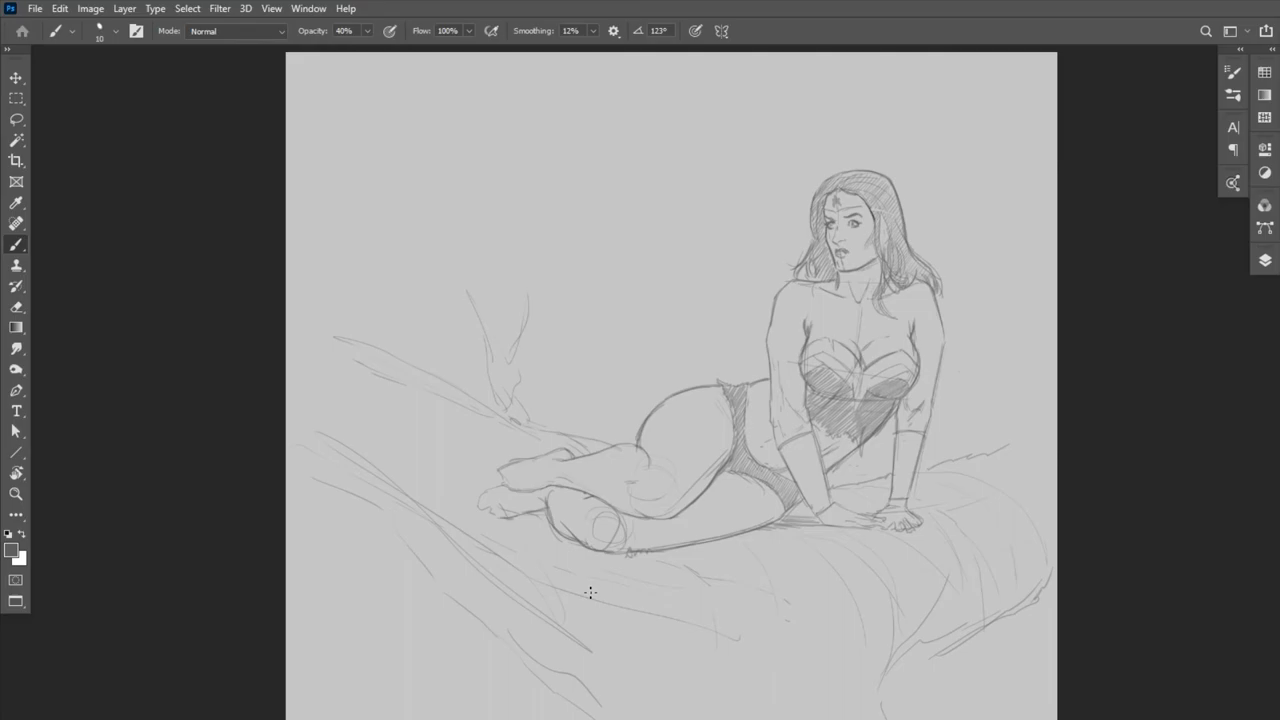
mouse_move(441, 290)
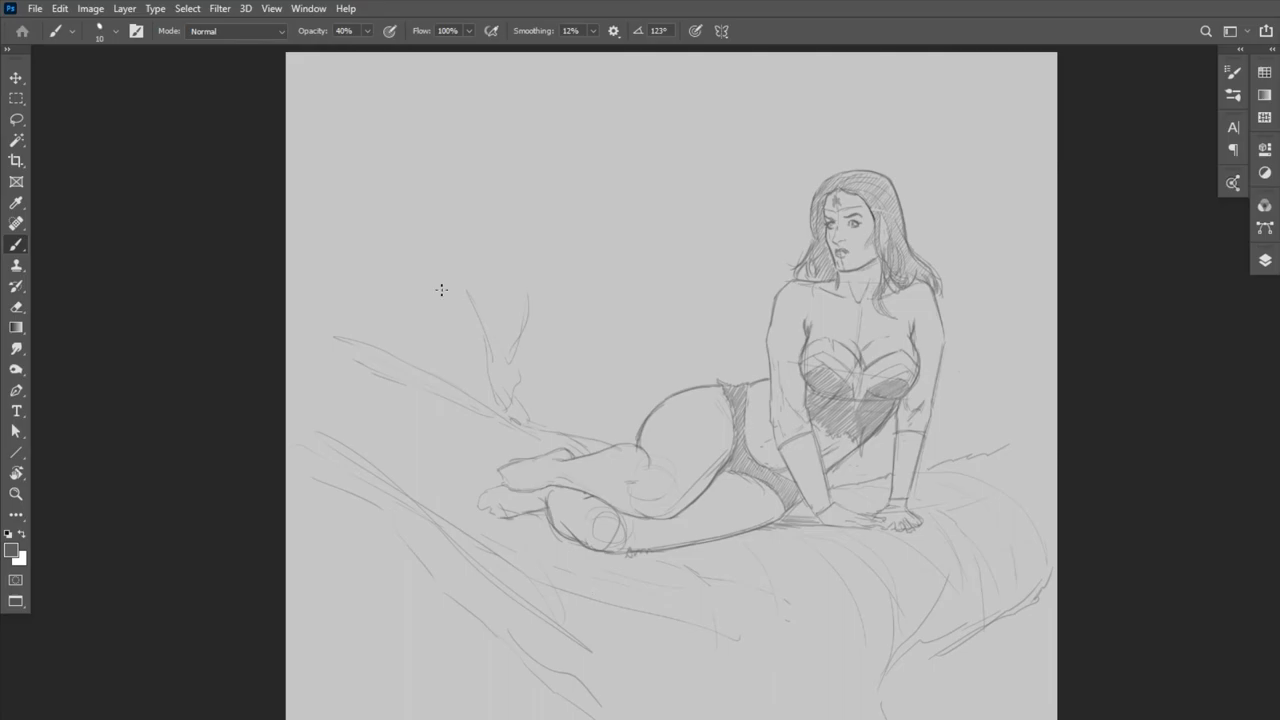
Stroke a 6 px dark rectangle around the scene and outline its left portion
click(16, 98)
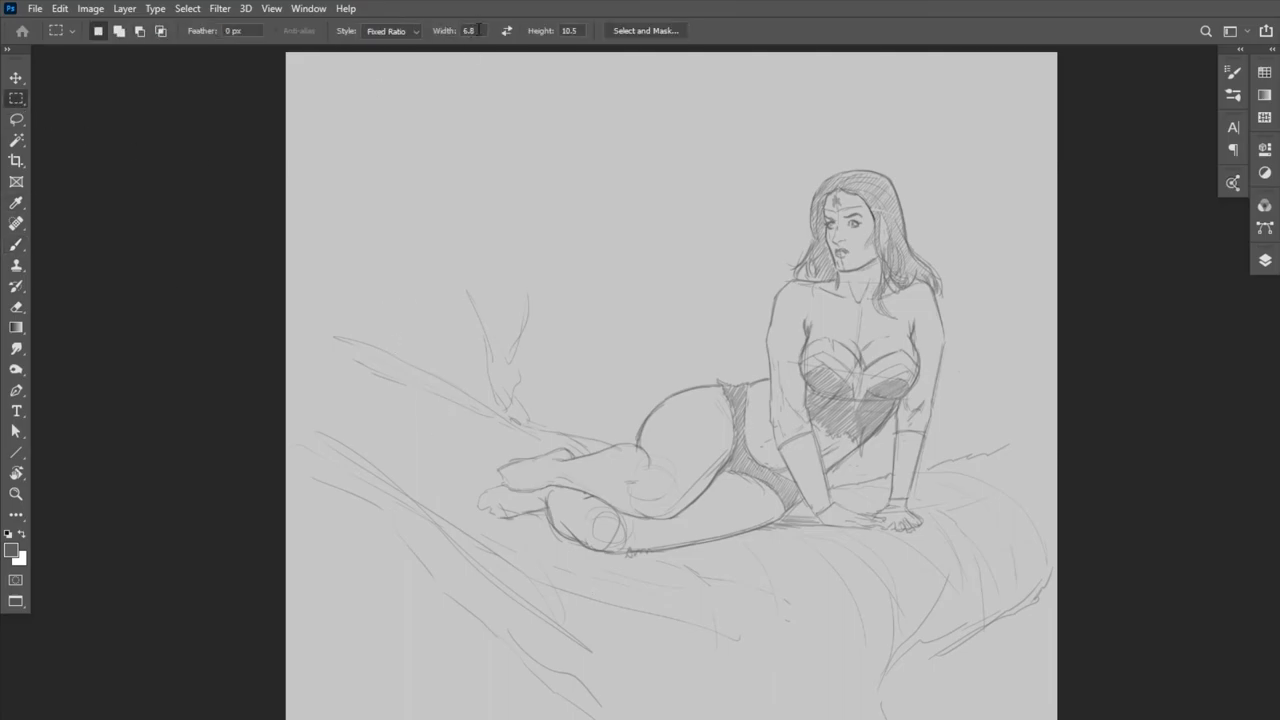
drag(396, 104, 786, 402)
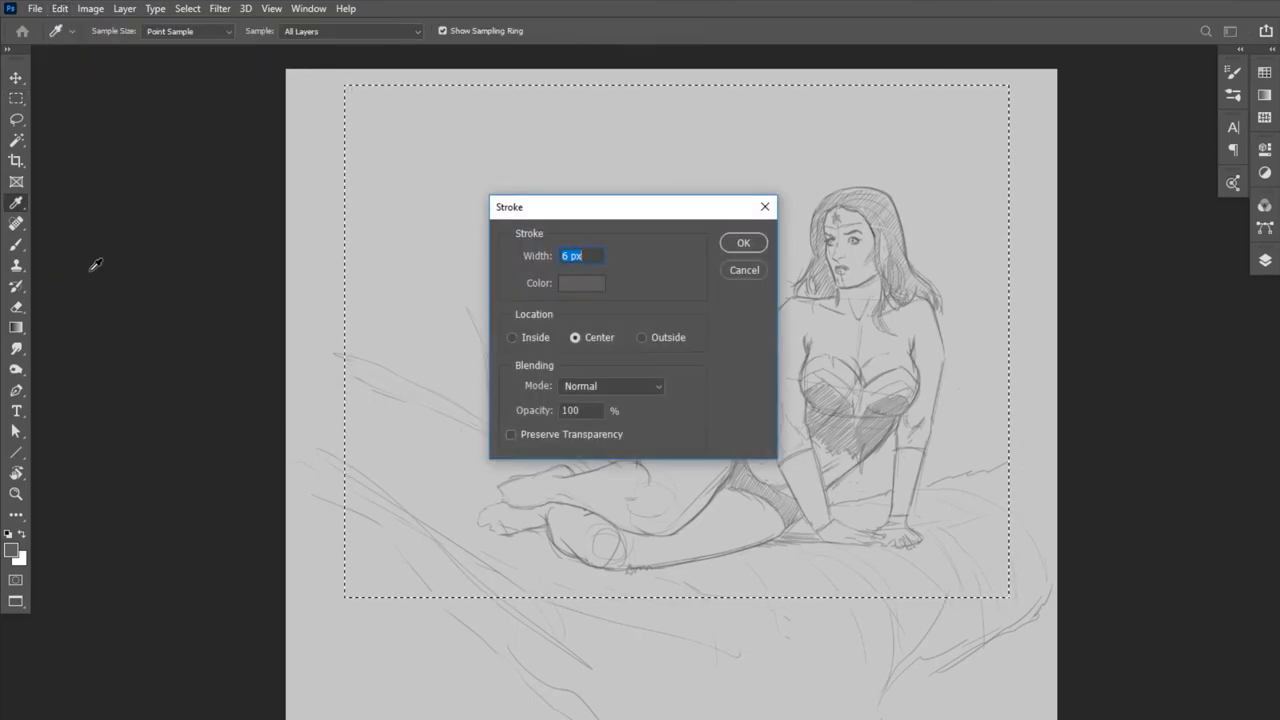
click(743, 242)
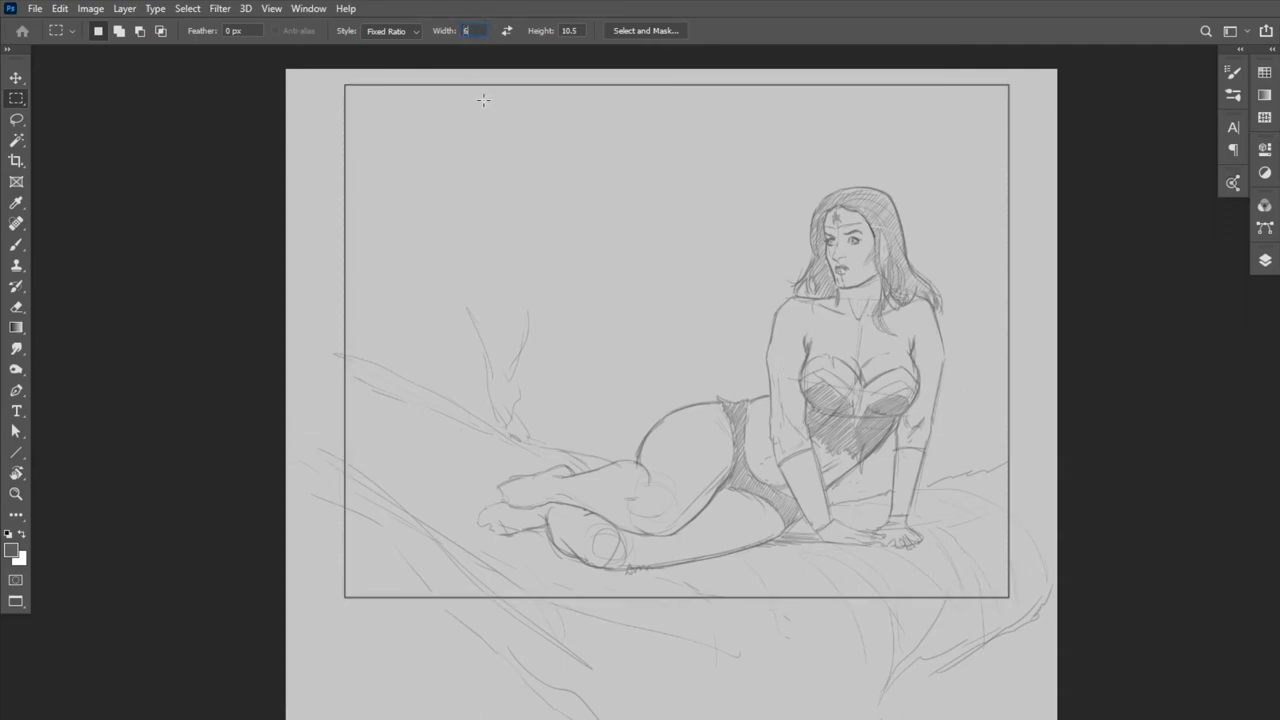
drag(345, 86, 678, 600)
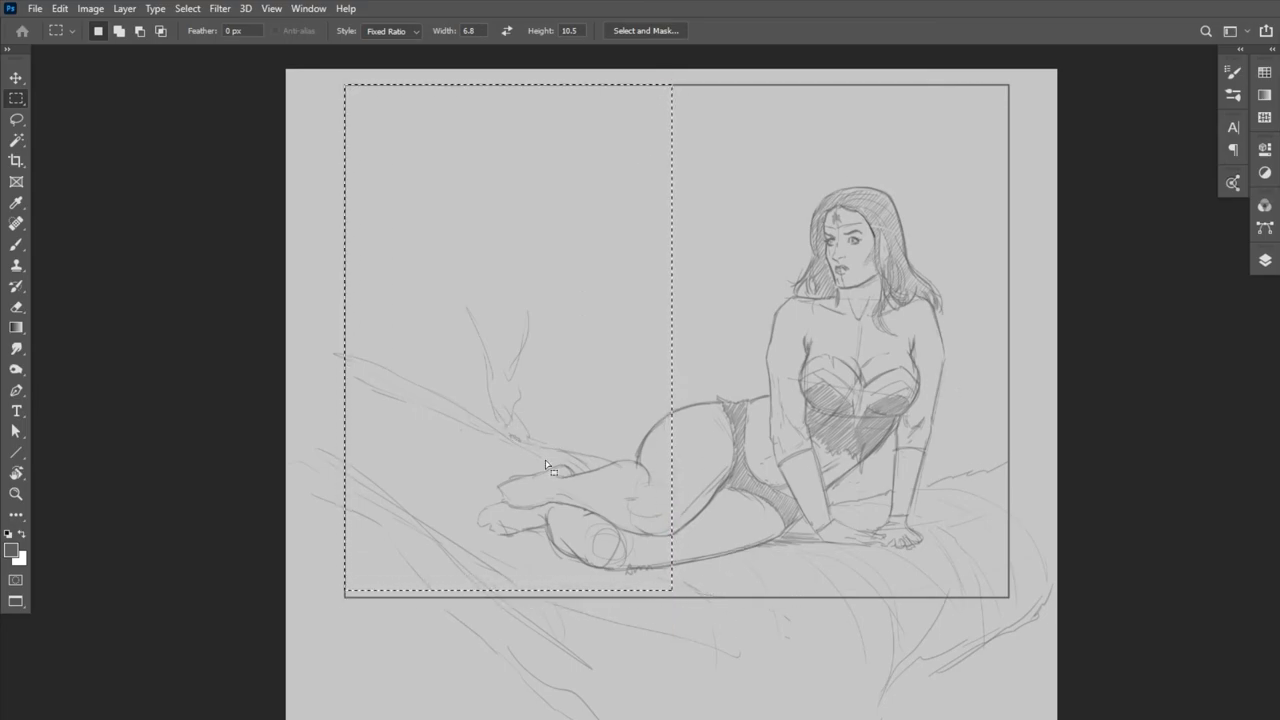
click(16, 244)
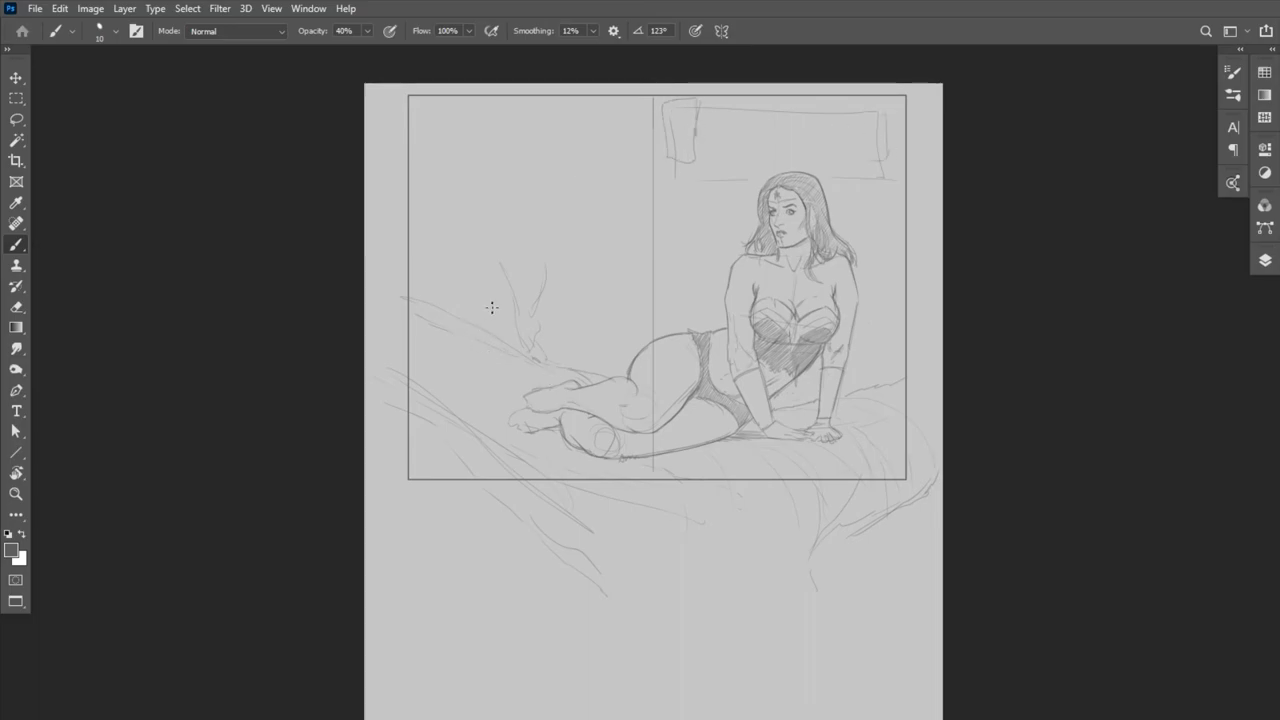
mouse_move(921, 350)
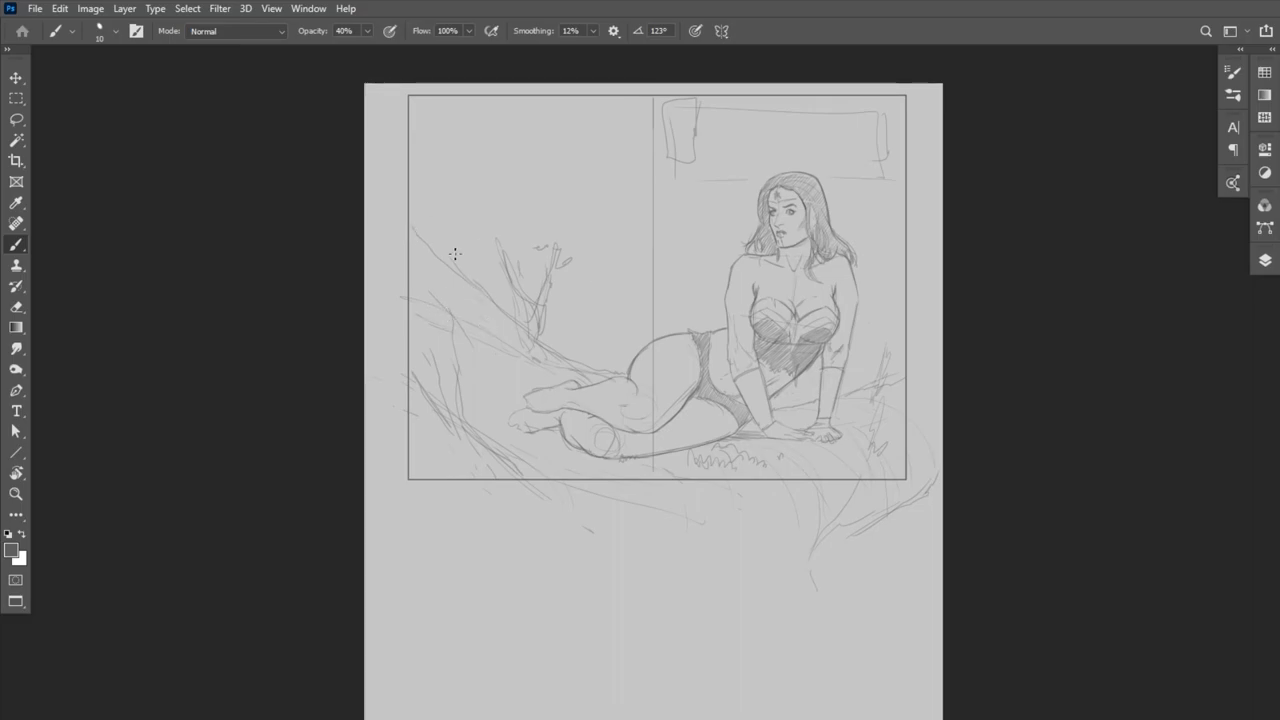
mouse_move(563, 181)
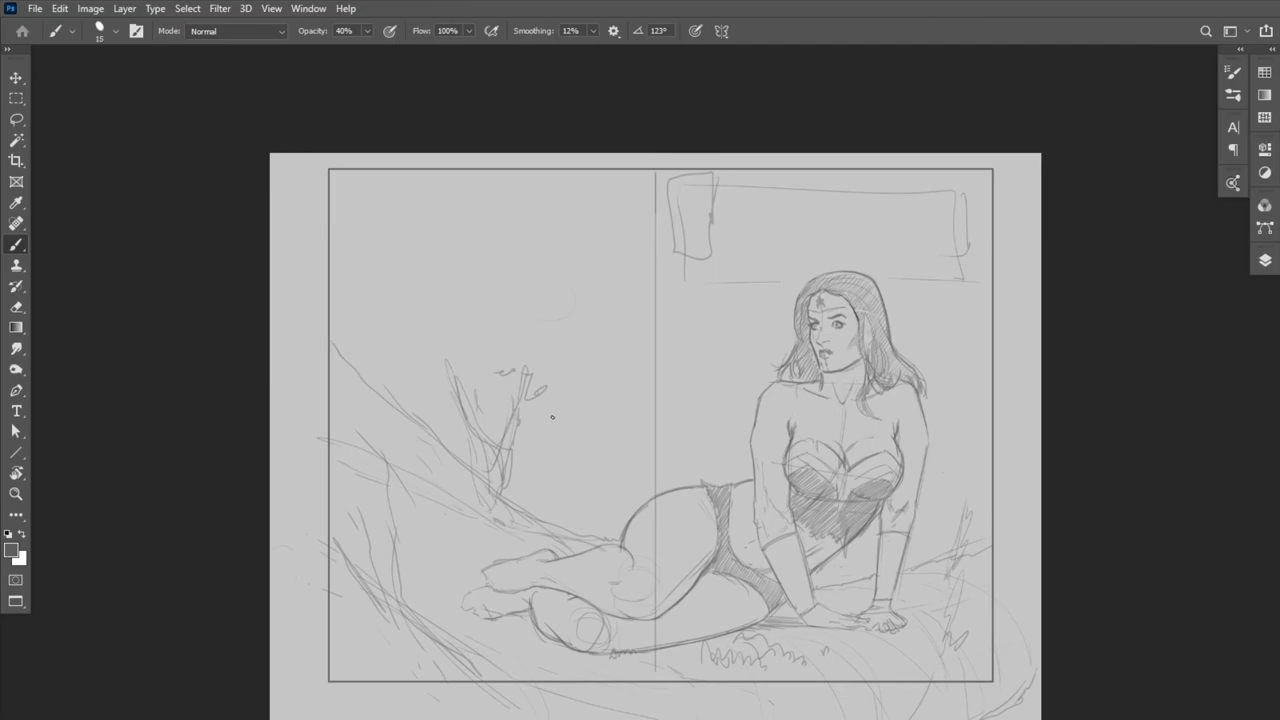
mouse_move(584, 424)
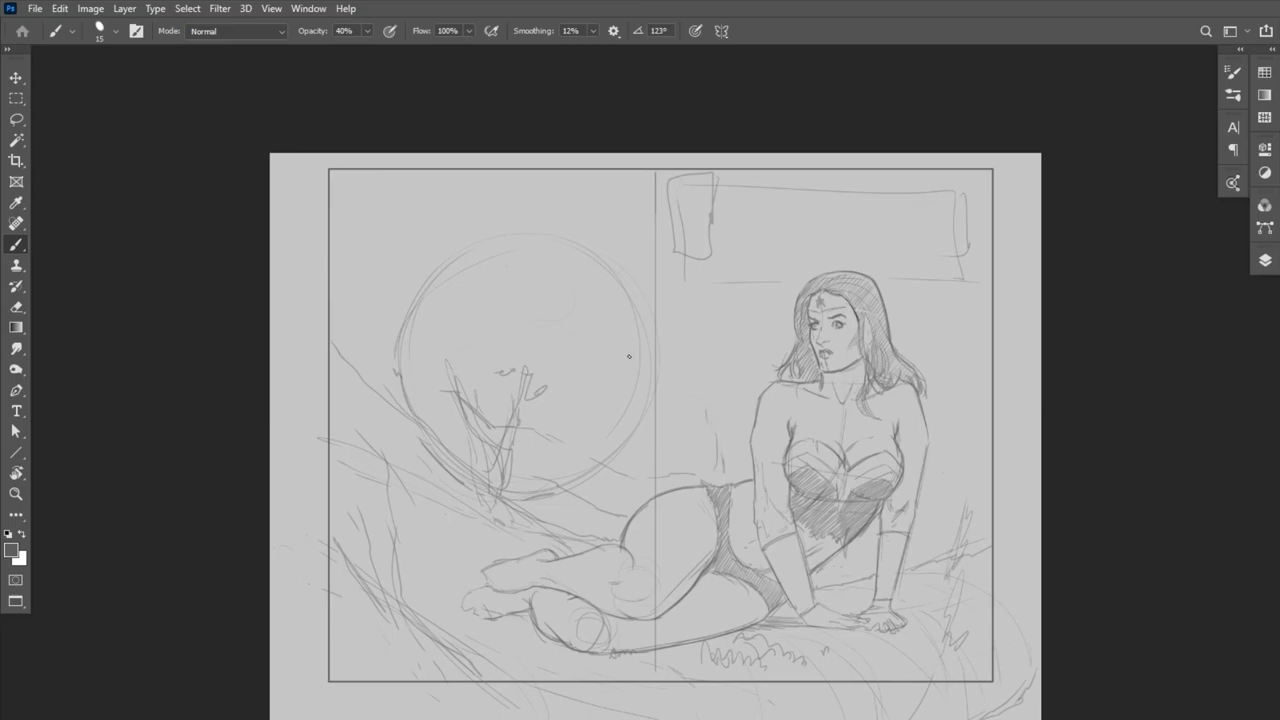
mouse_move(665, 319)
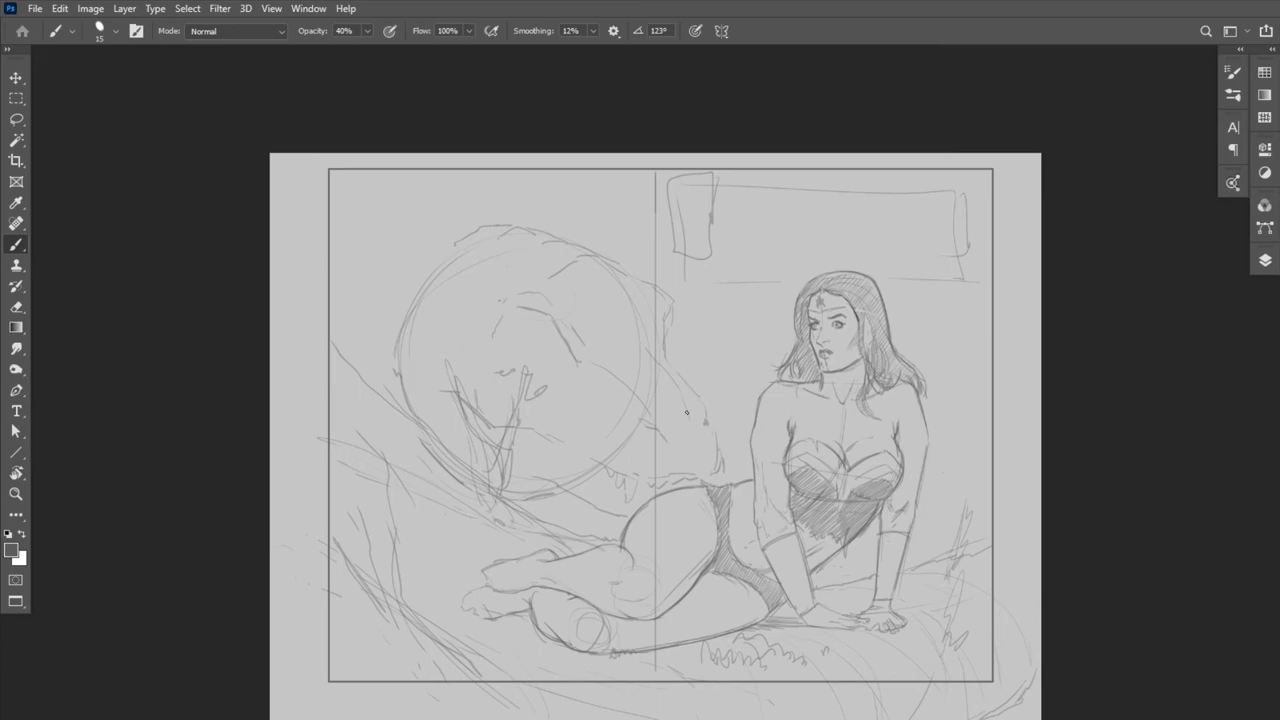
Sketch the dinosaur's head, jaw shape and eye over the big circle
drag(687, 411, 556, 363)
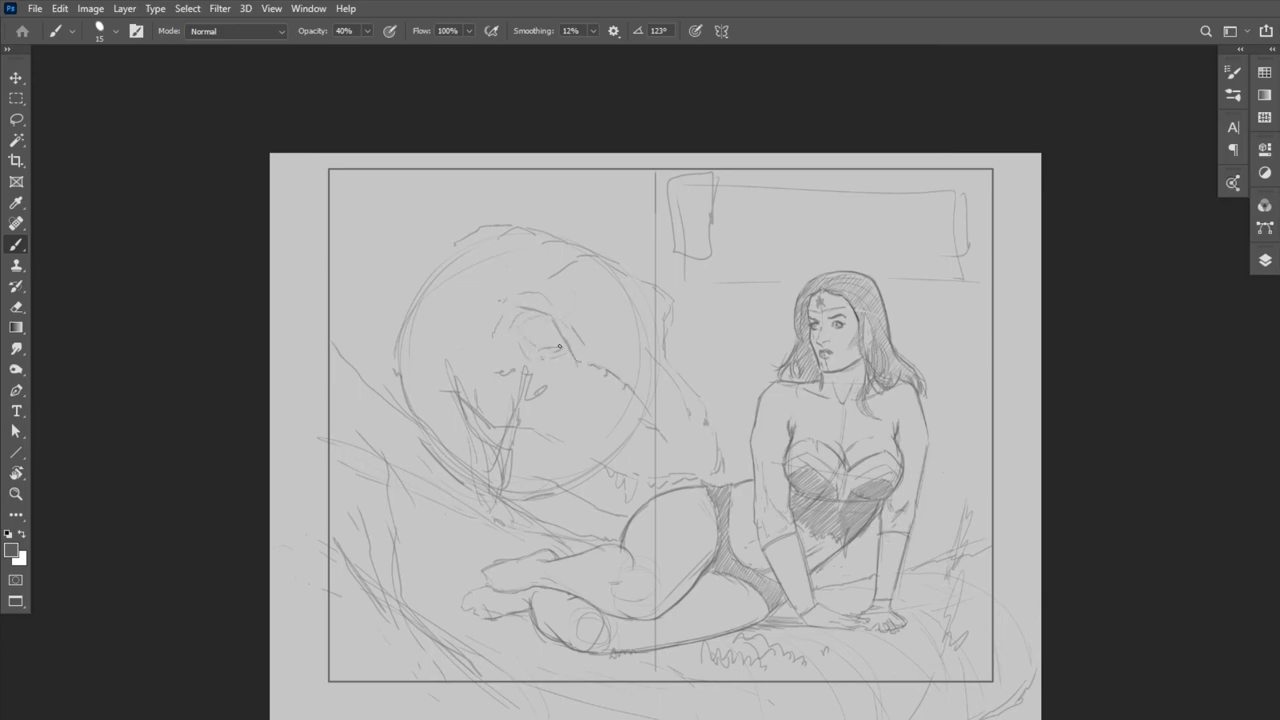
drag(555, 348, 558, 340)
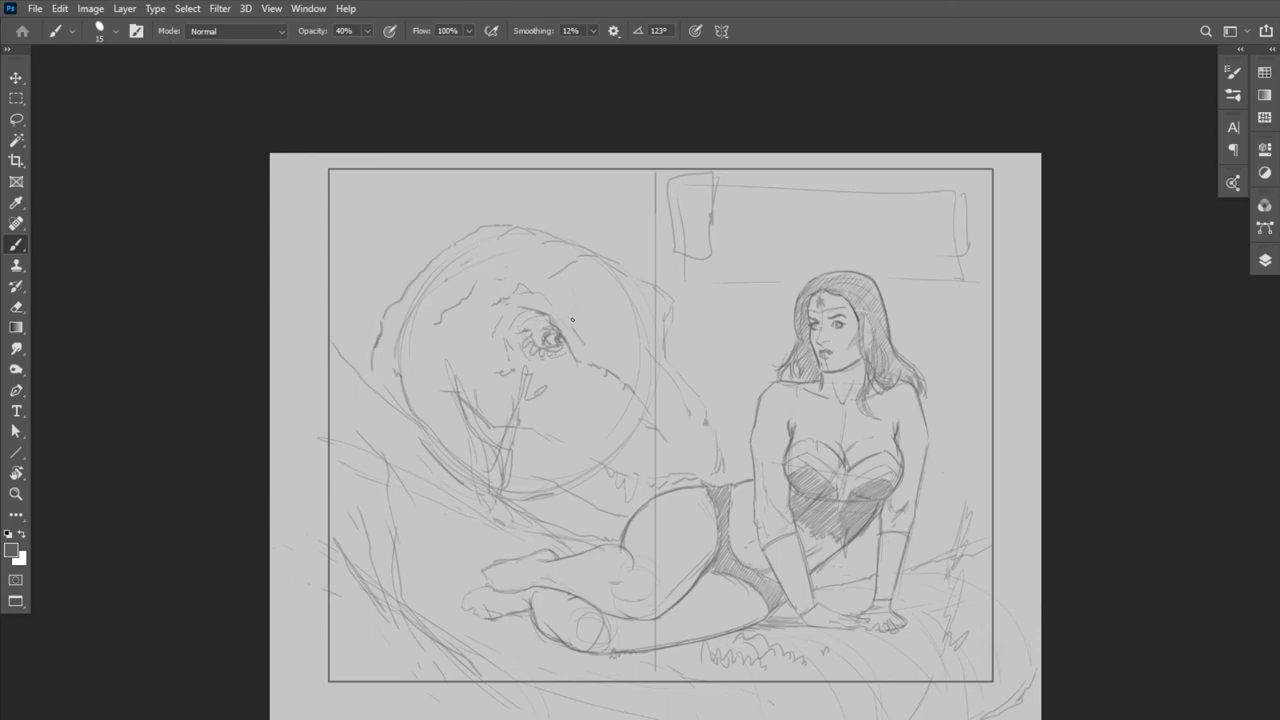
Sharpen the dinosaur's eye details and sketch wrinkles around it
drag(572, 318, 555, 340)
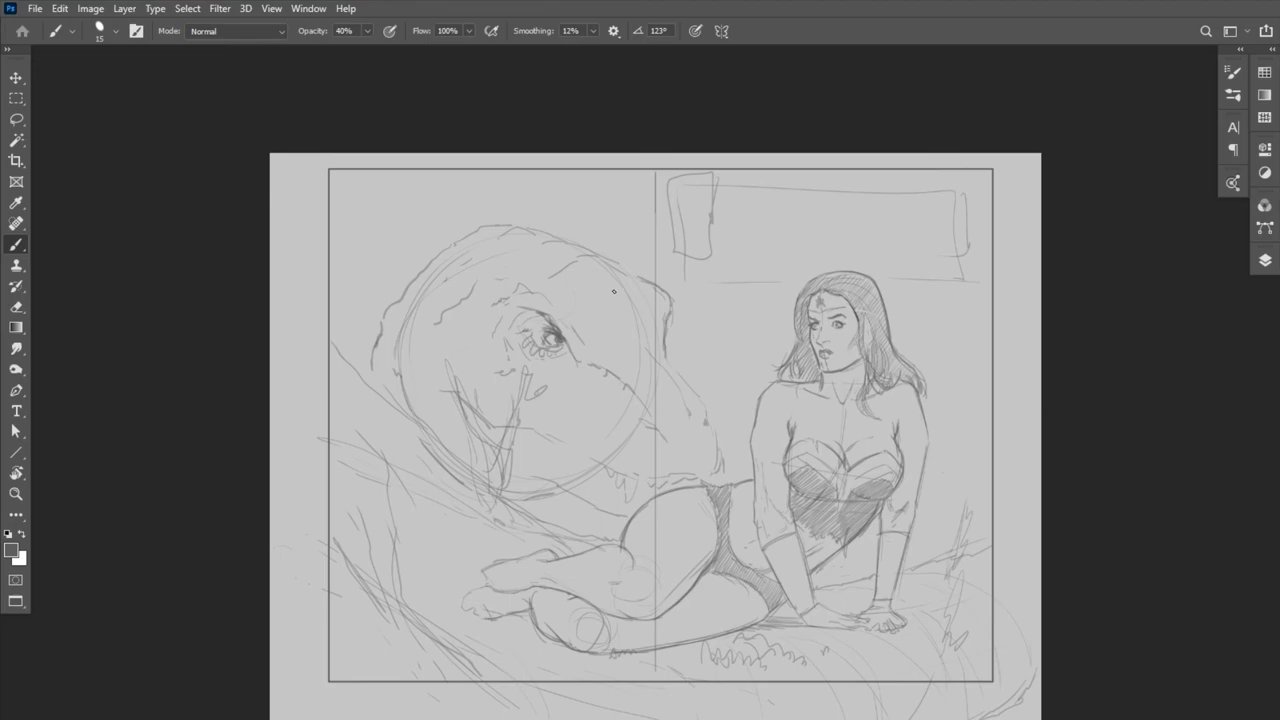
drag(614, 291, 555, 337)
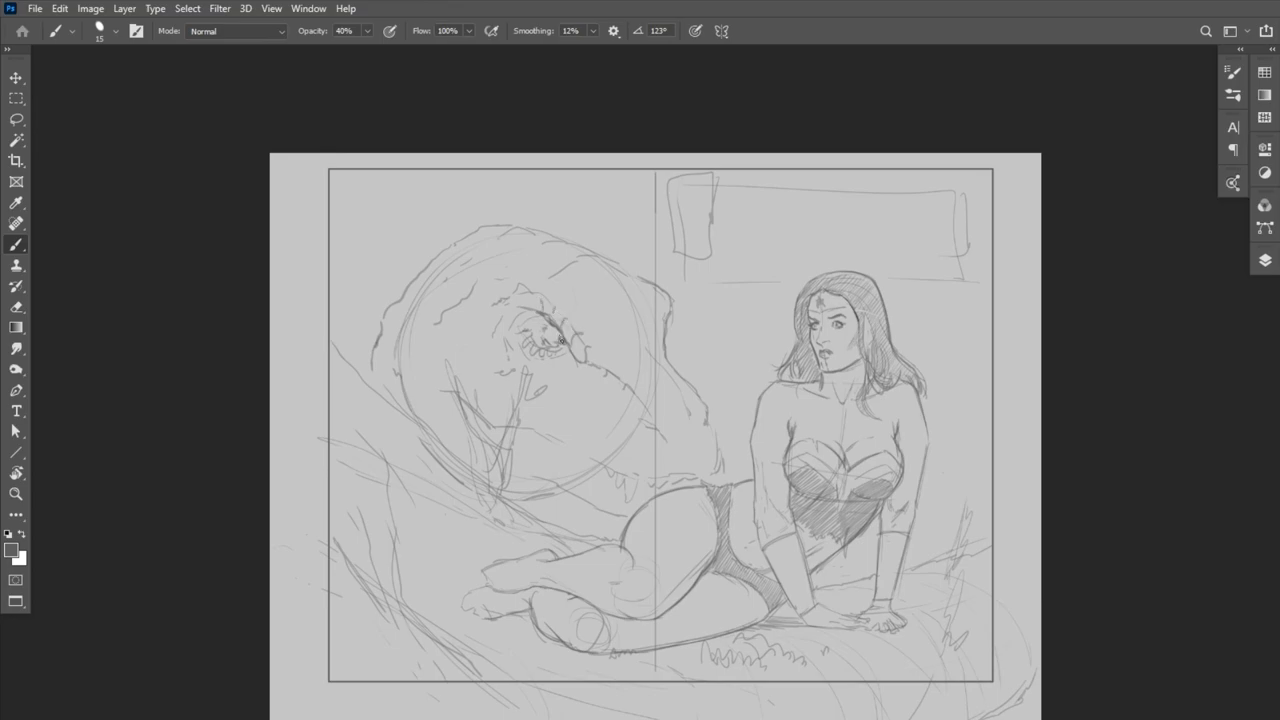
click(545, 335)
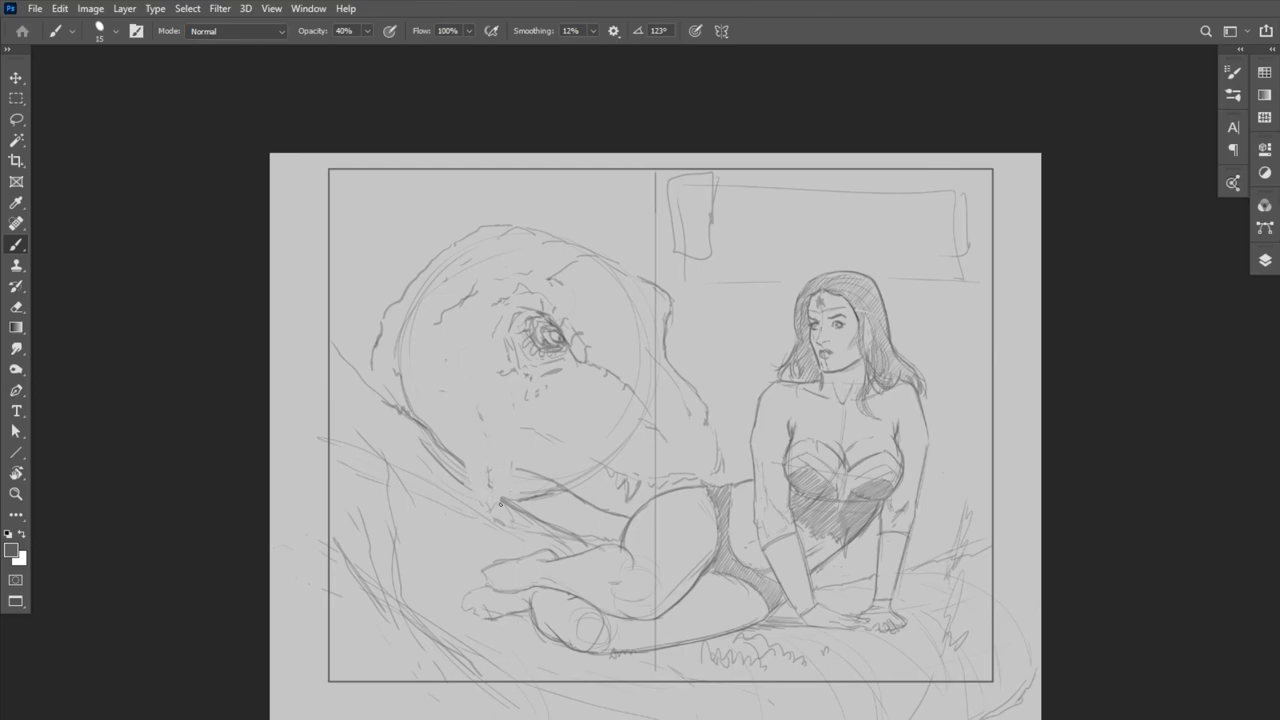
drag(490, 510, 510, 440)
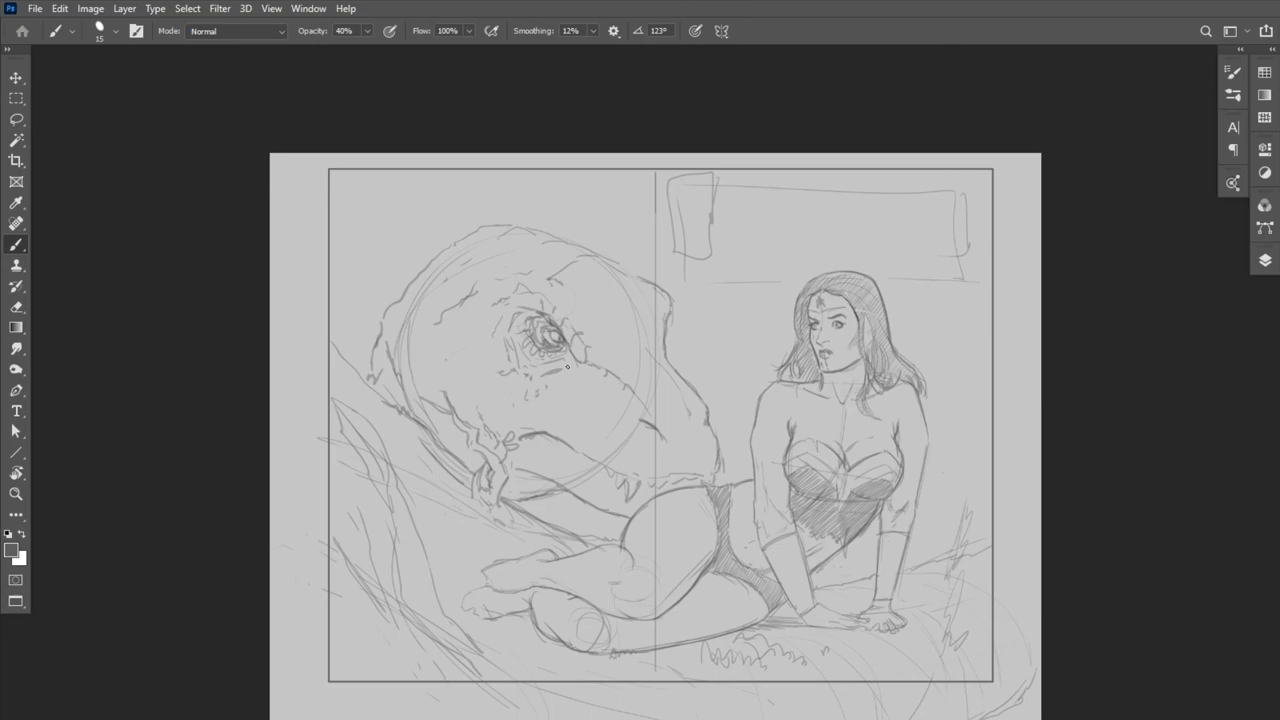
Add texture strokes along the jaw and duplicate the sketch layer, Layer 19
drag(975, 490, 955, 595)
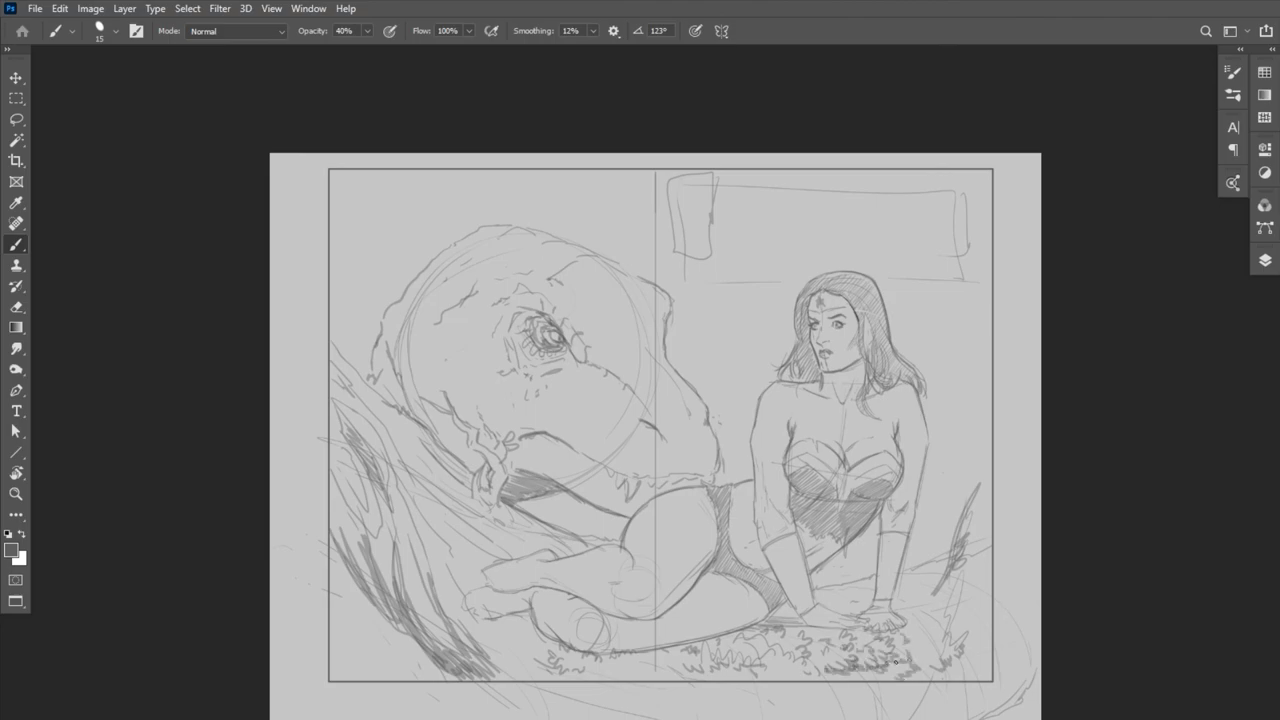
drag(960, 480, 935, 595)
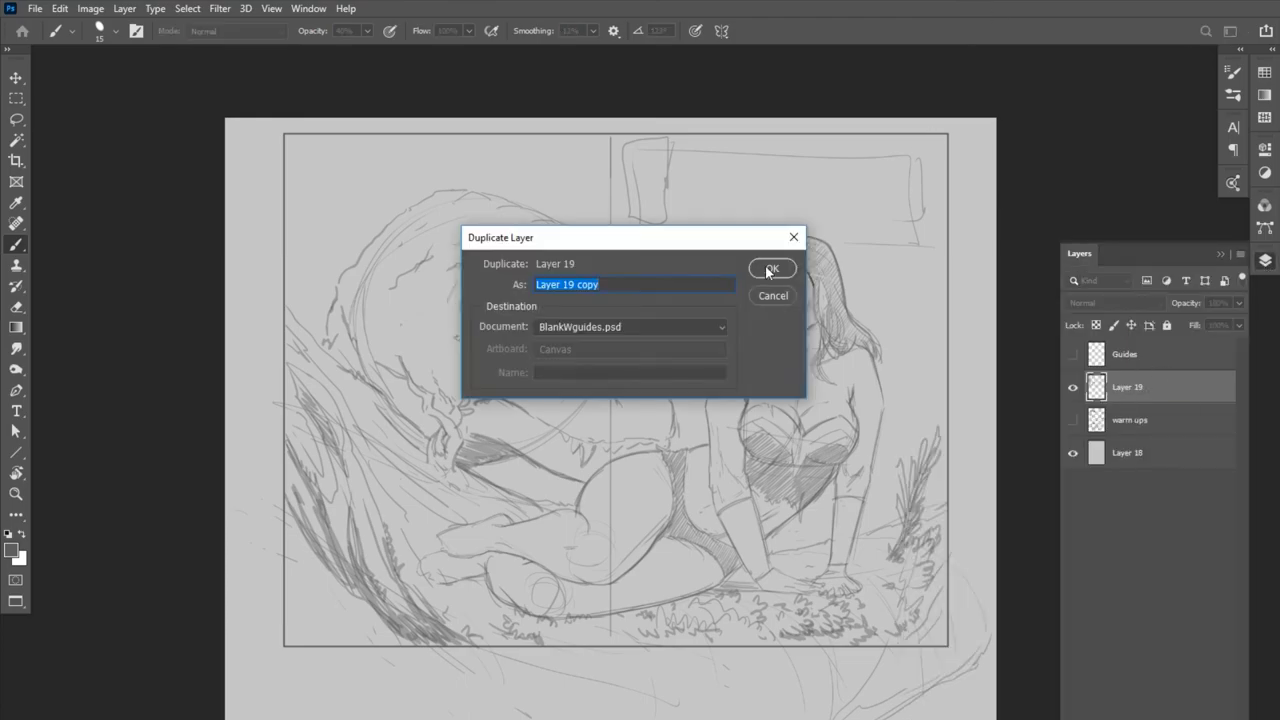
click(771, 268)
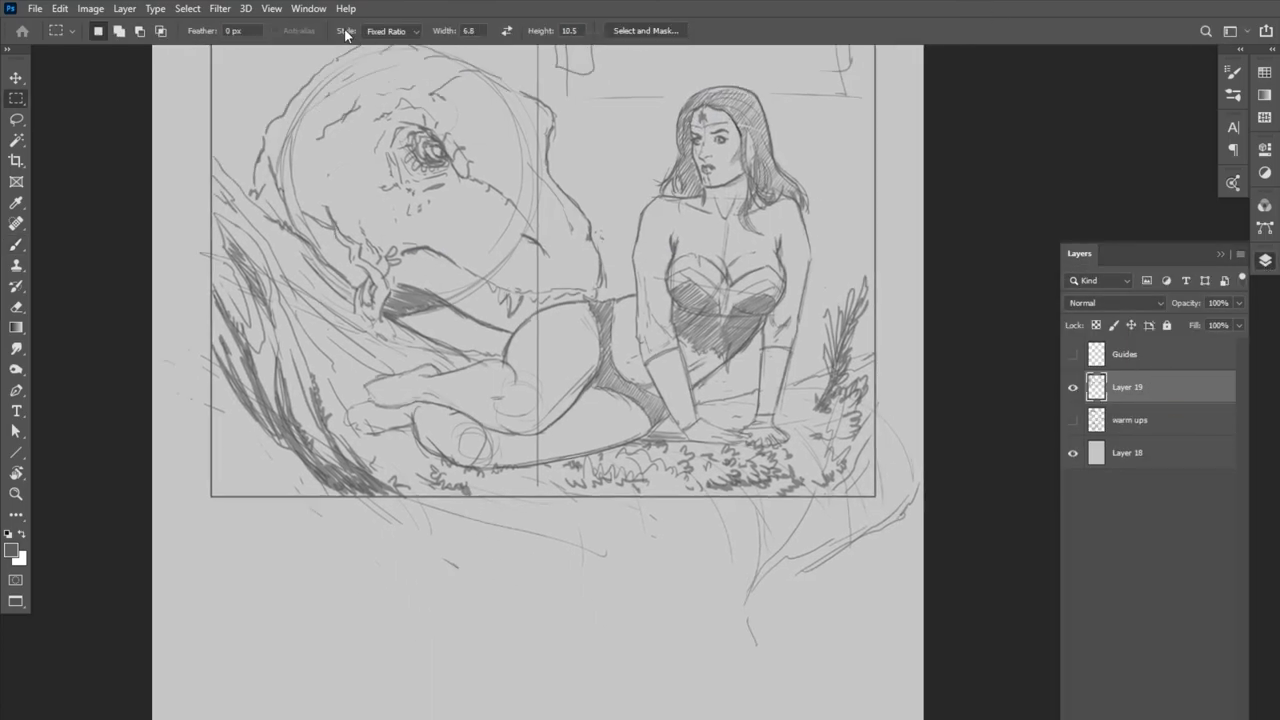